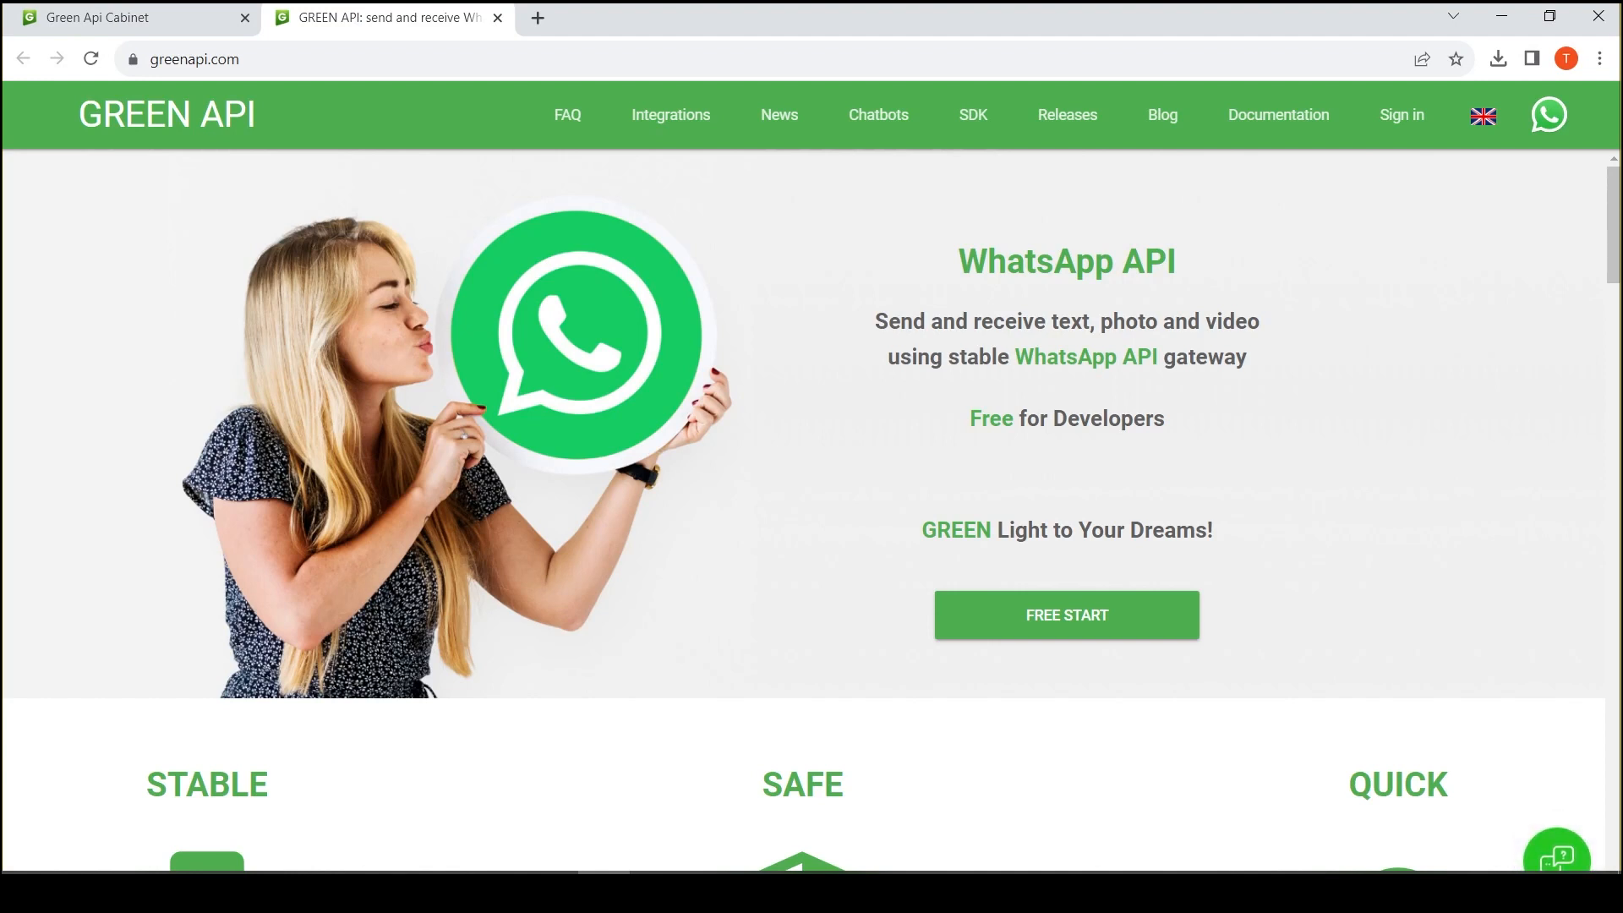
# Step: Reach the Postman collection guide under Quick start in the Green API docs
pyautogui.click(1278, 115)
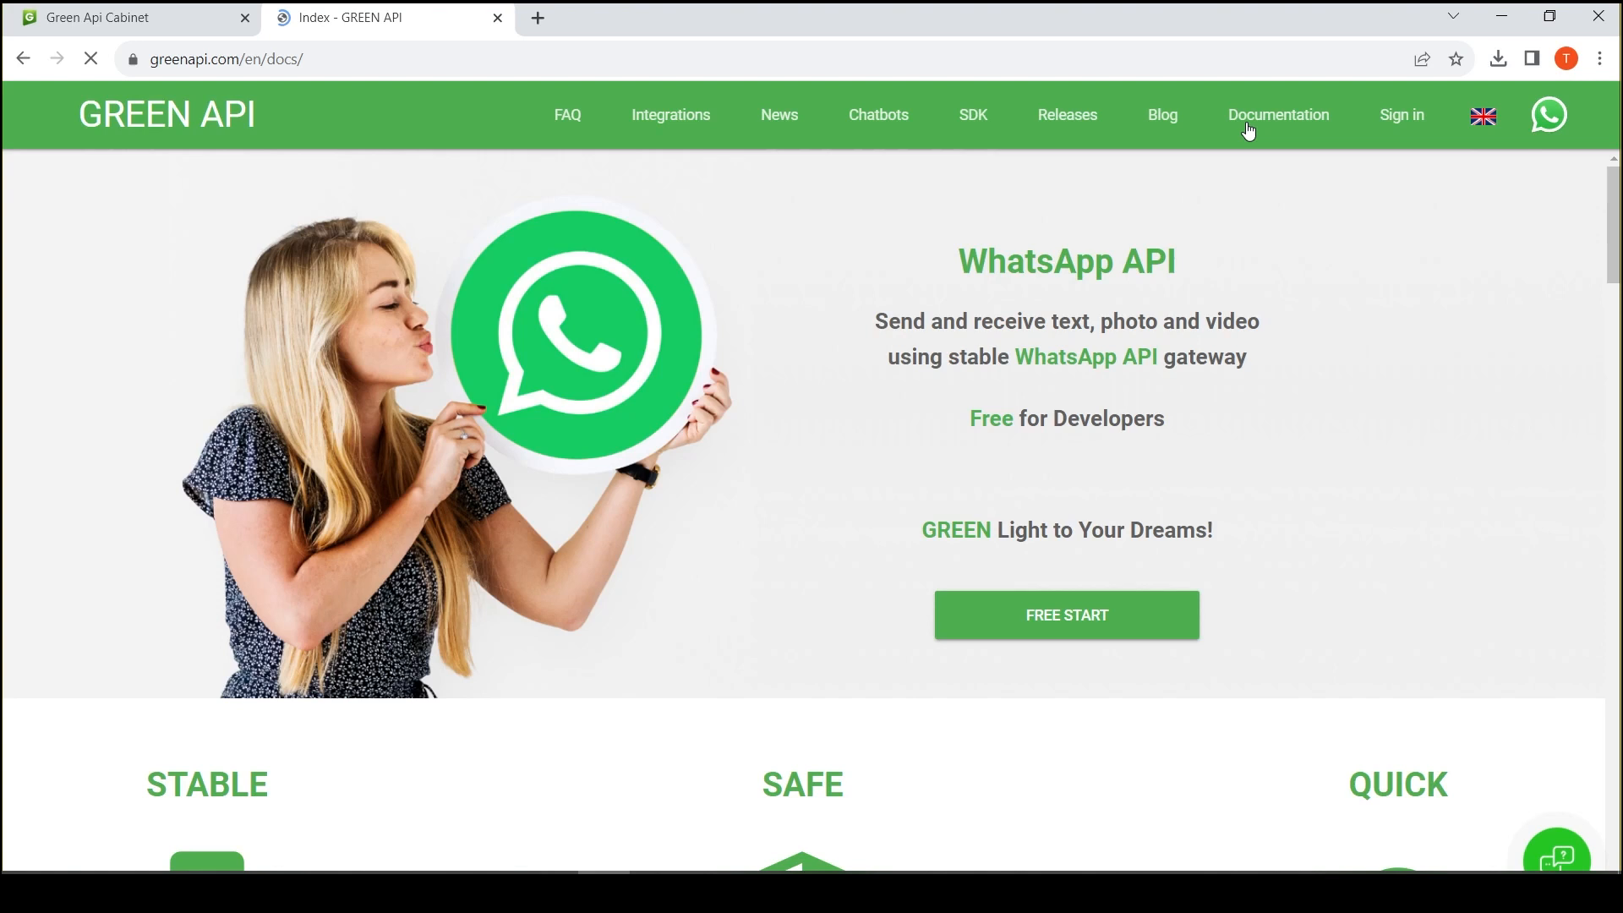
pyautogui.click(1278, 115)
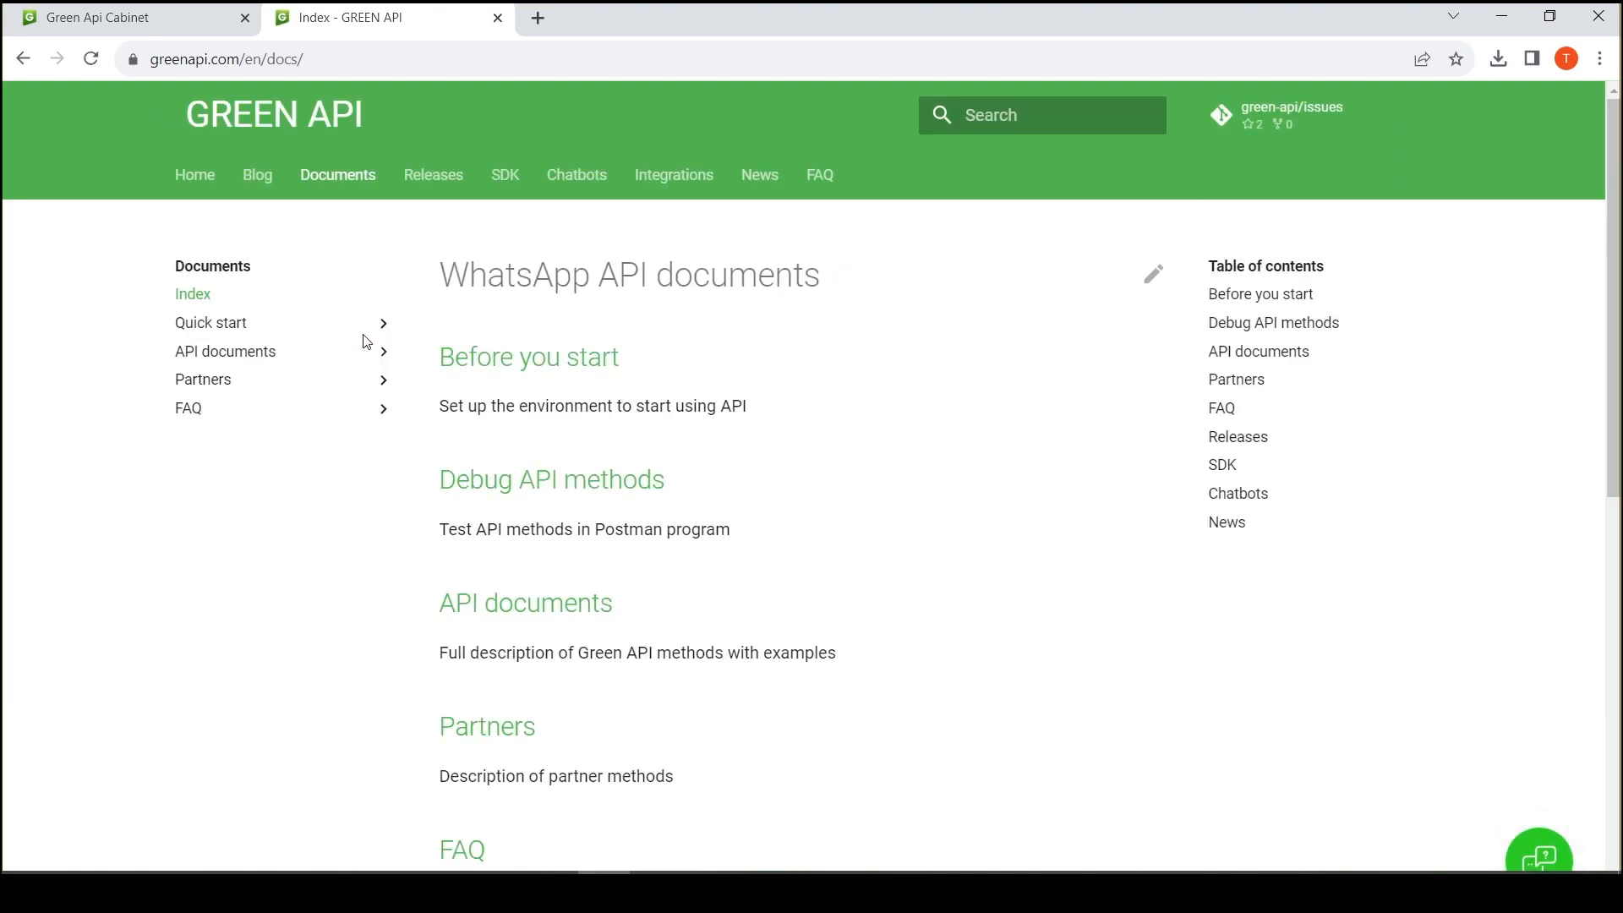
pyautogui.click(210, 321)
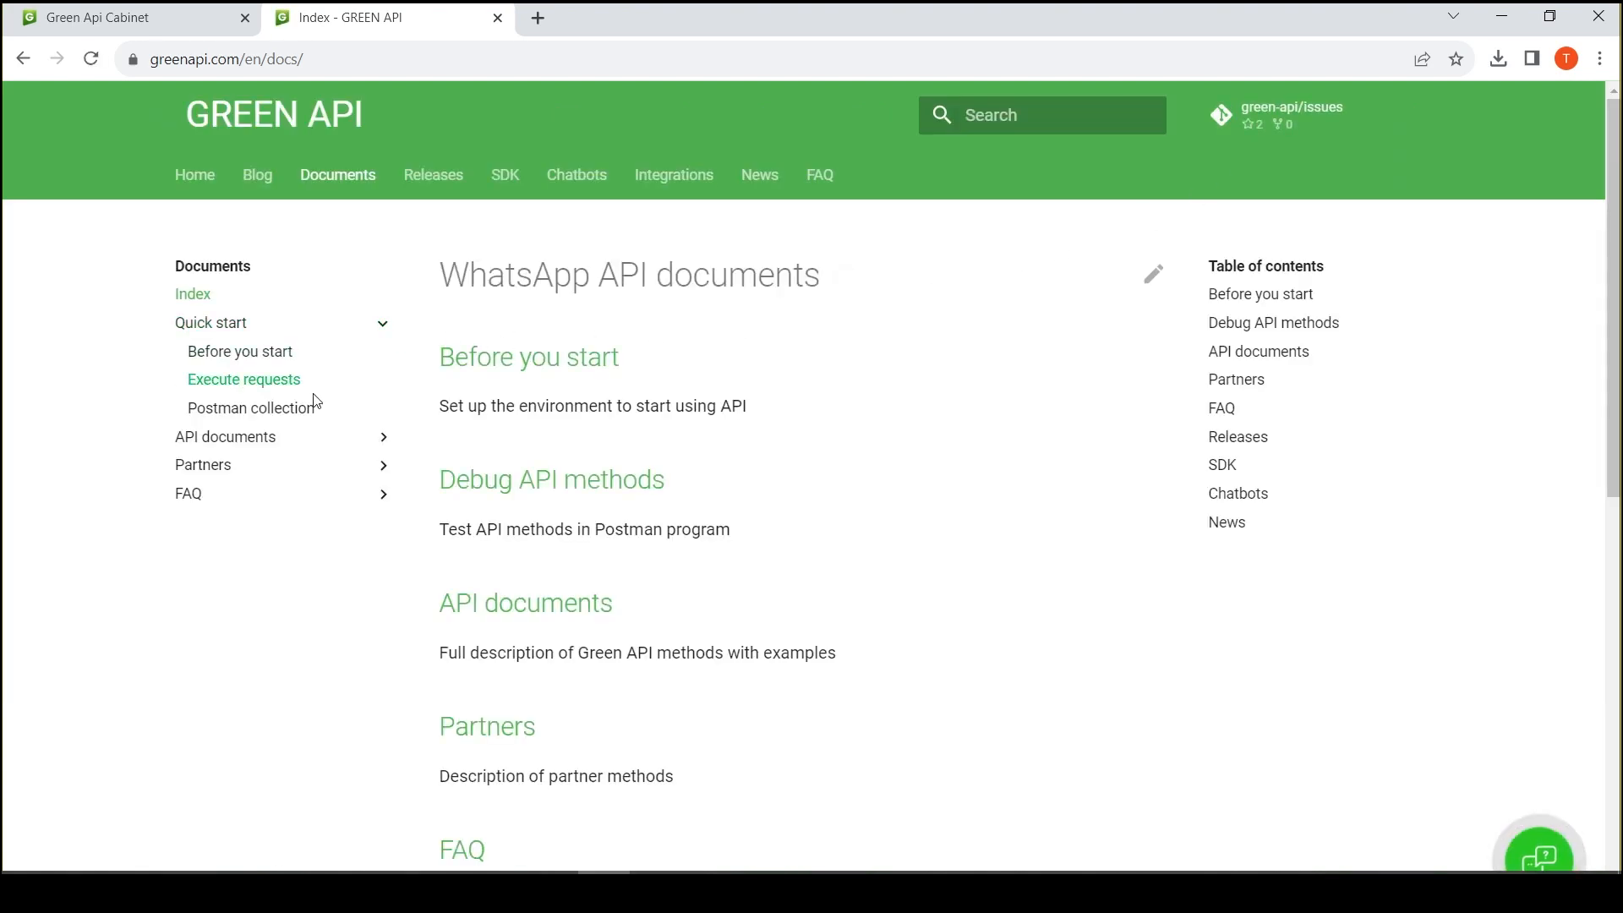
pyautogui.click(252, 408)
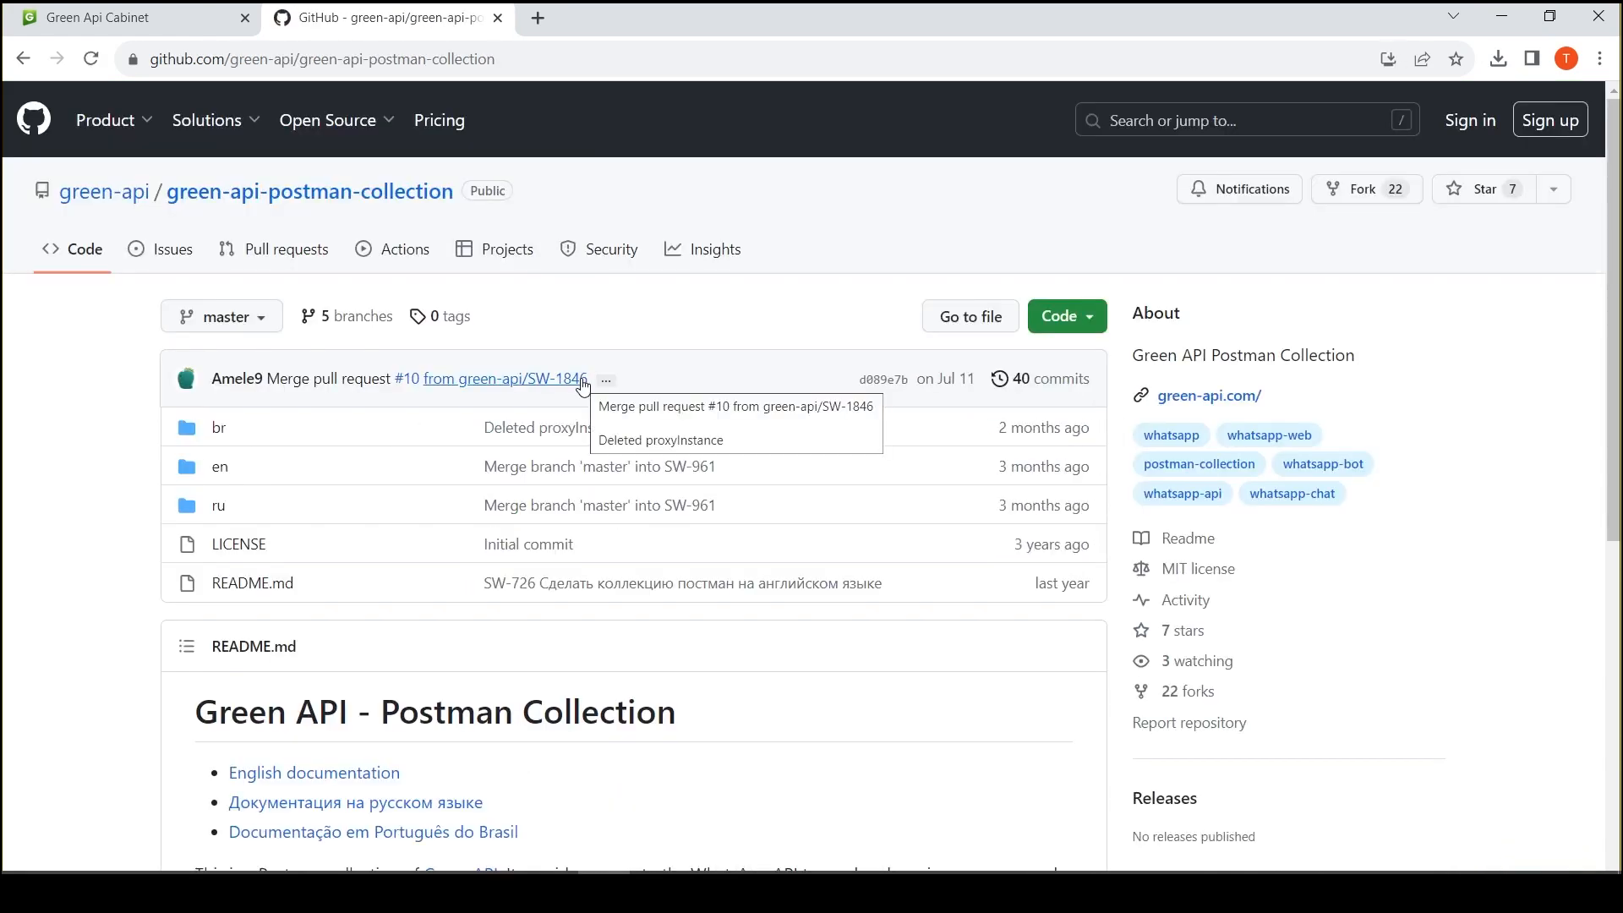
# Step: Download the green-api-postman-collection repository as a ZIP via the Code menu
pyautogui.click(1058, 316)
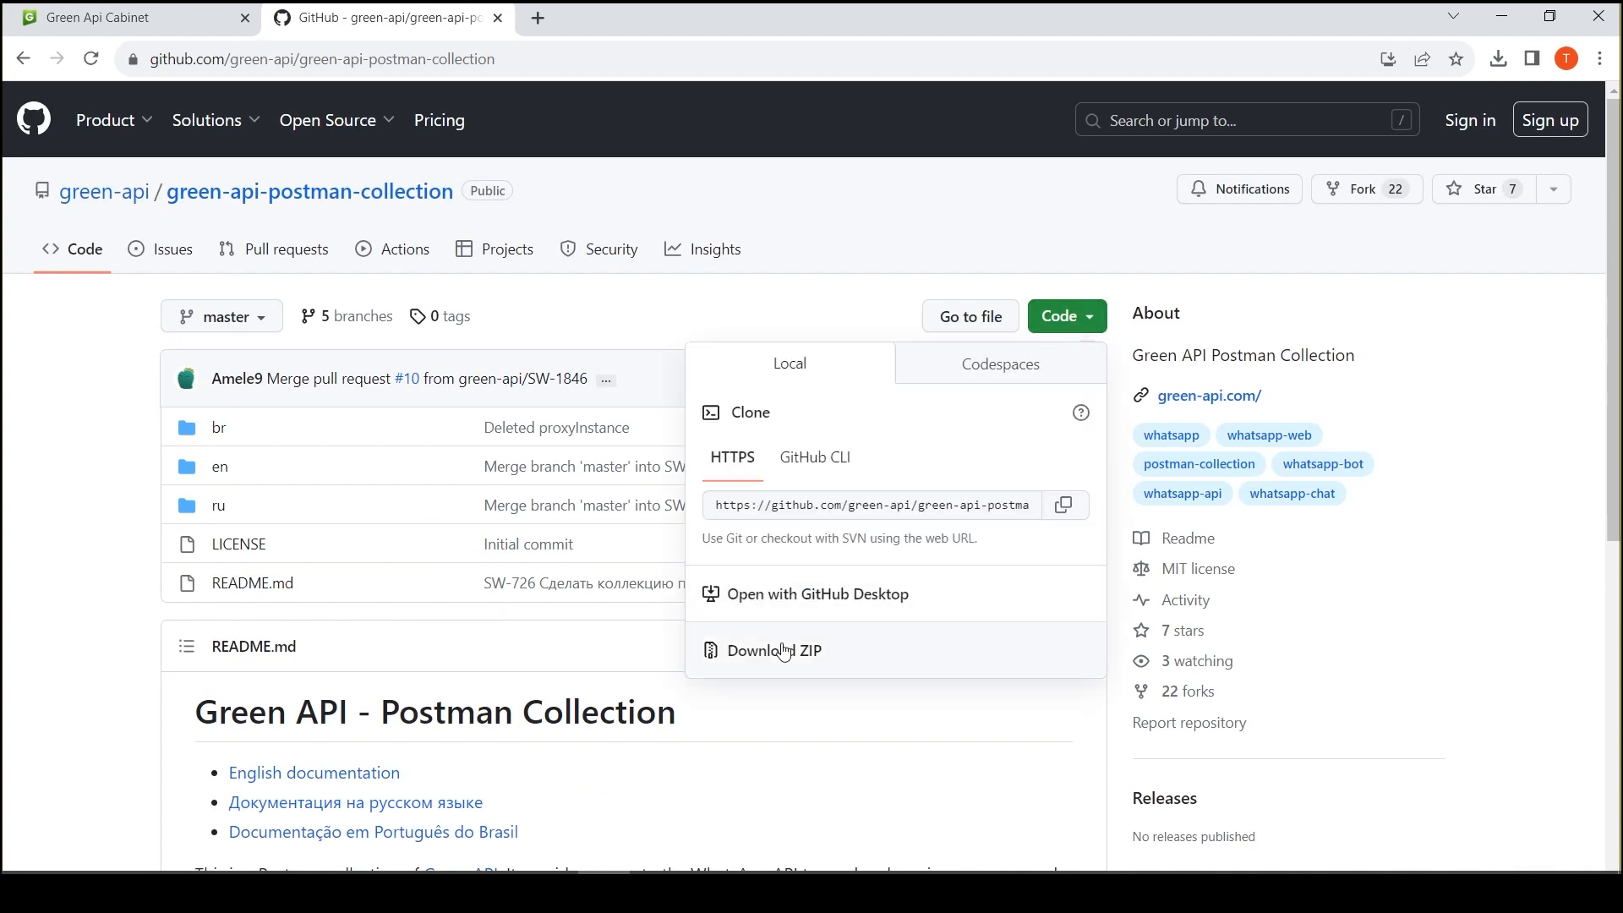
pyautogui.click(778, 649)
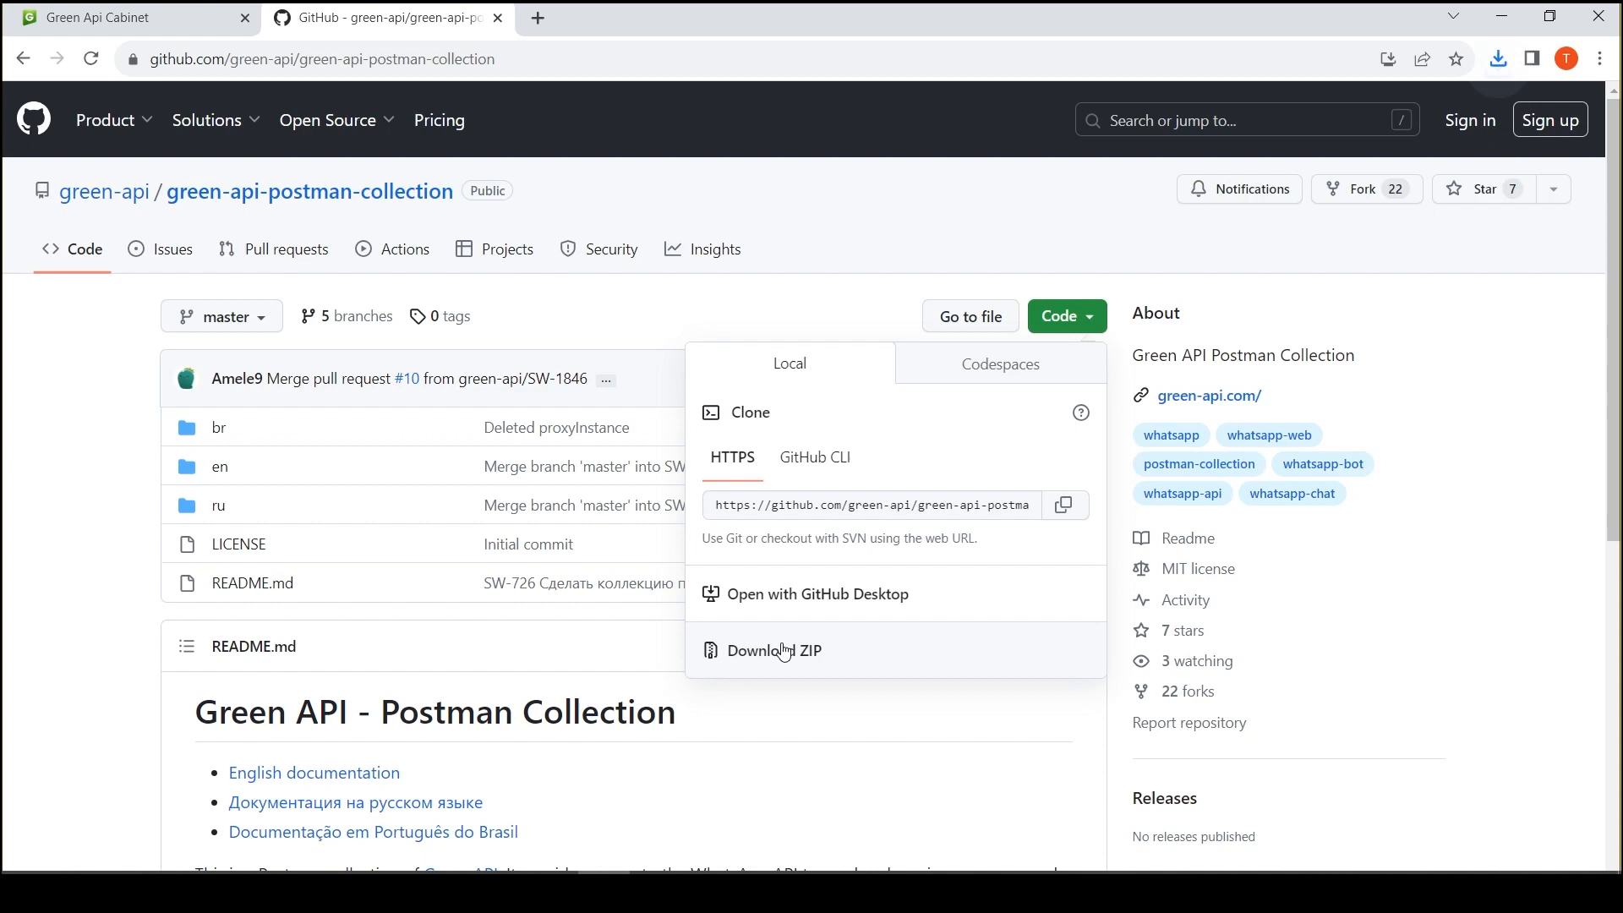
pyautogui.moveTo(178, 84)
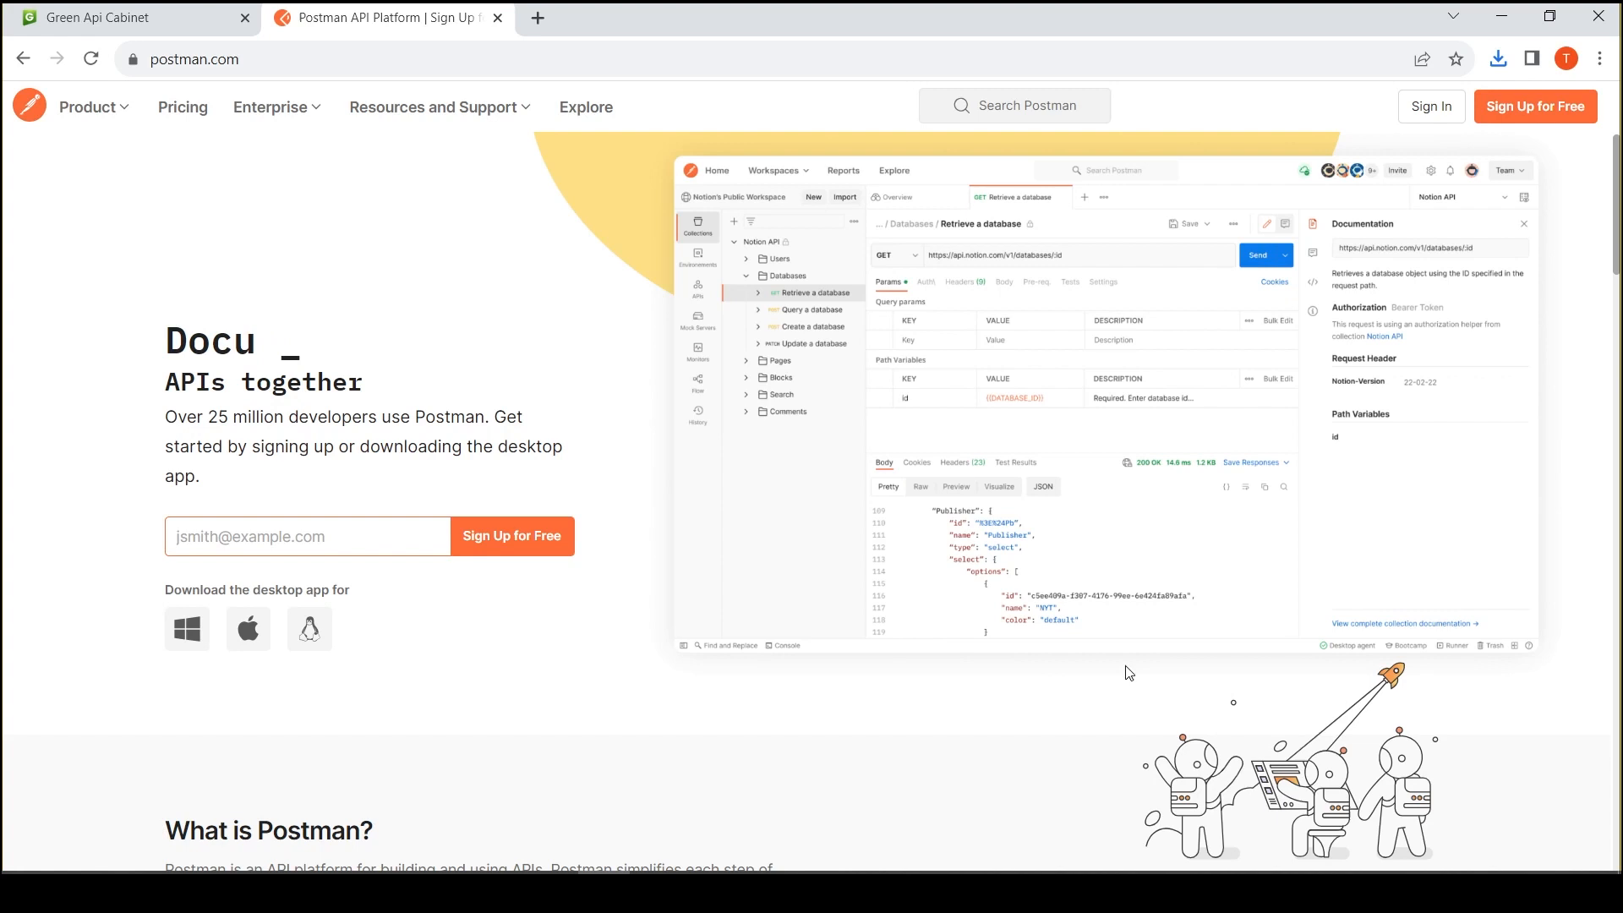
pyautogui.moveTo(1536, 106)
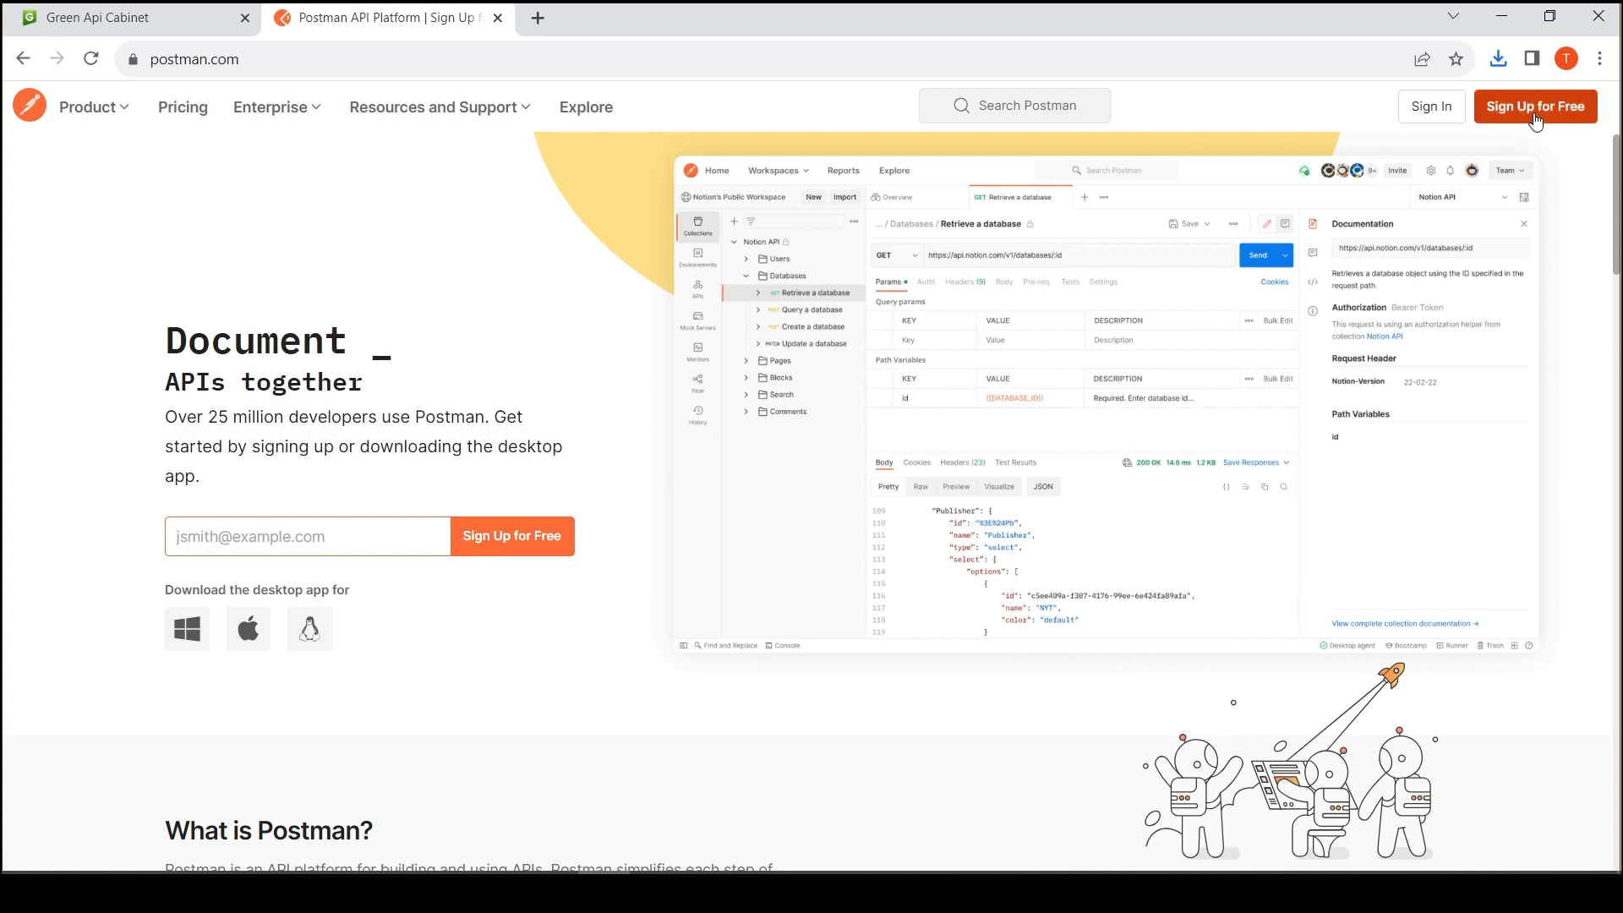
# Step: Sign up for a Postman account using the listed Google account
pyautogui.click(1536, 105)
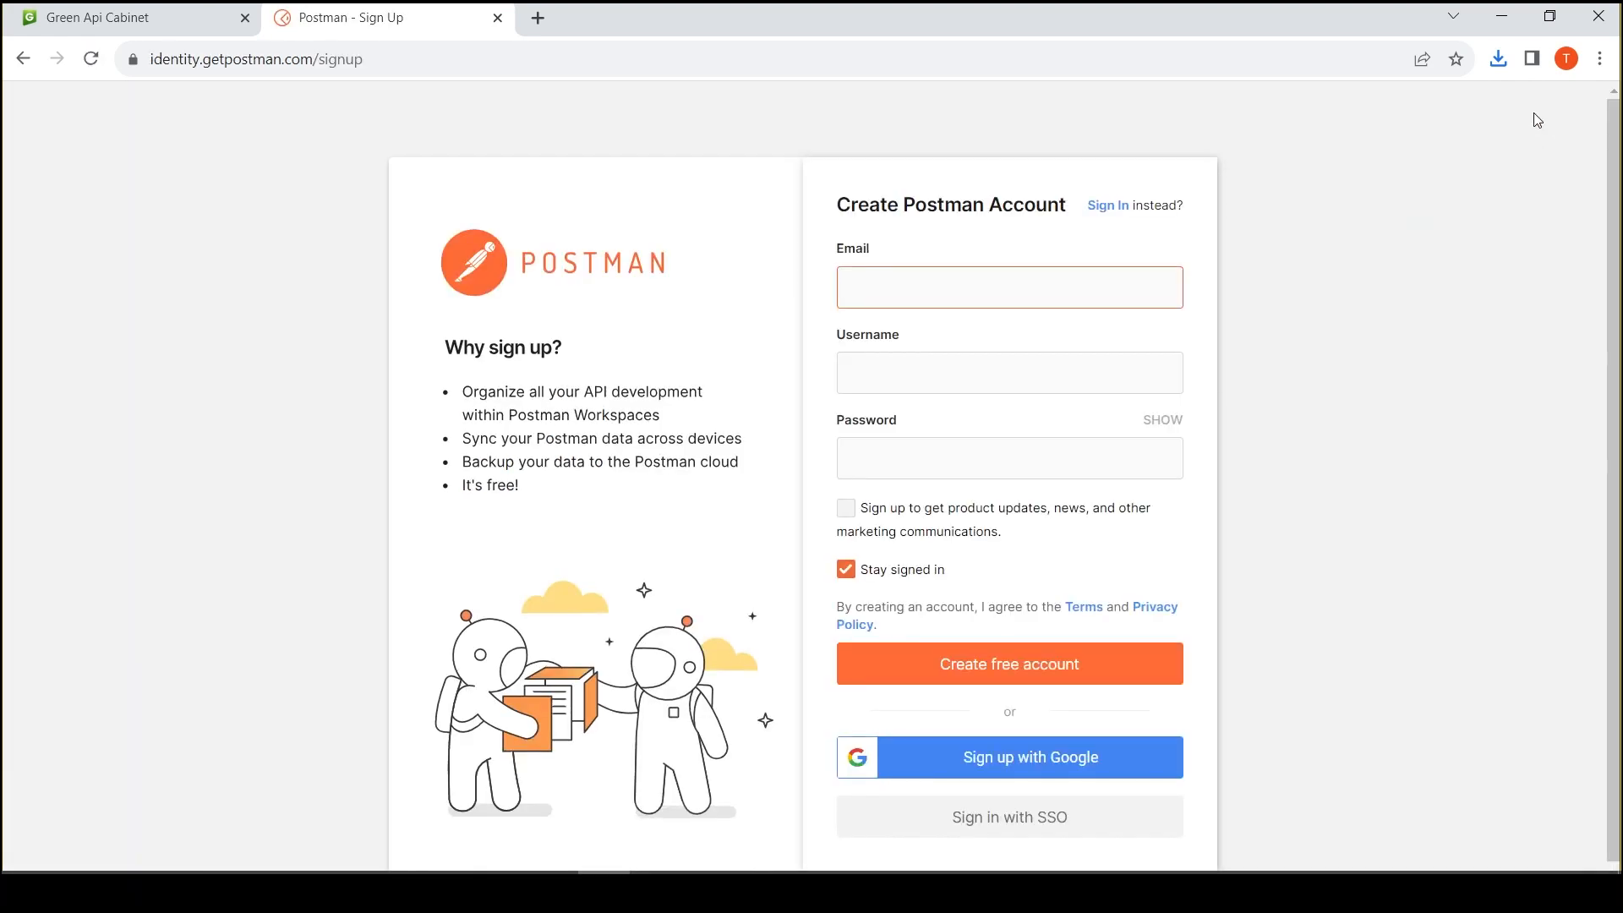
pyautogui.moveTo(1226, 303)
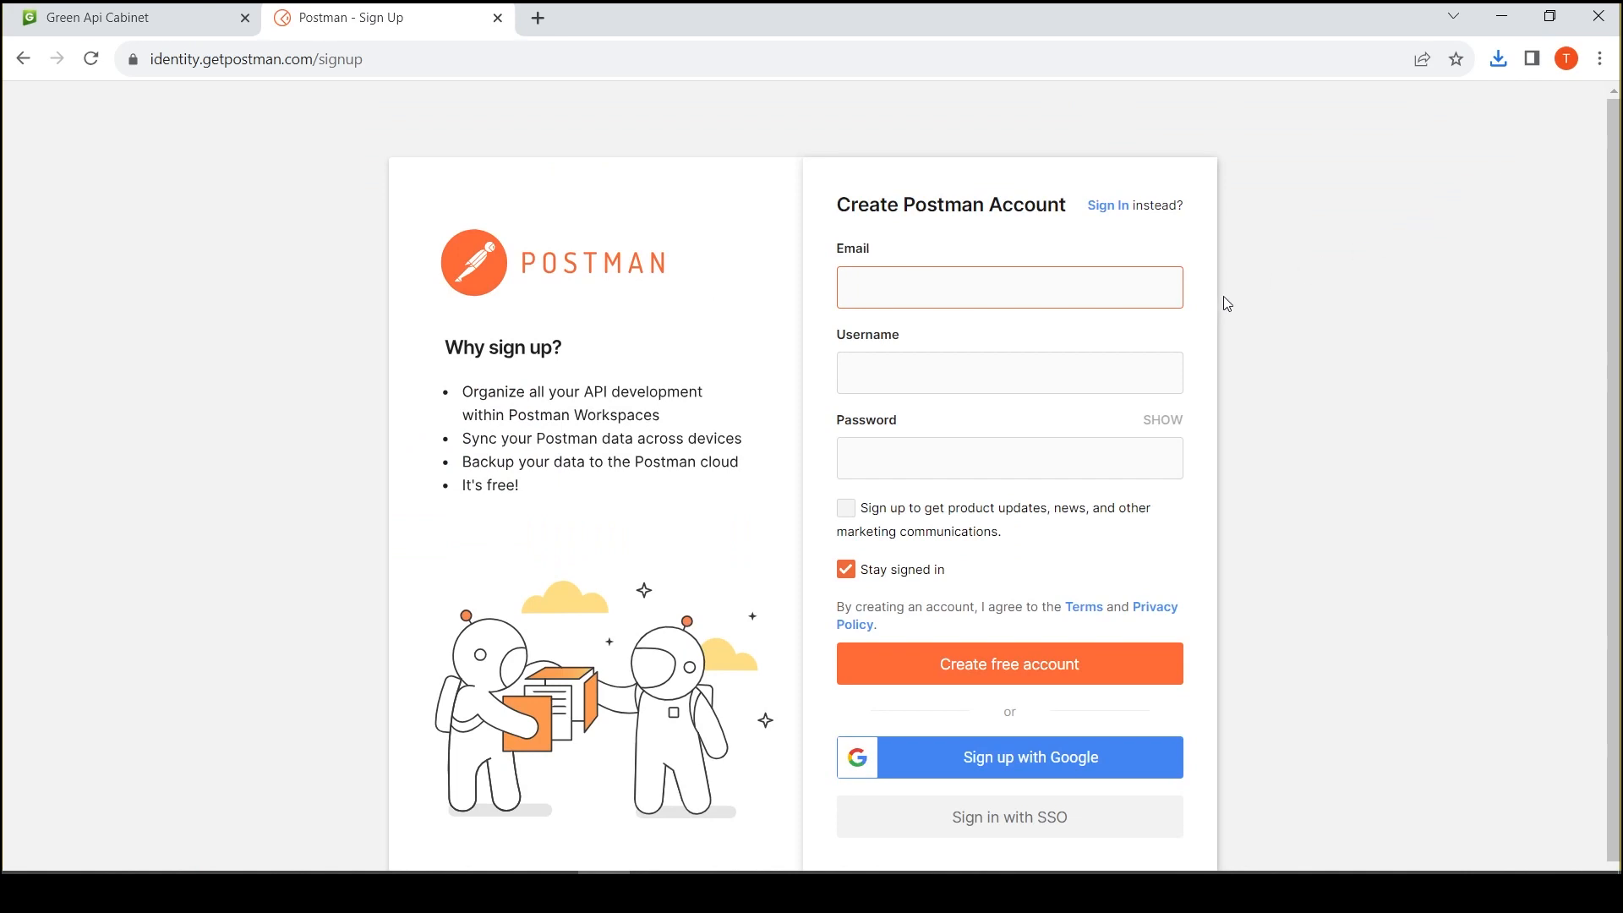
pyautogui.click(1007, 287)
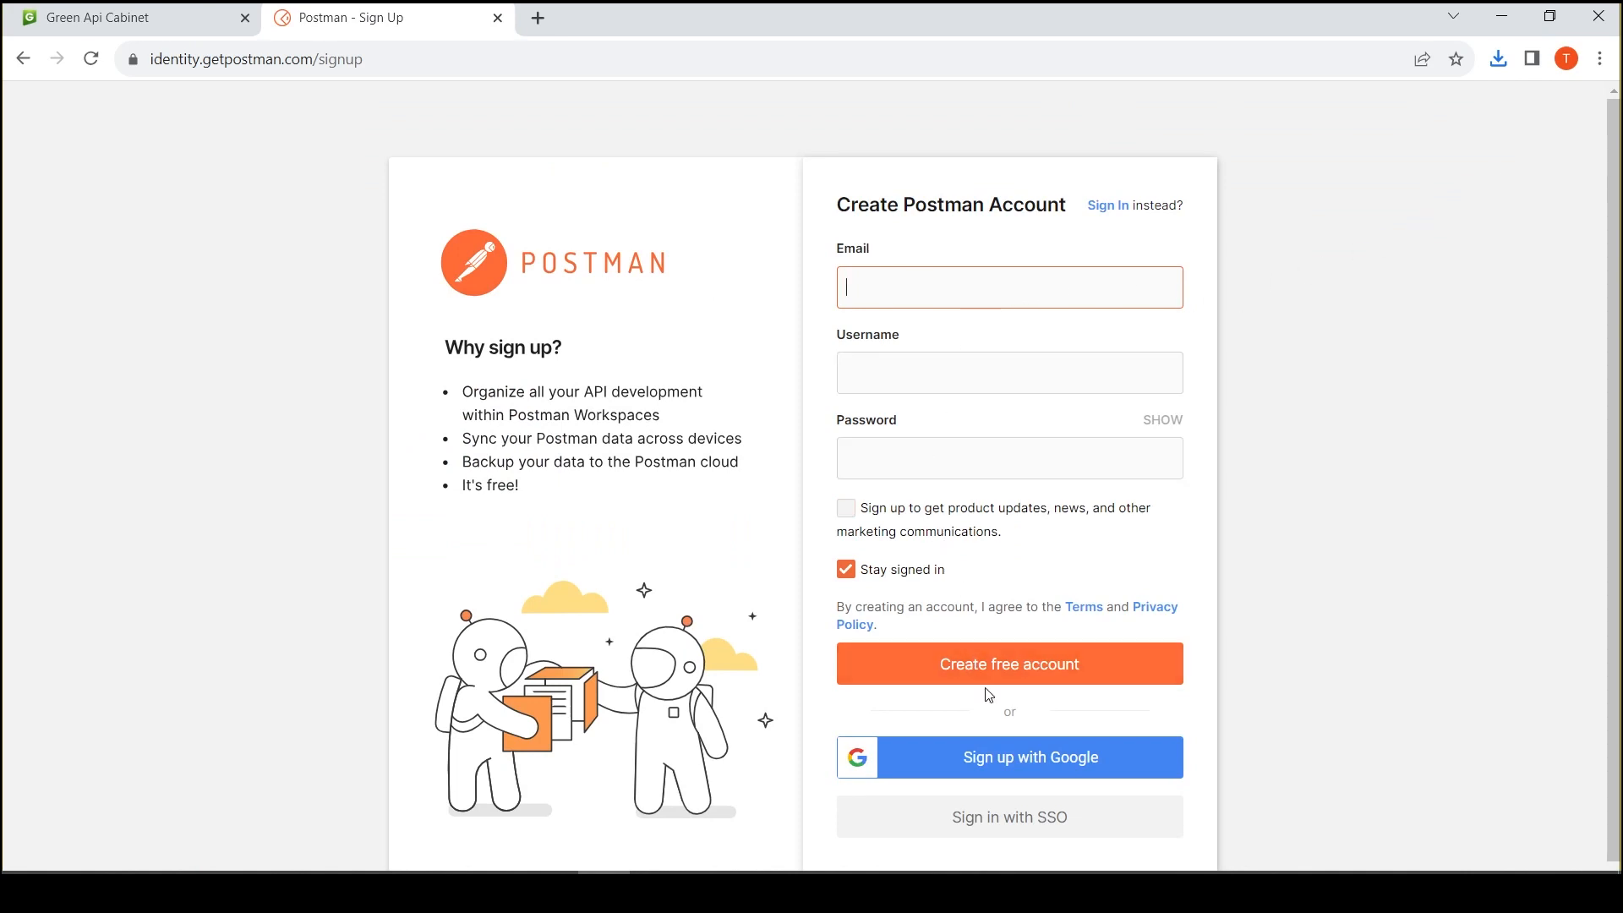
pyautogui.click(1008, 758)
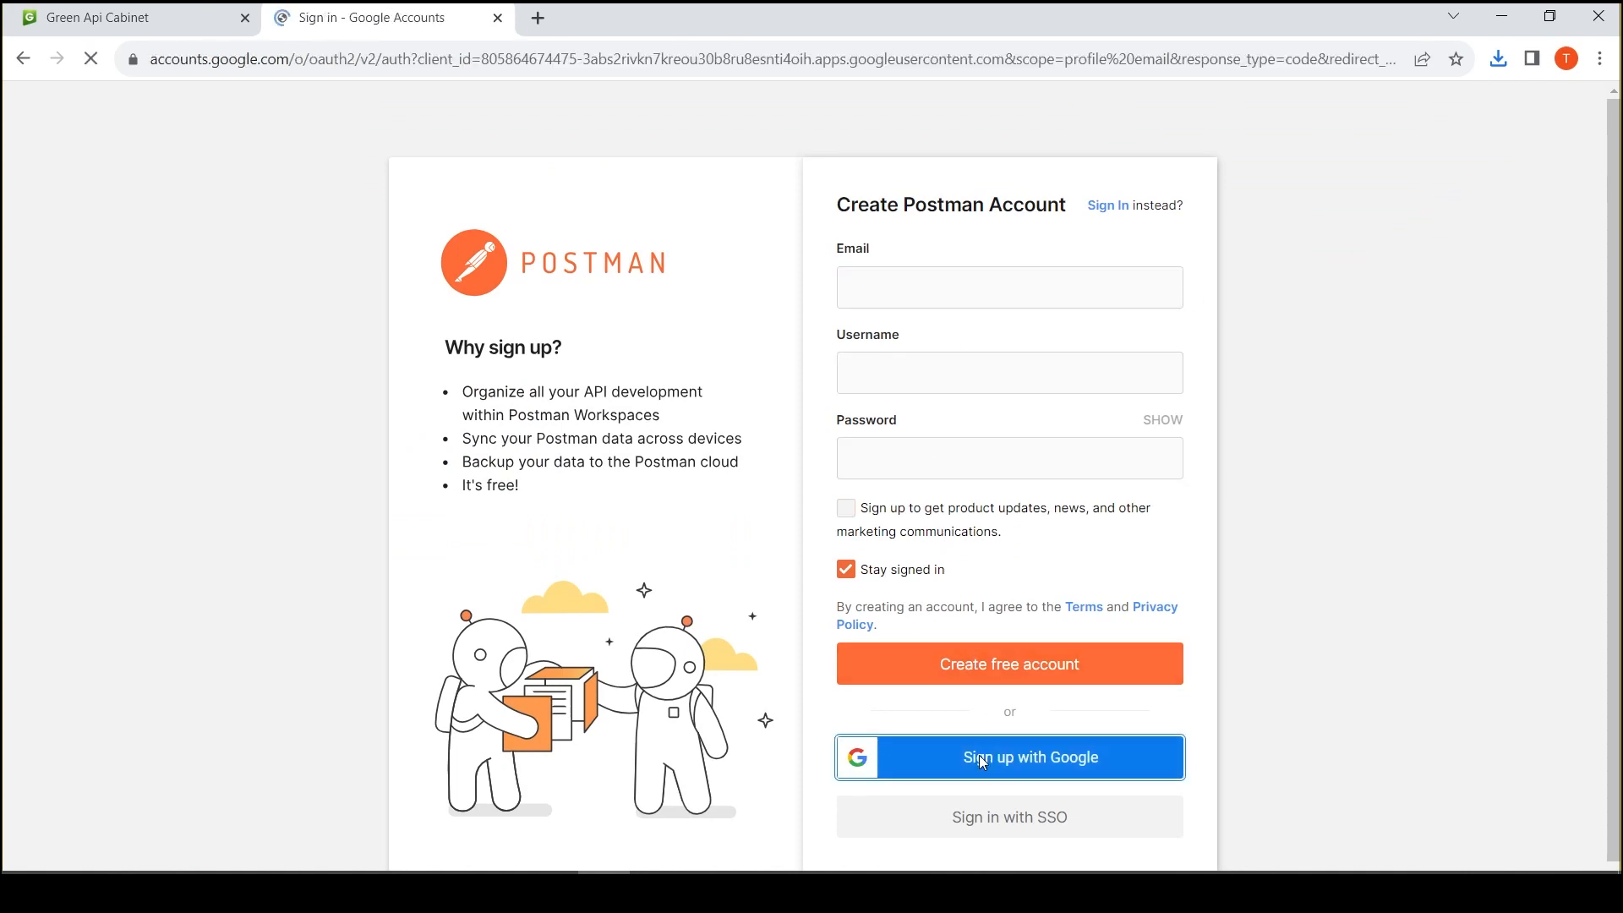
pyautogui.click(1008, 757)
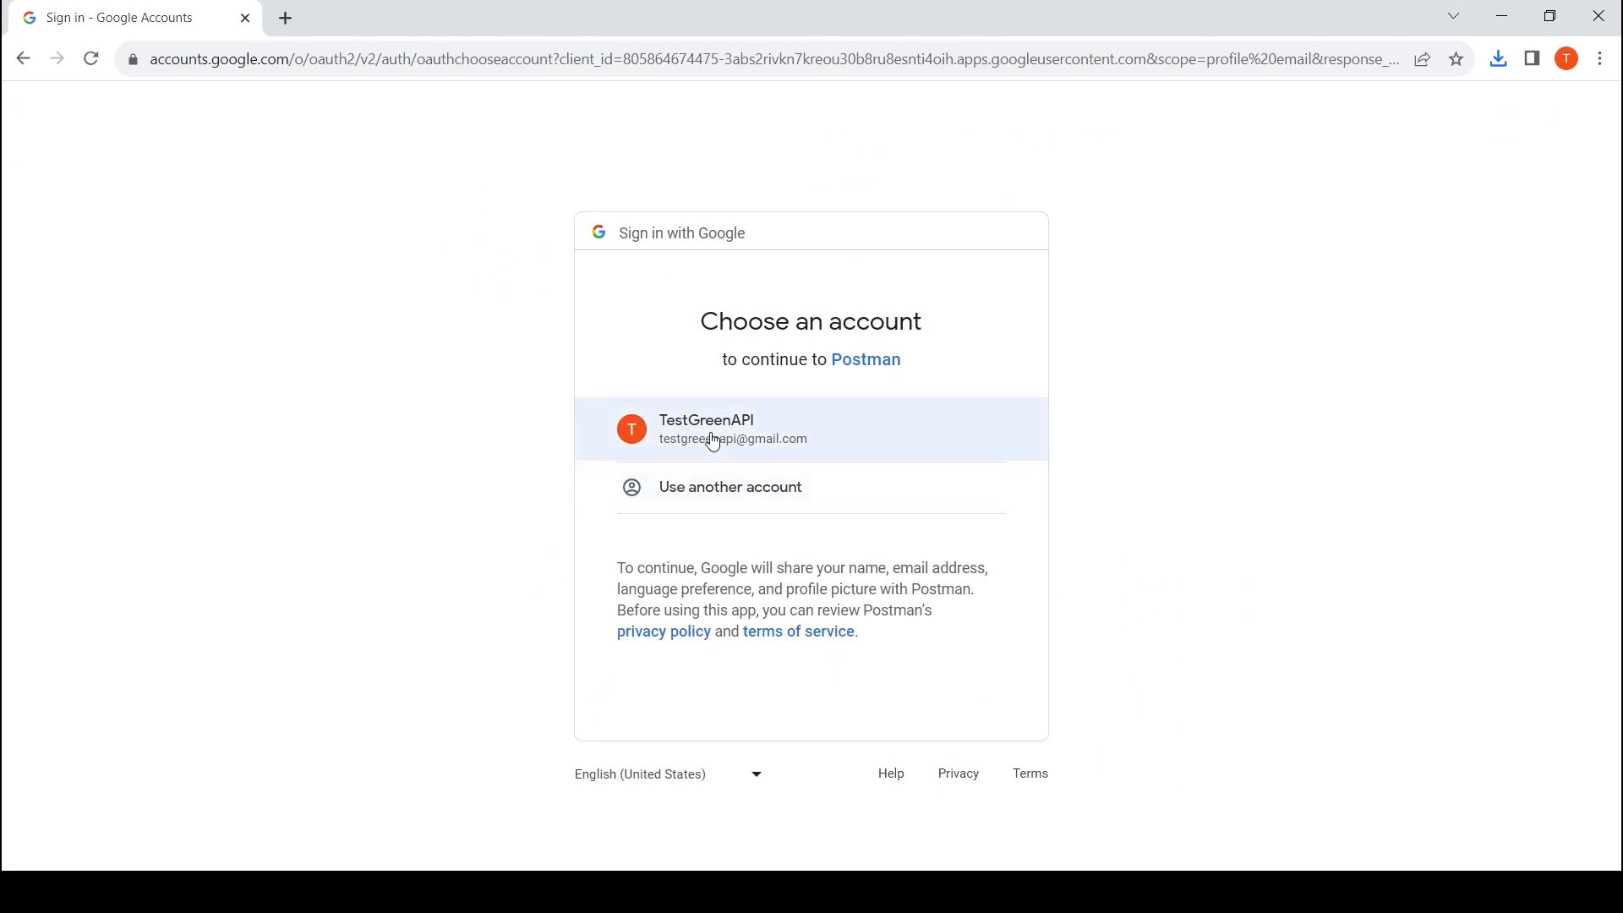
pyautogui.click(732, 427)
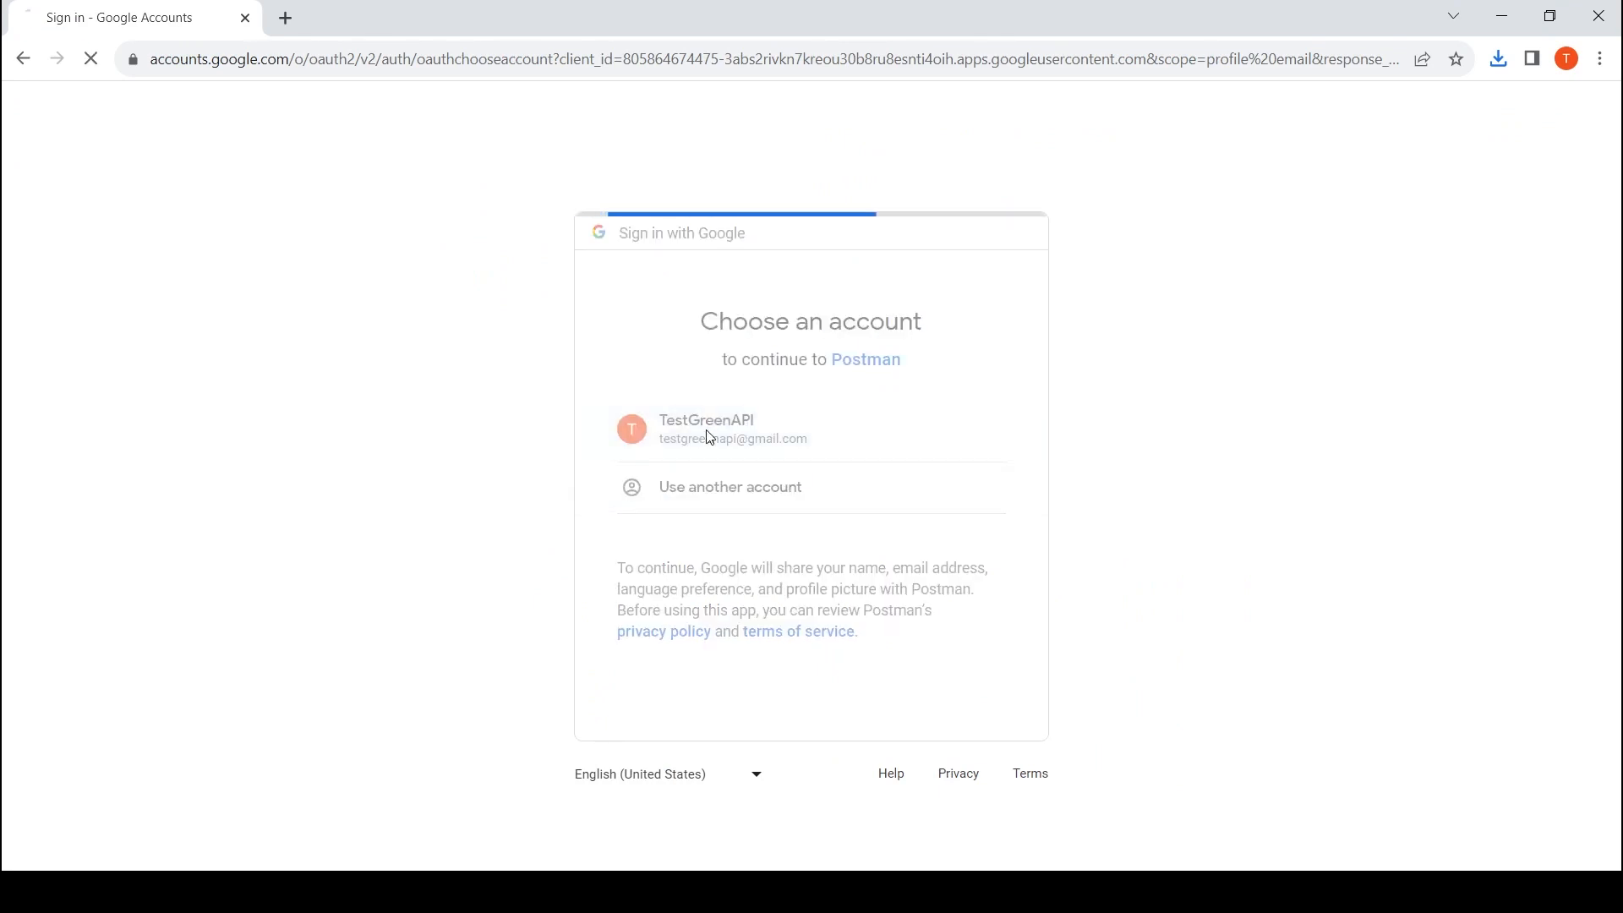
pyautogui.click(732, 428)
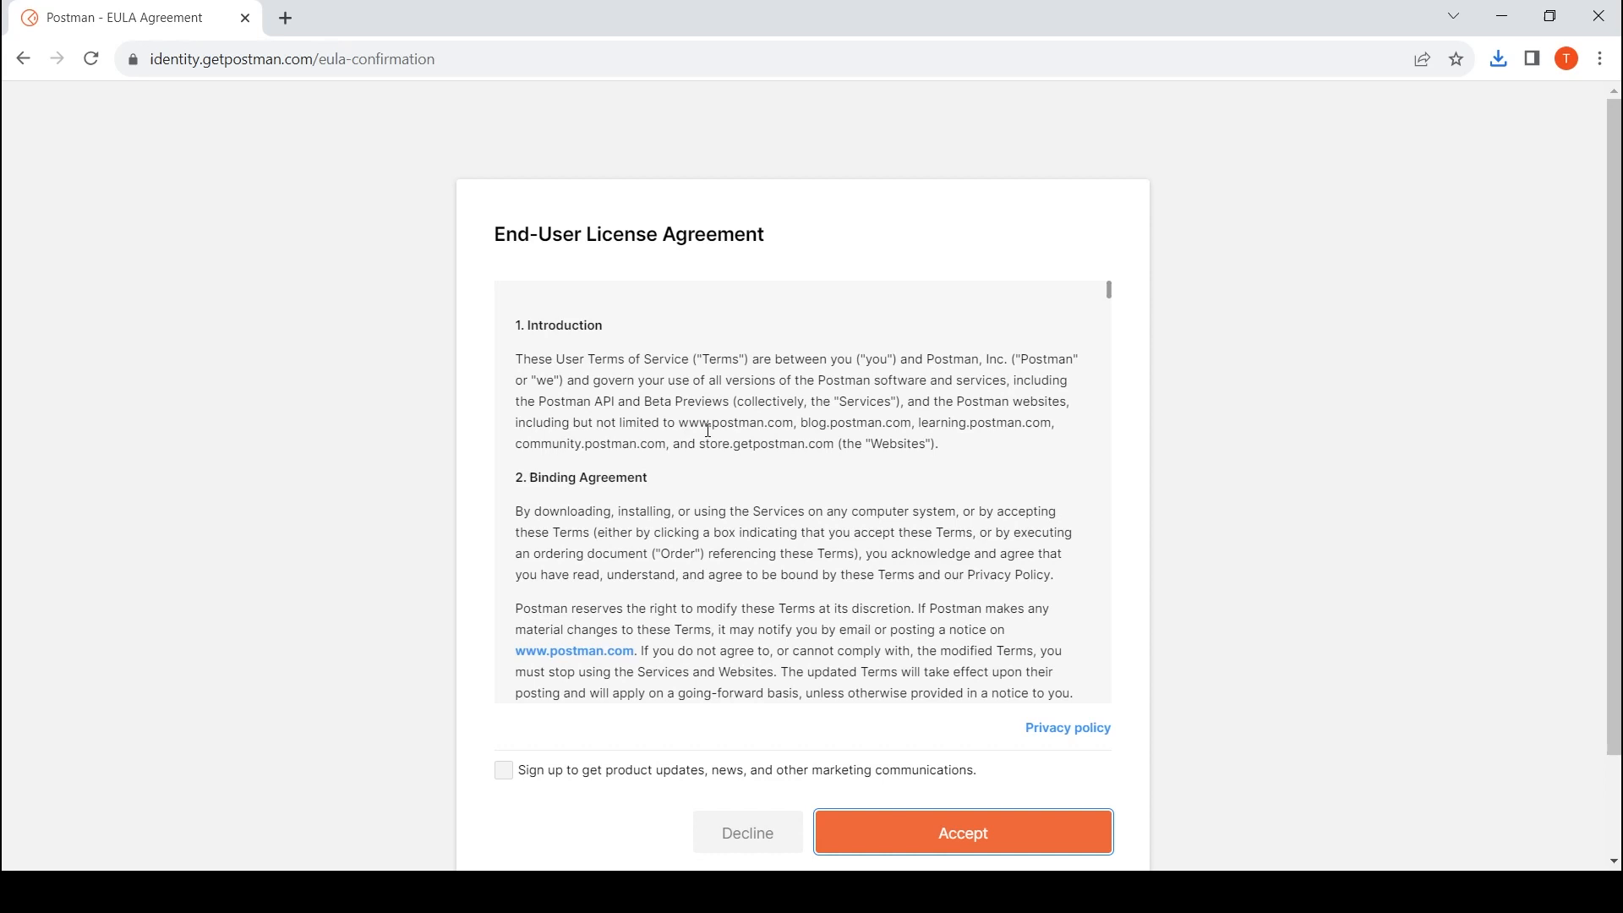
# Step: Opt in to product update emails and accept the license agreement
pyautogui.click(503, 771)
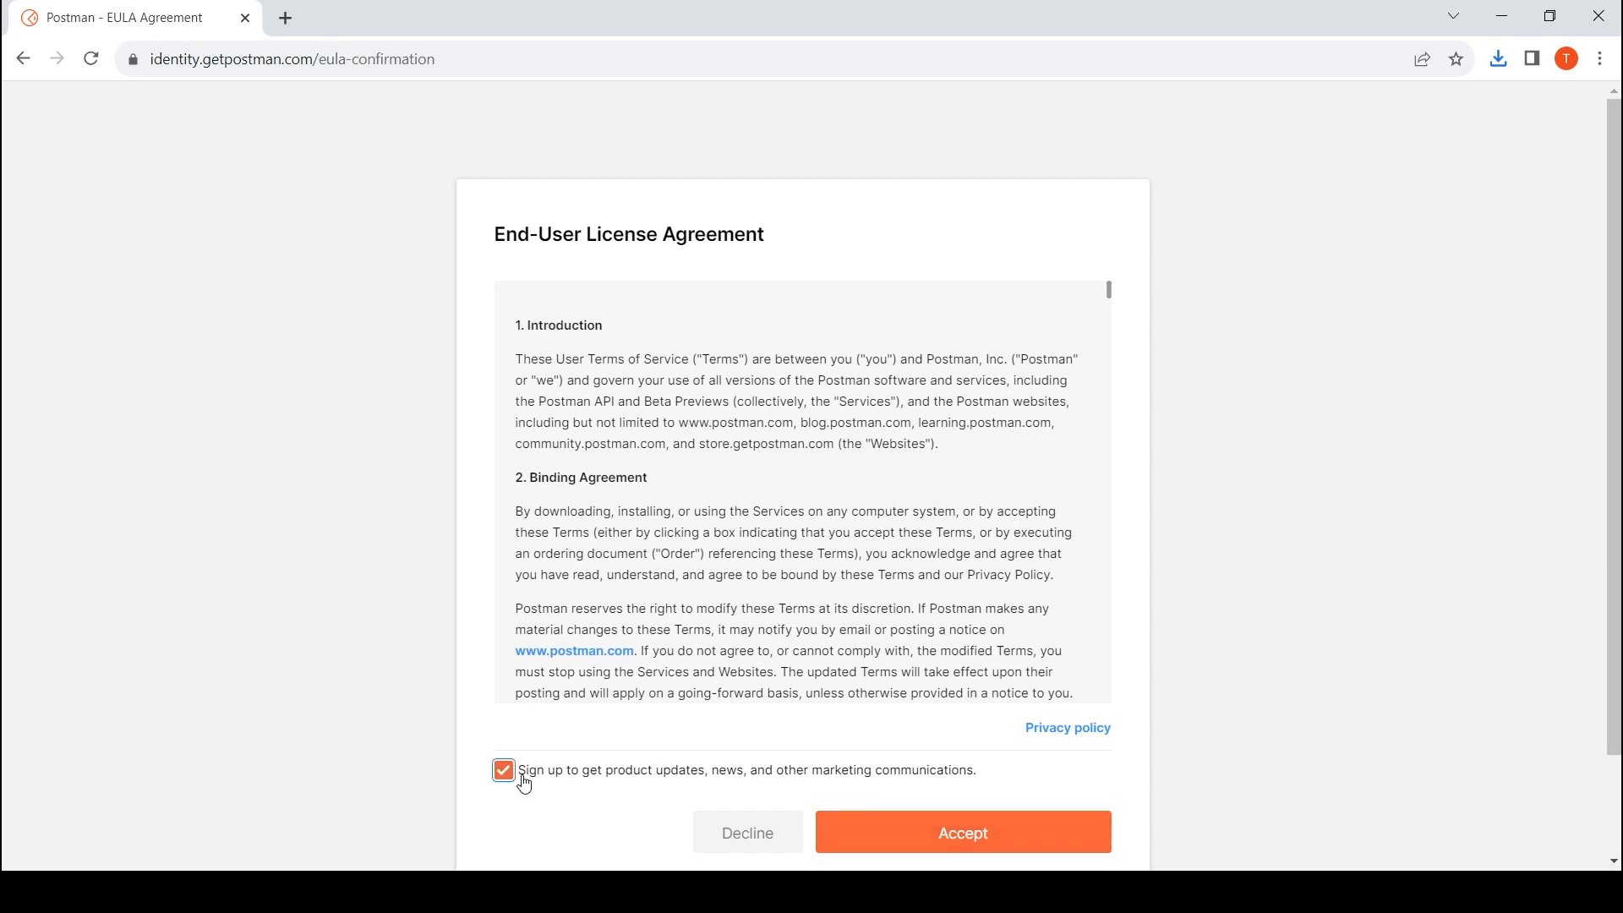
pyautogui.click(960, 832)
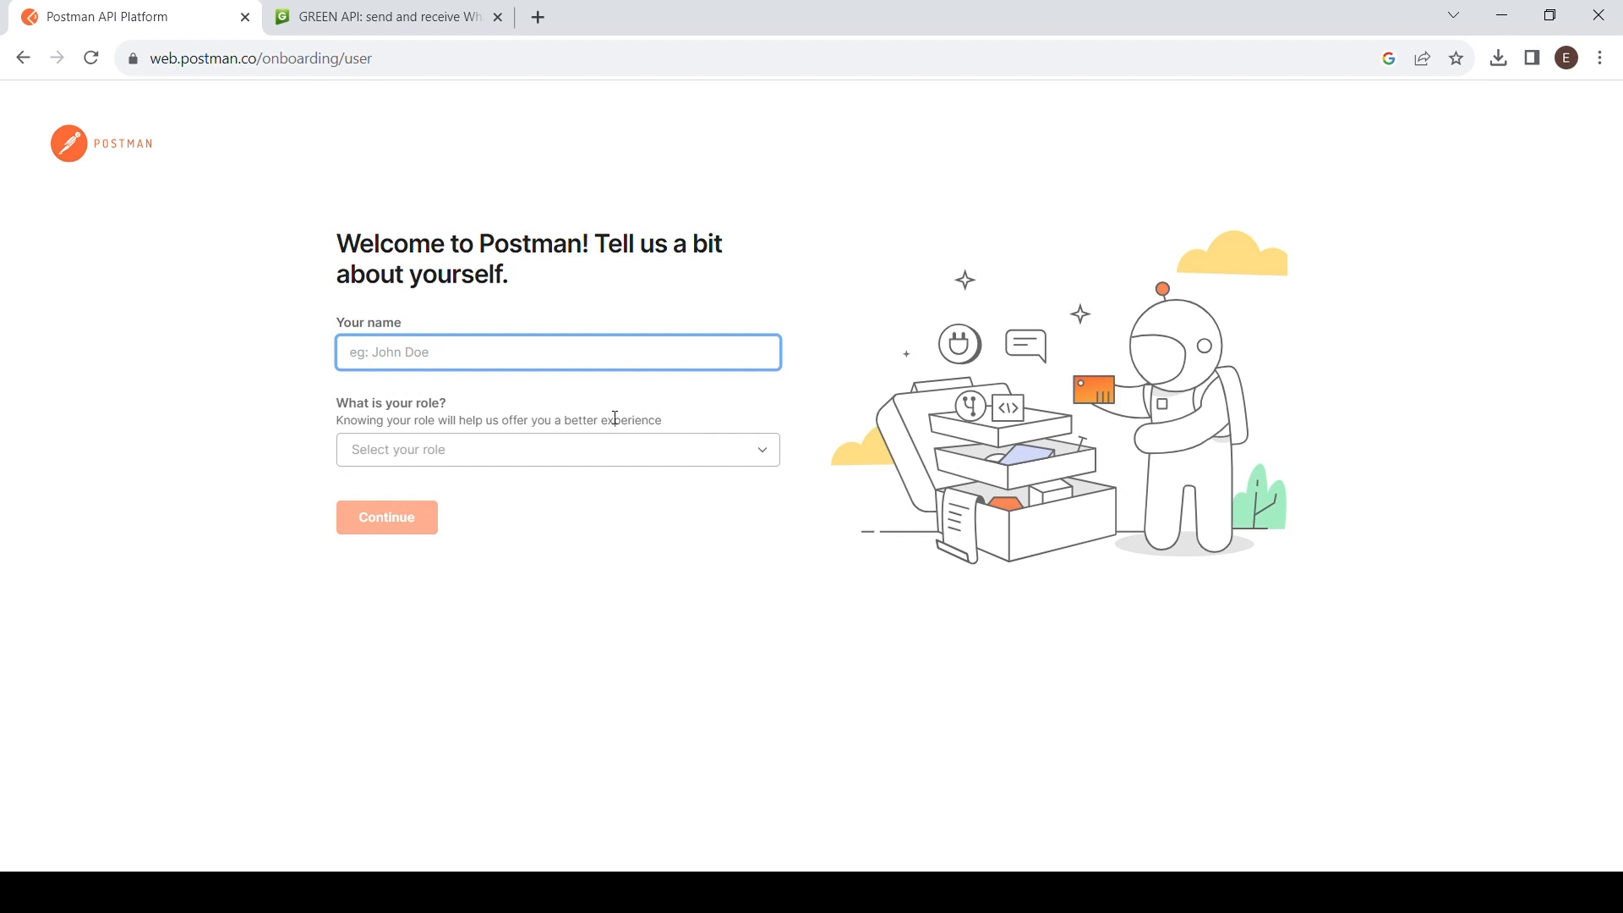
# Step: Submit the onboarding profile with name 'test' and role Support Engineer
pyautogui.write('te')
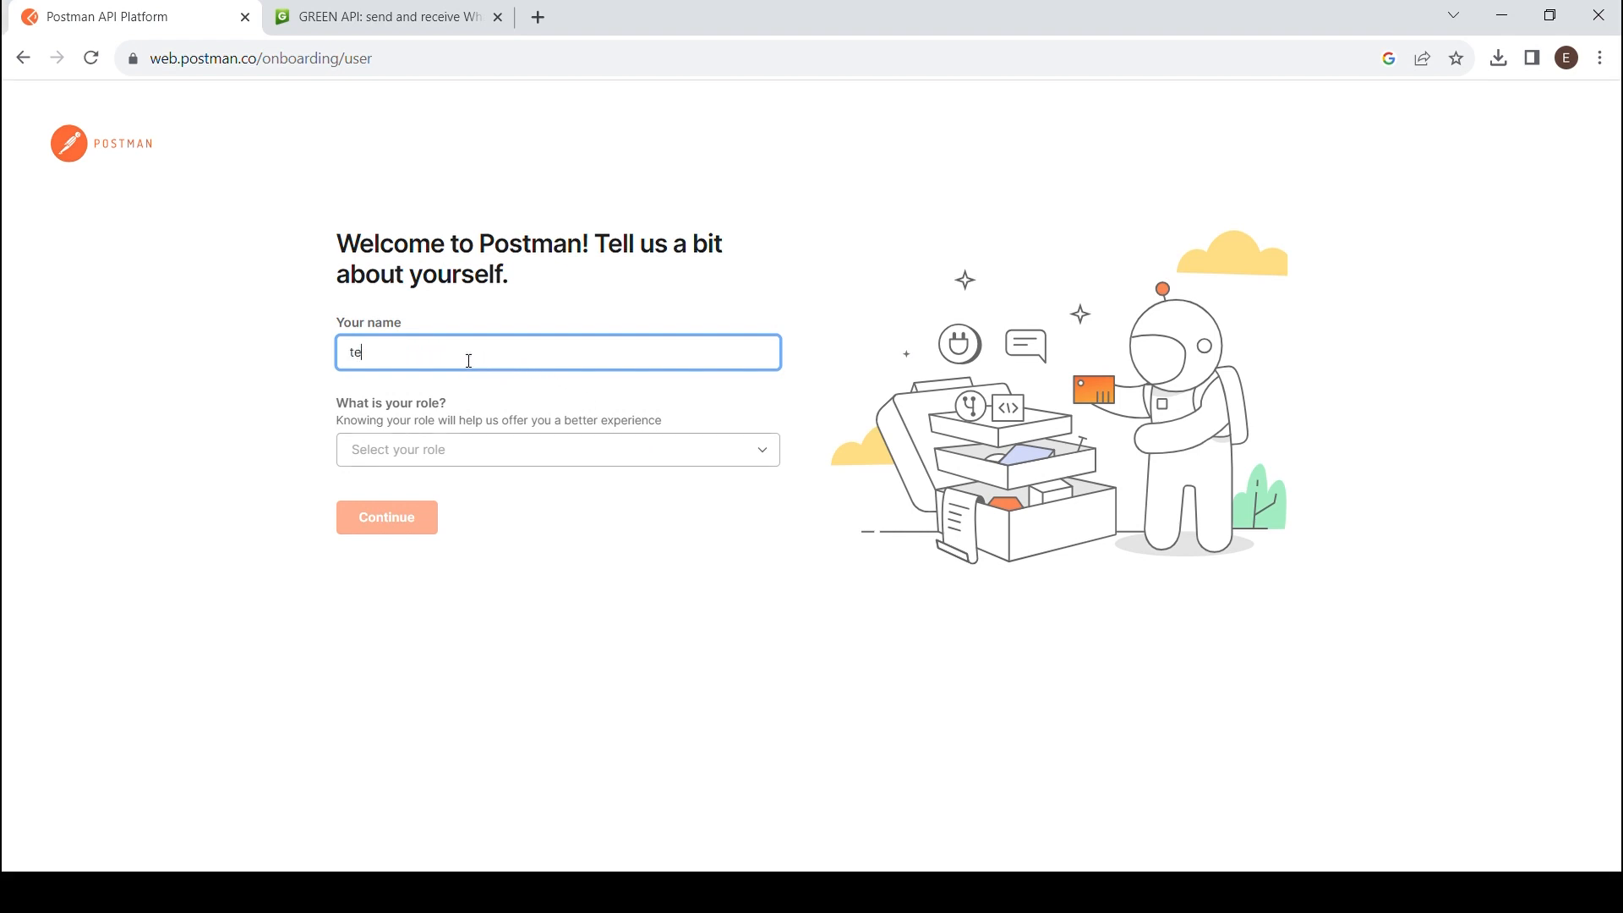
pyautogui.write('st')
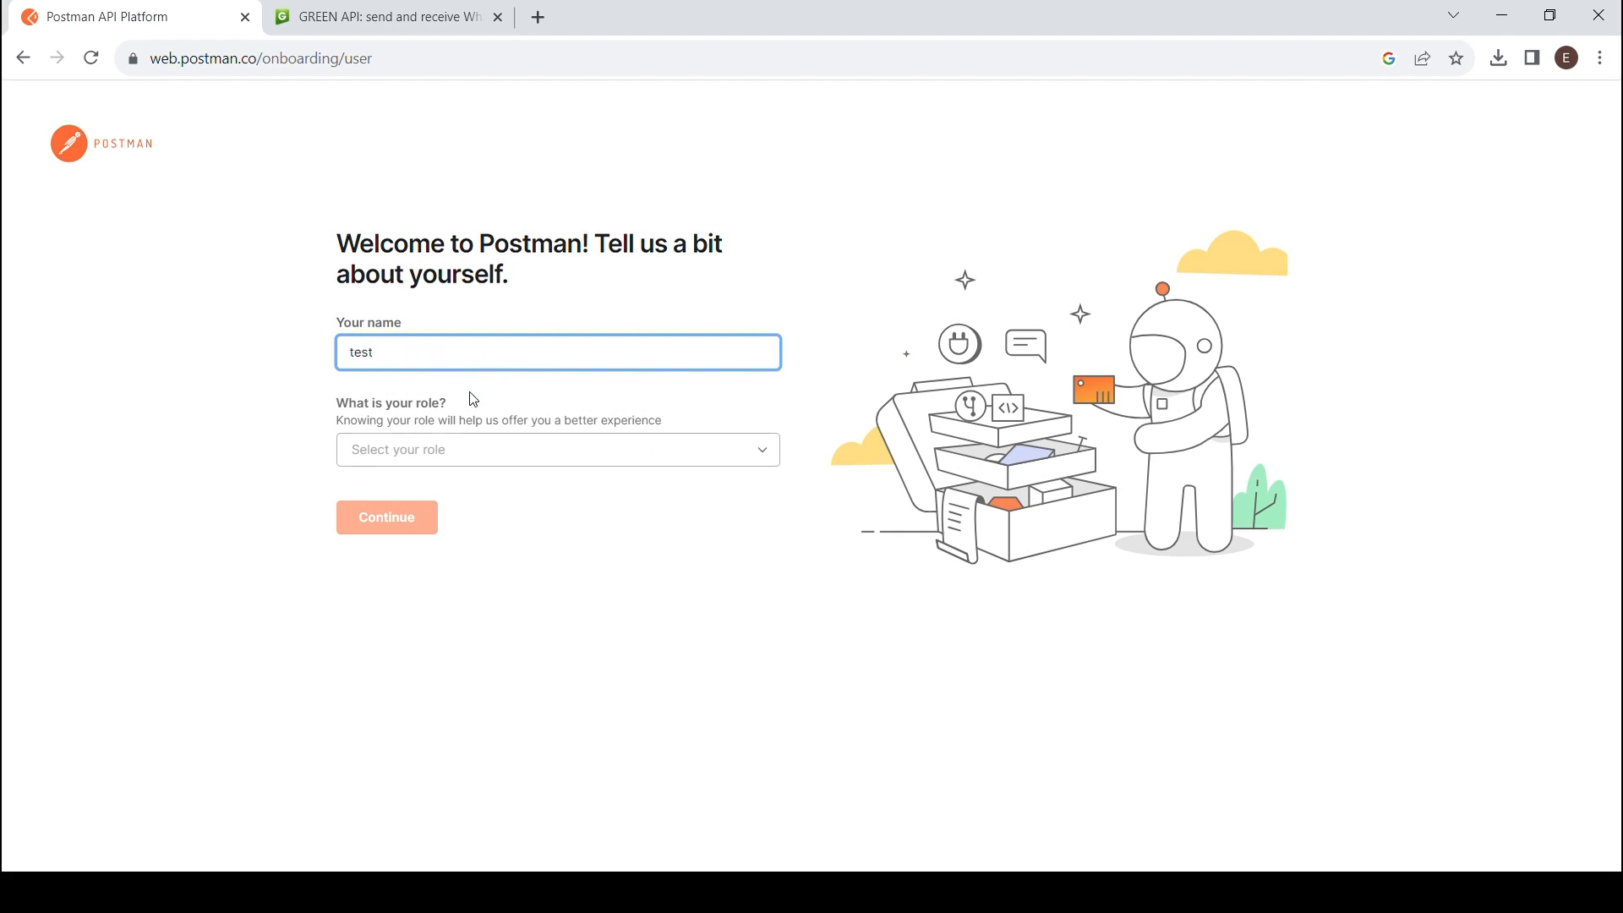
pyautogui.click(556, 449)
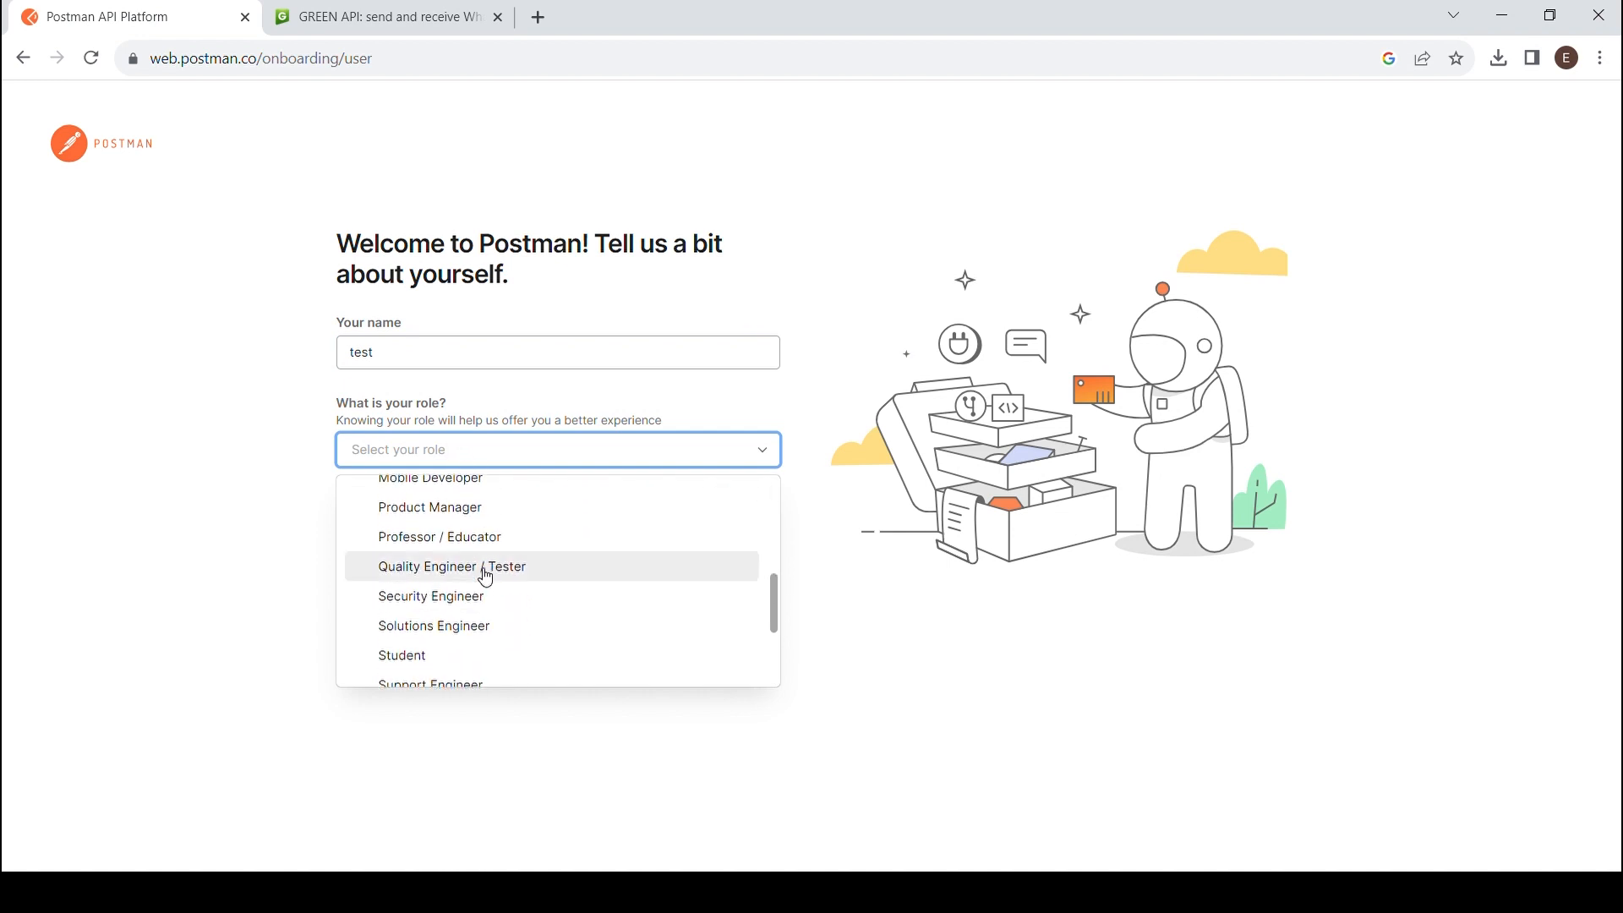
pyautogui.scroll(-3)
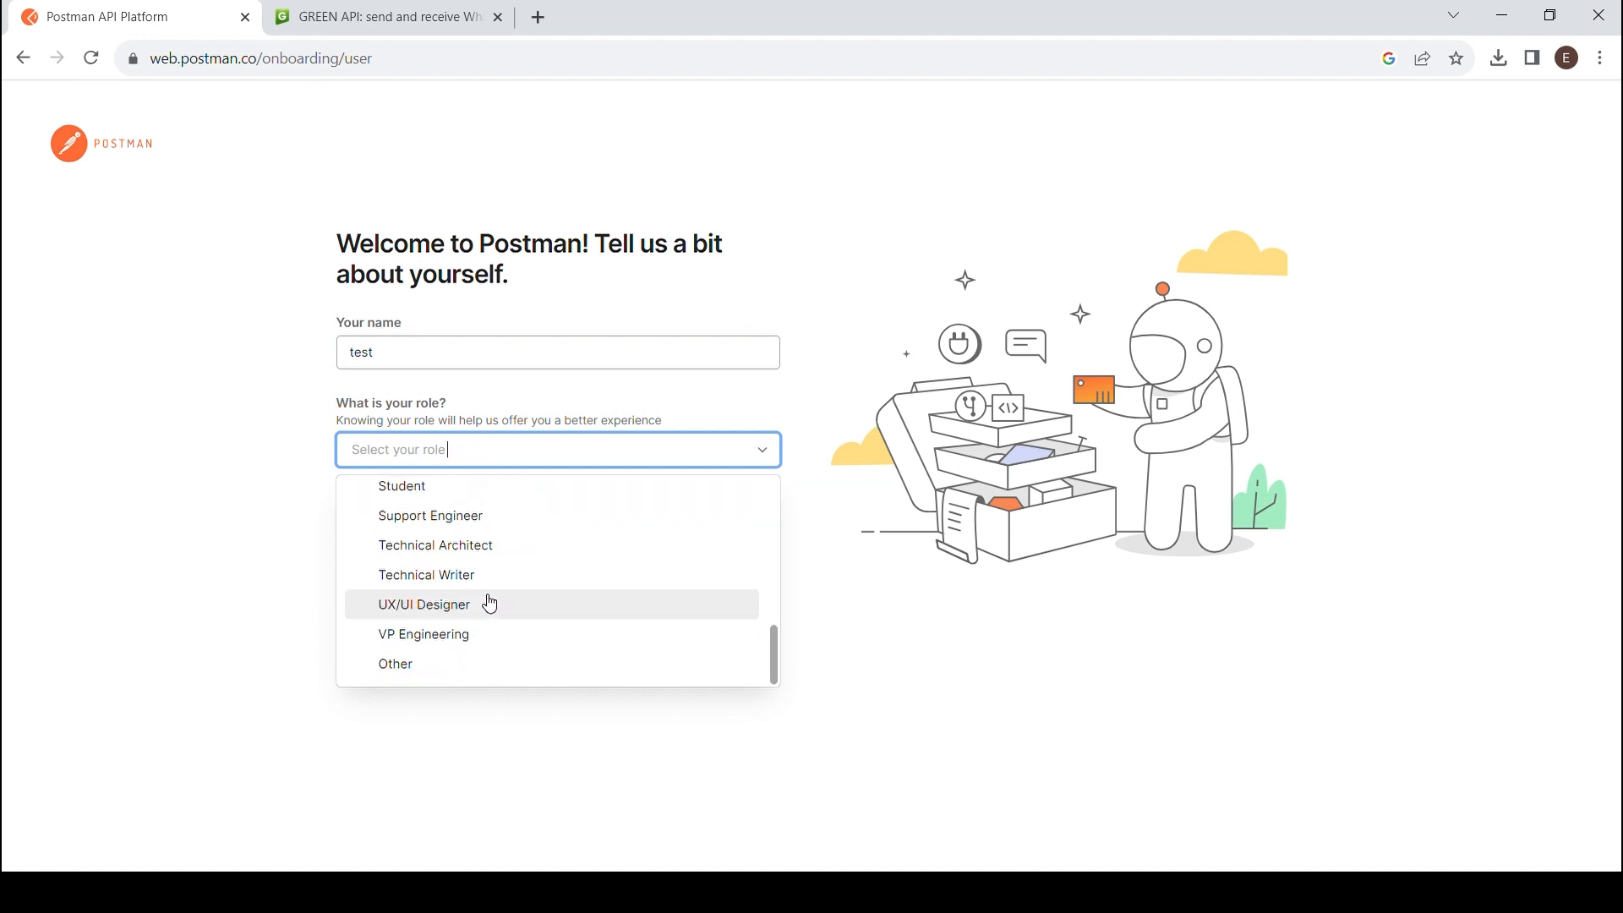
pyautogui.click(430, 515)
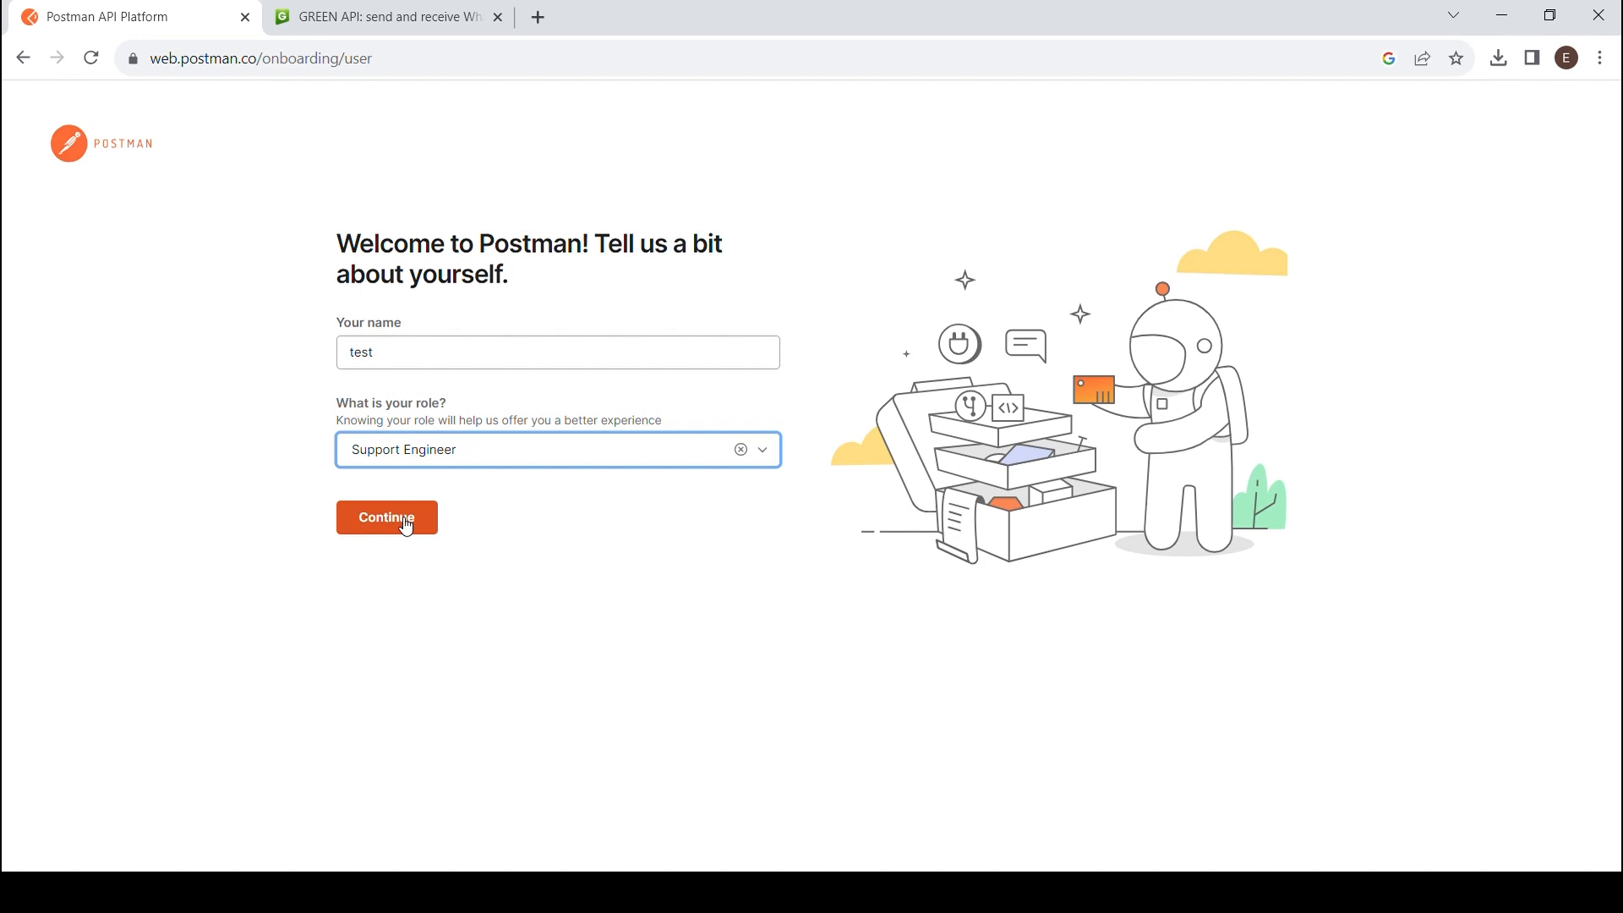
pyautogui.click(385, 517)
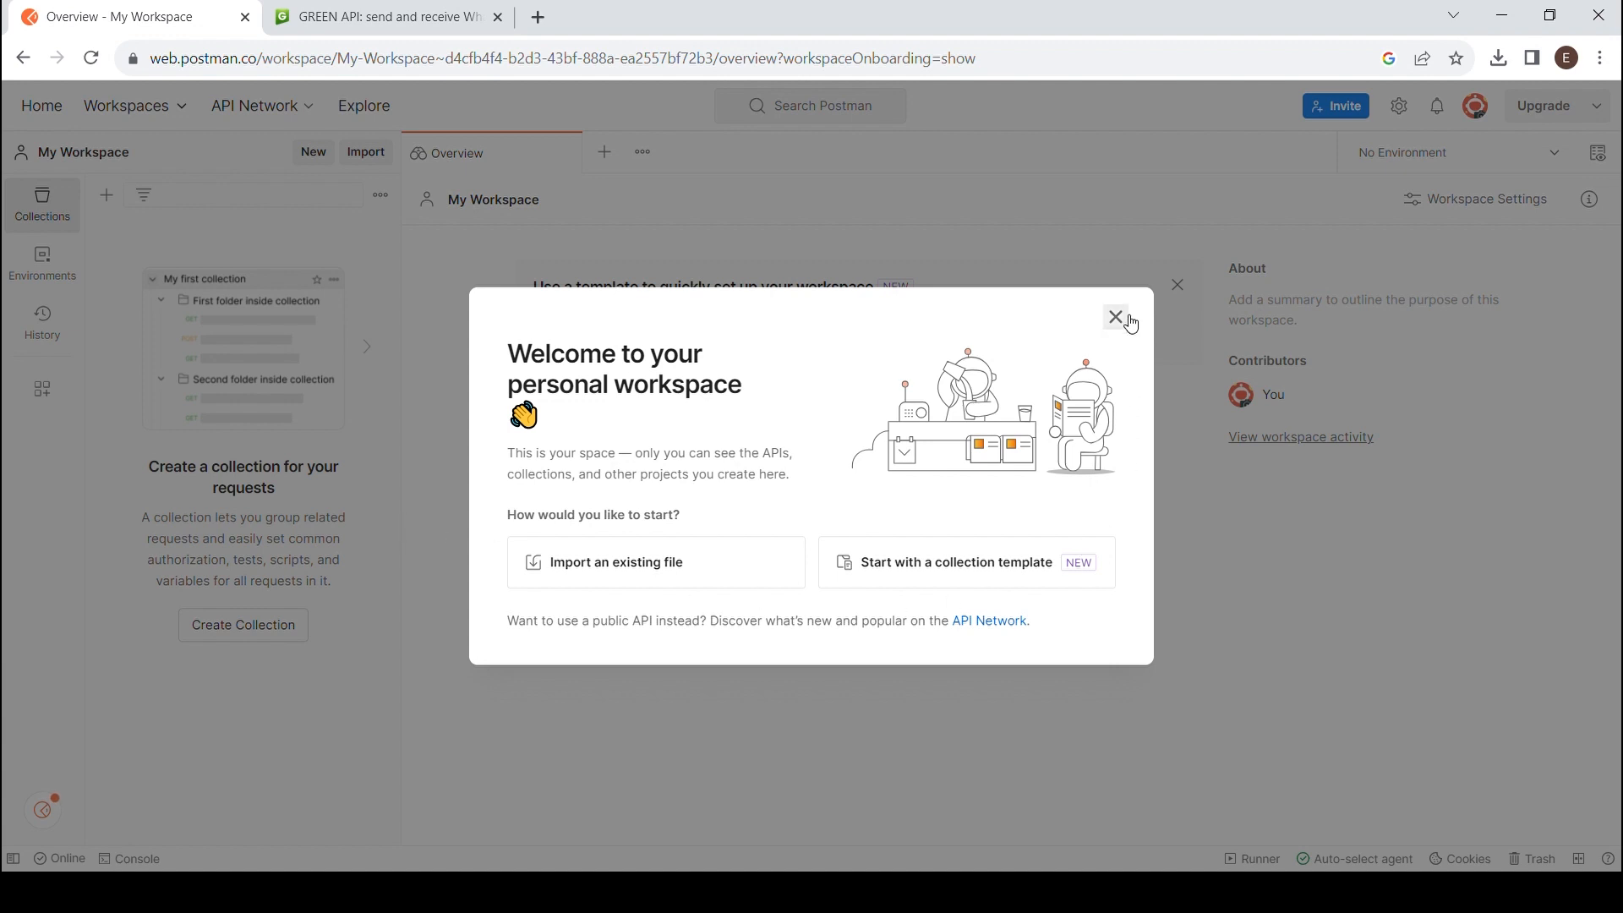
# Step: Start an import into the workspace and choose to pick files from the computer
pyautogui.click(365, 152)
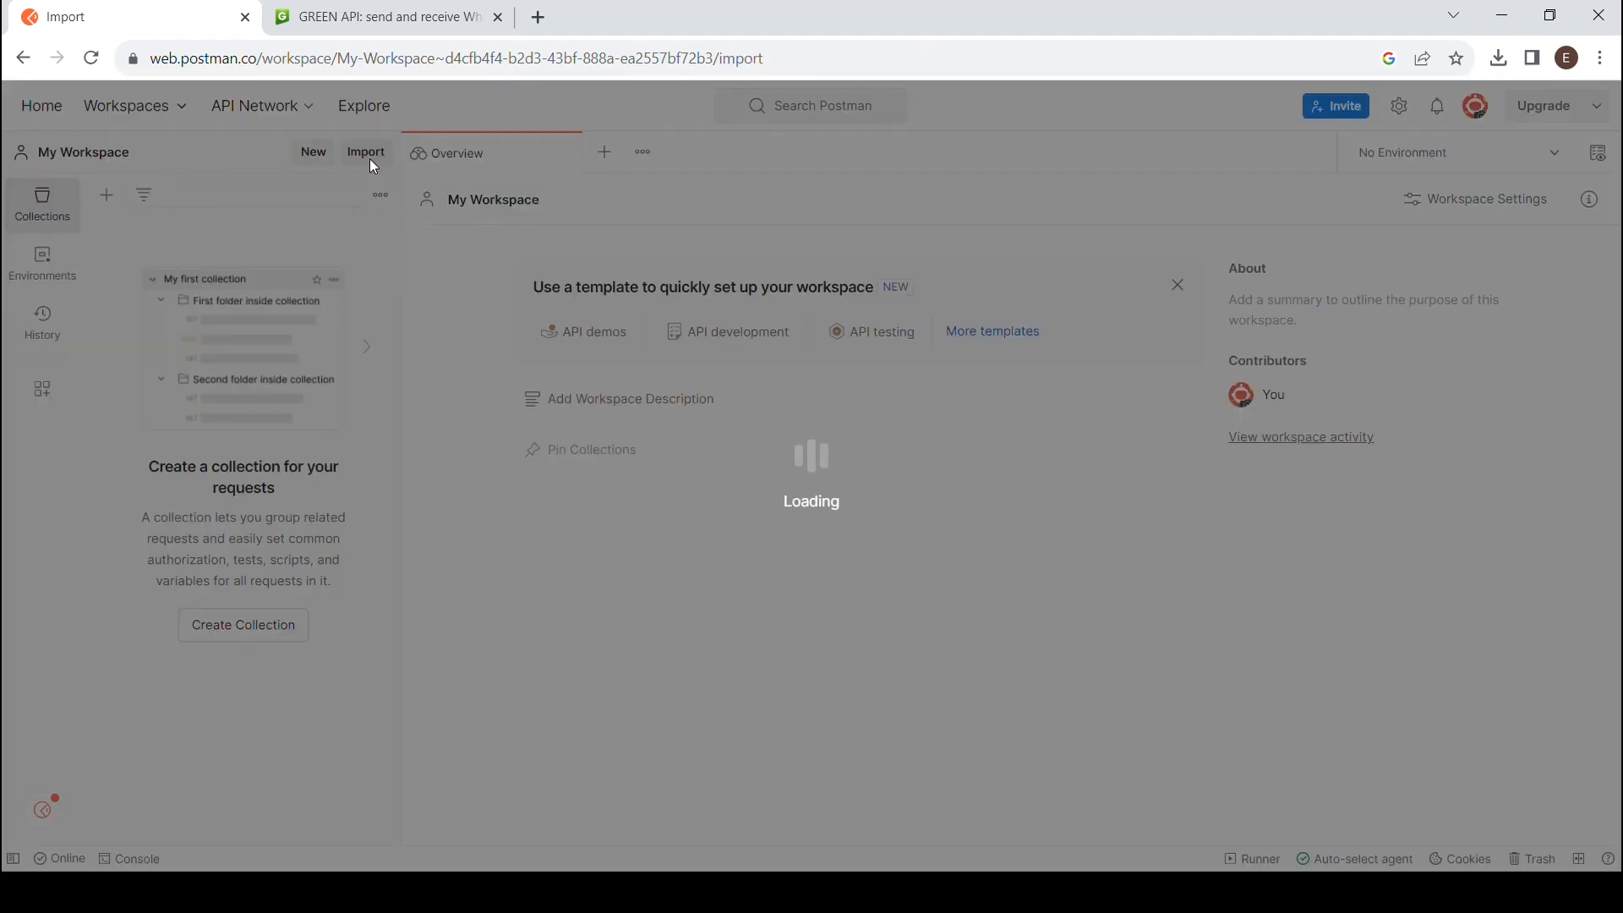
pyautogui.click(366, 152)
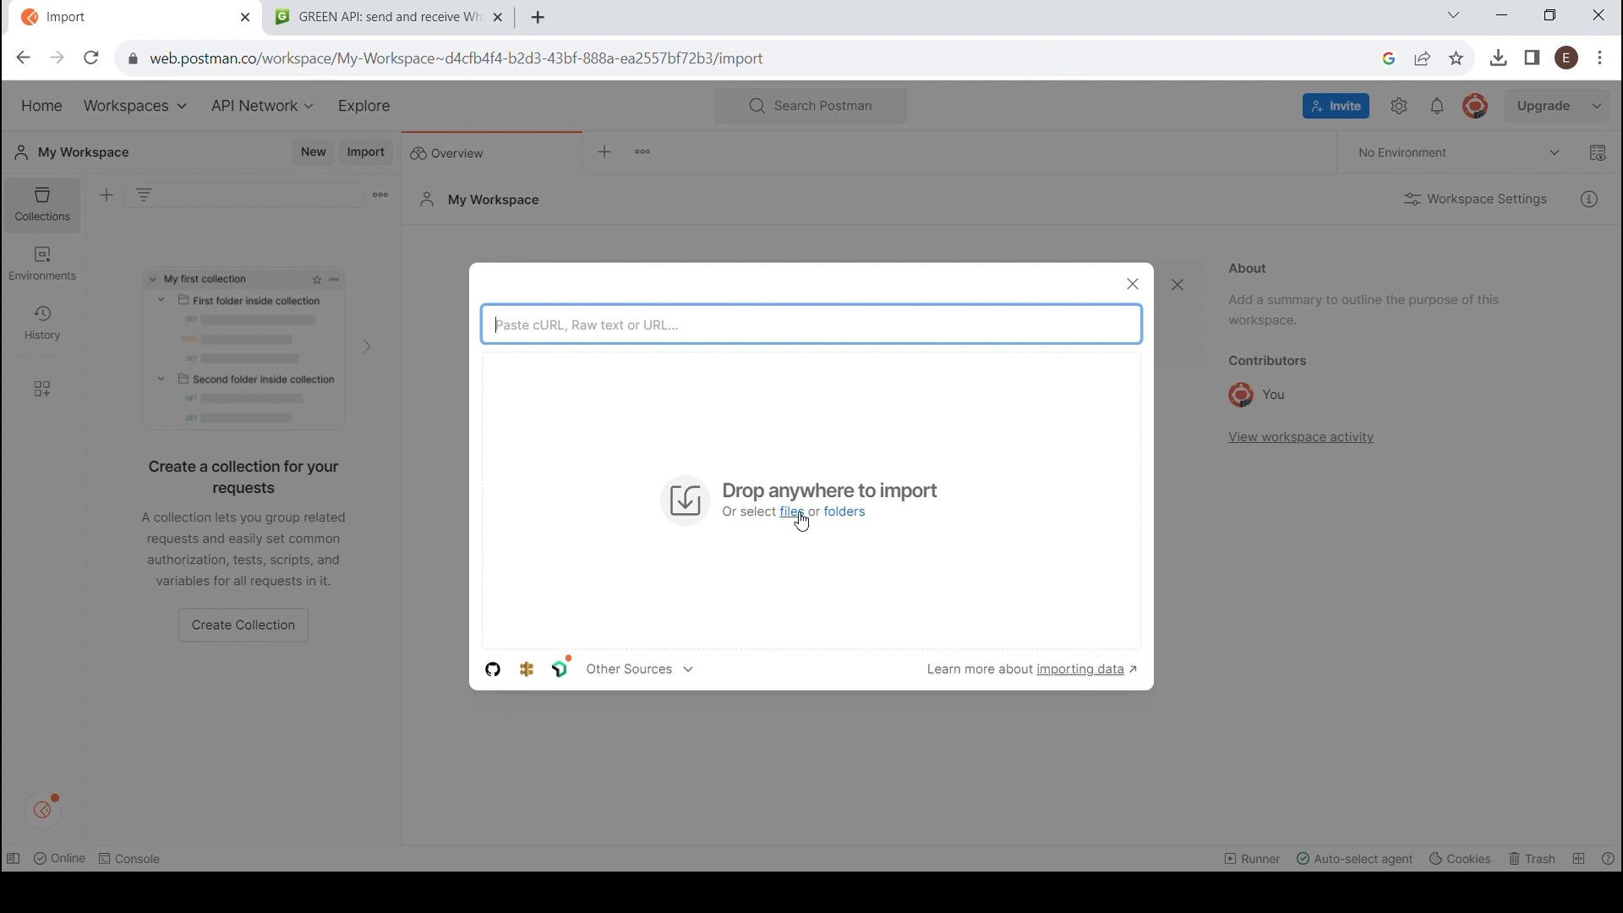
# Step: Extract the Green API zip in Downloads and import its collection.json and environment.json
pyautogui.click(792, 510)
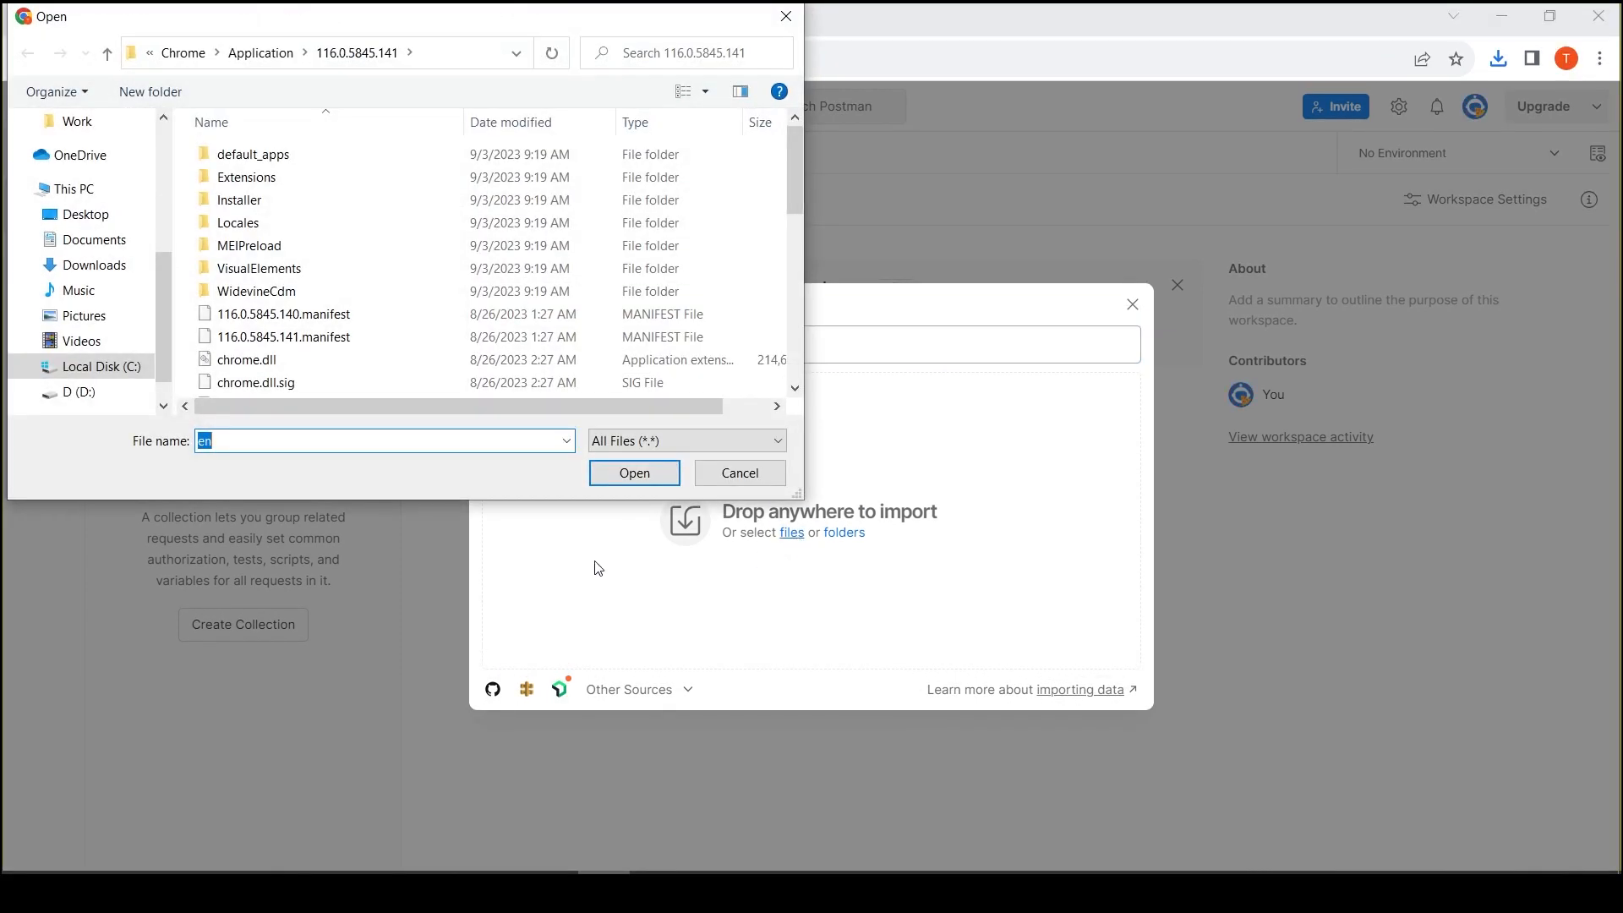
pyautogui.click(95, 265)
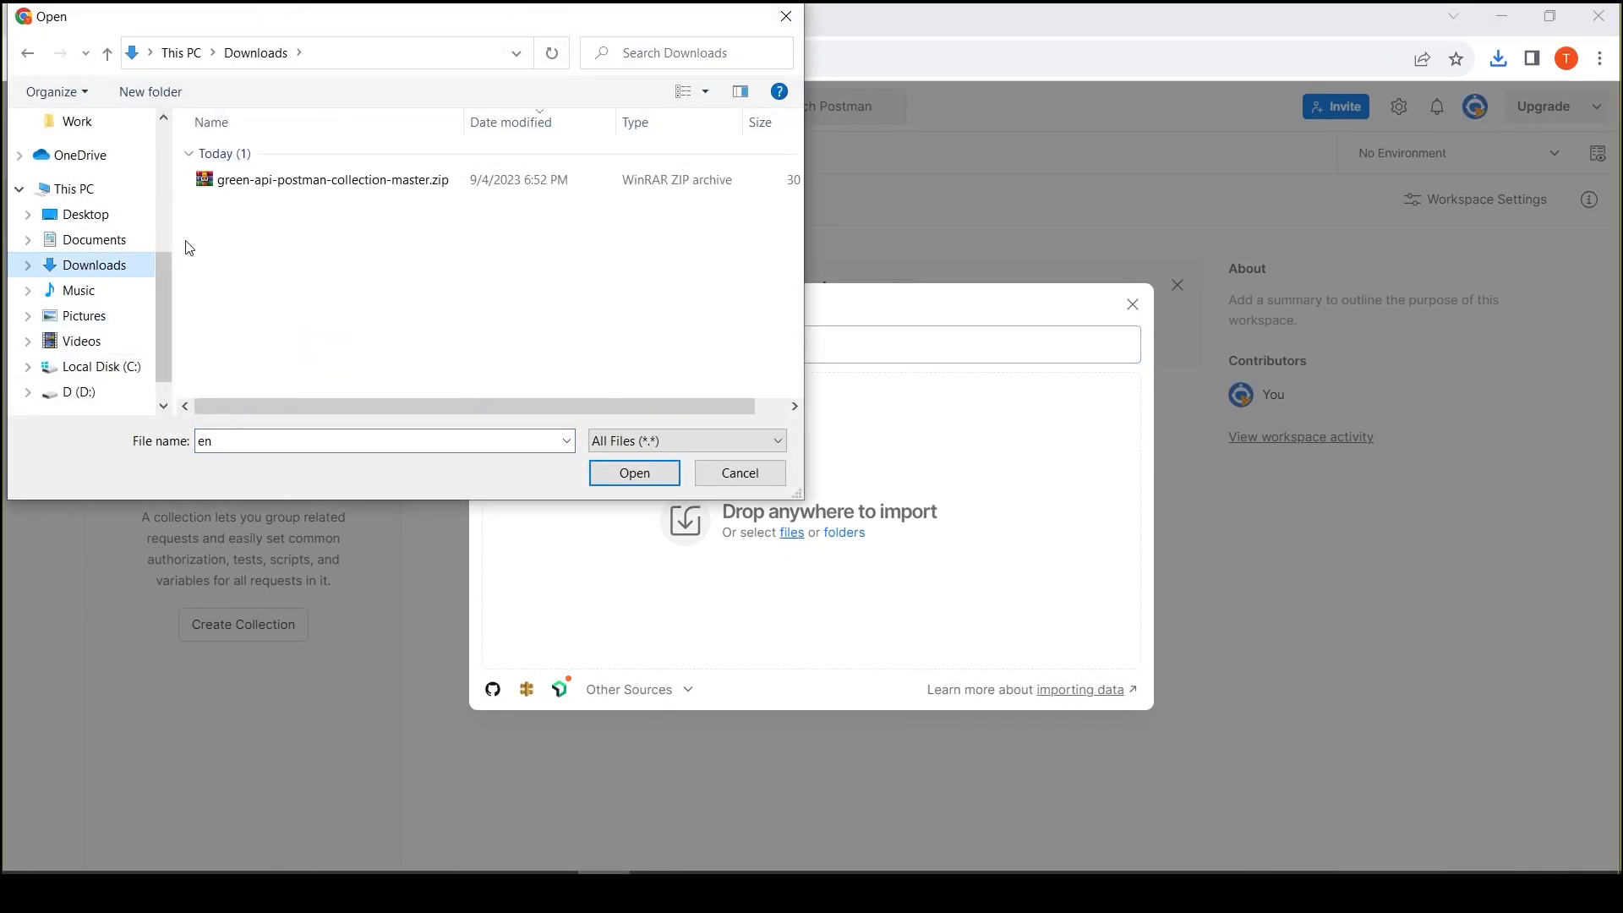
pyautogui.rightClick(332, 179)
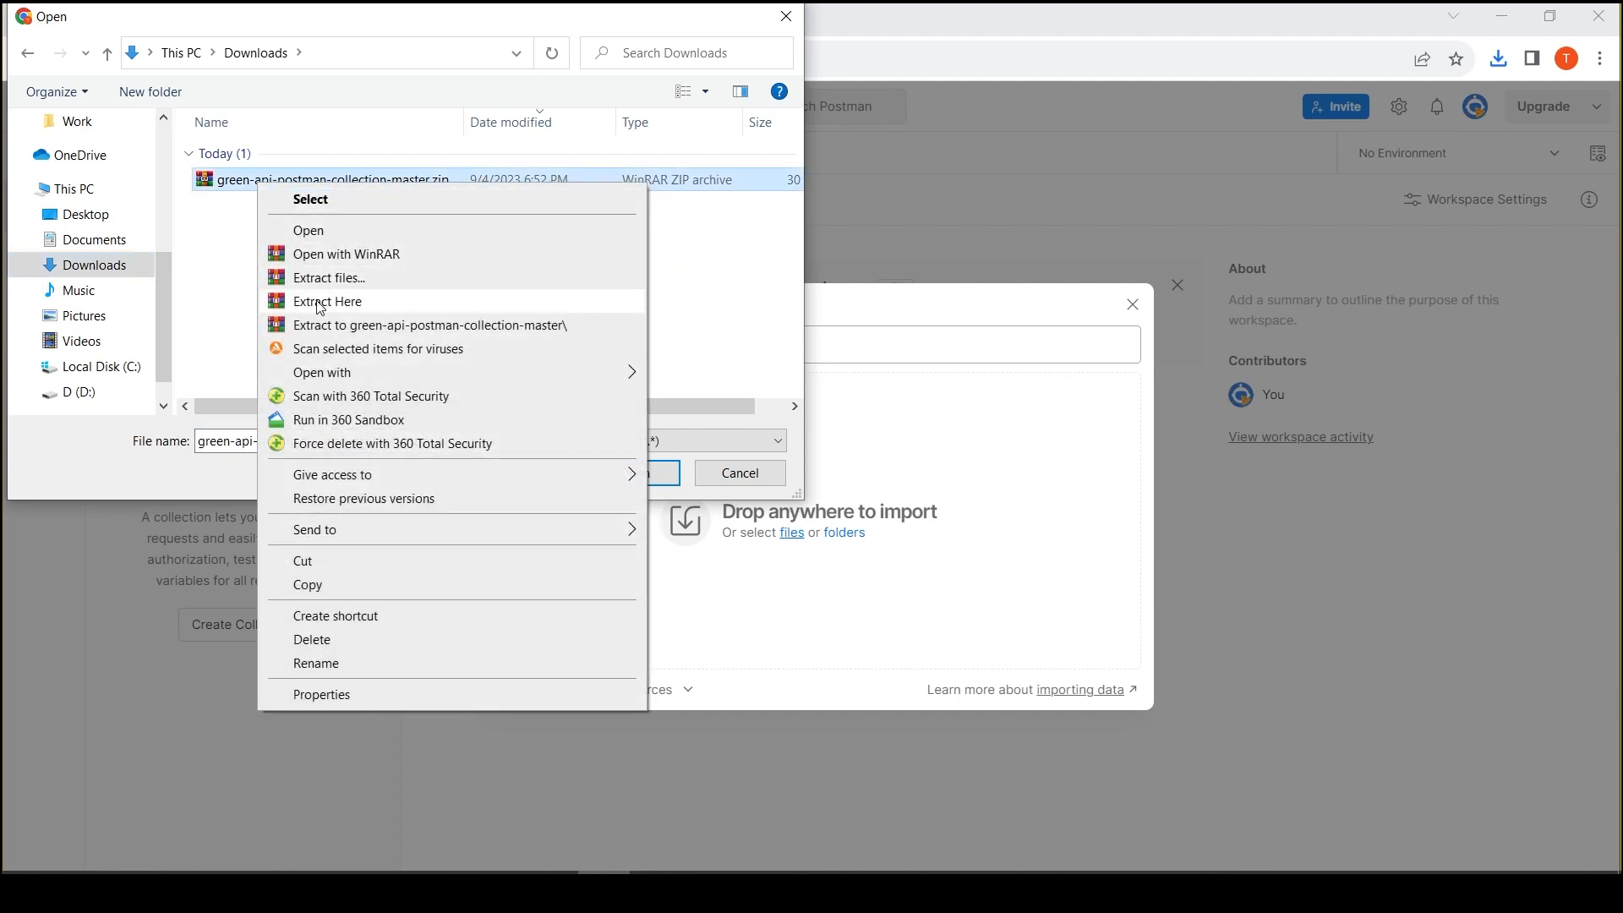
pyautogui.click(326, 301)
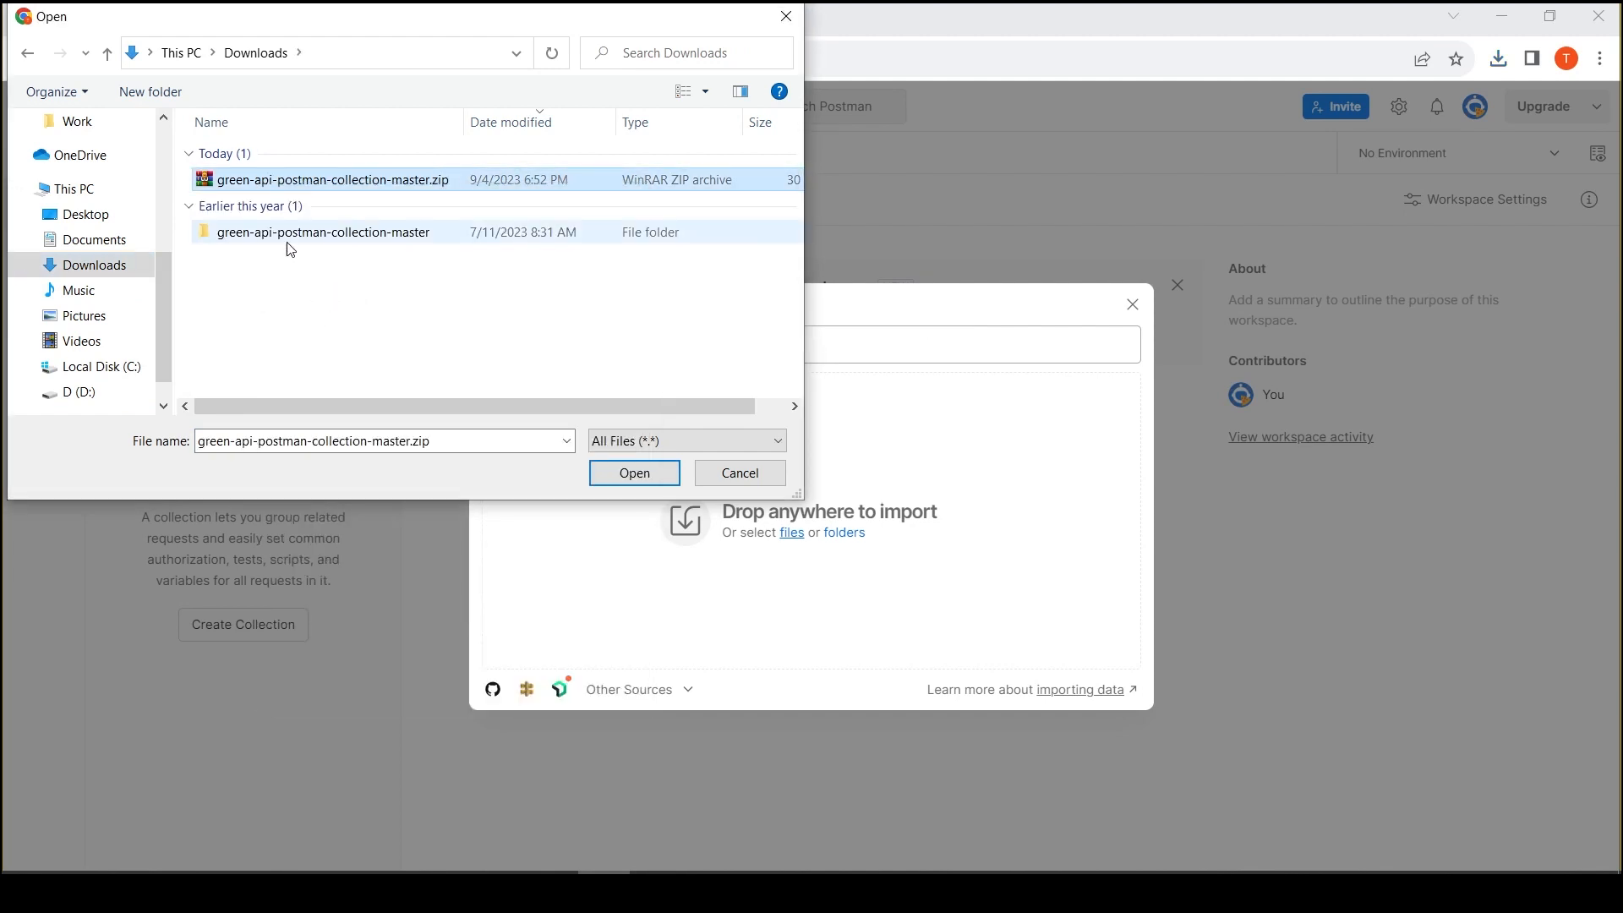
pyautogui.doubleClick(323, 231)
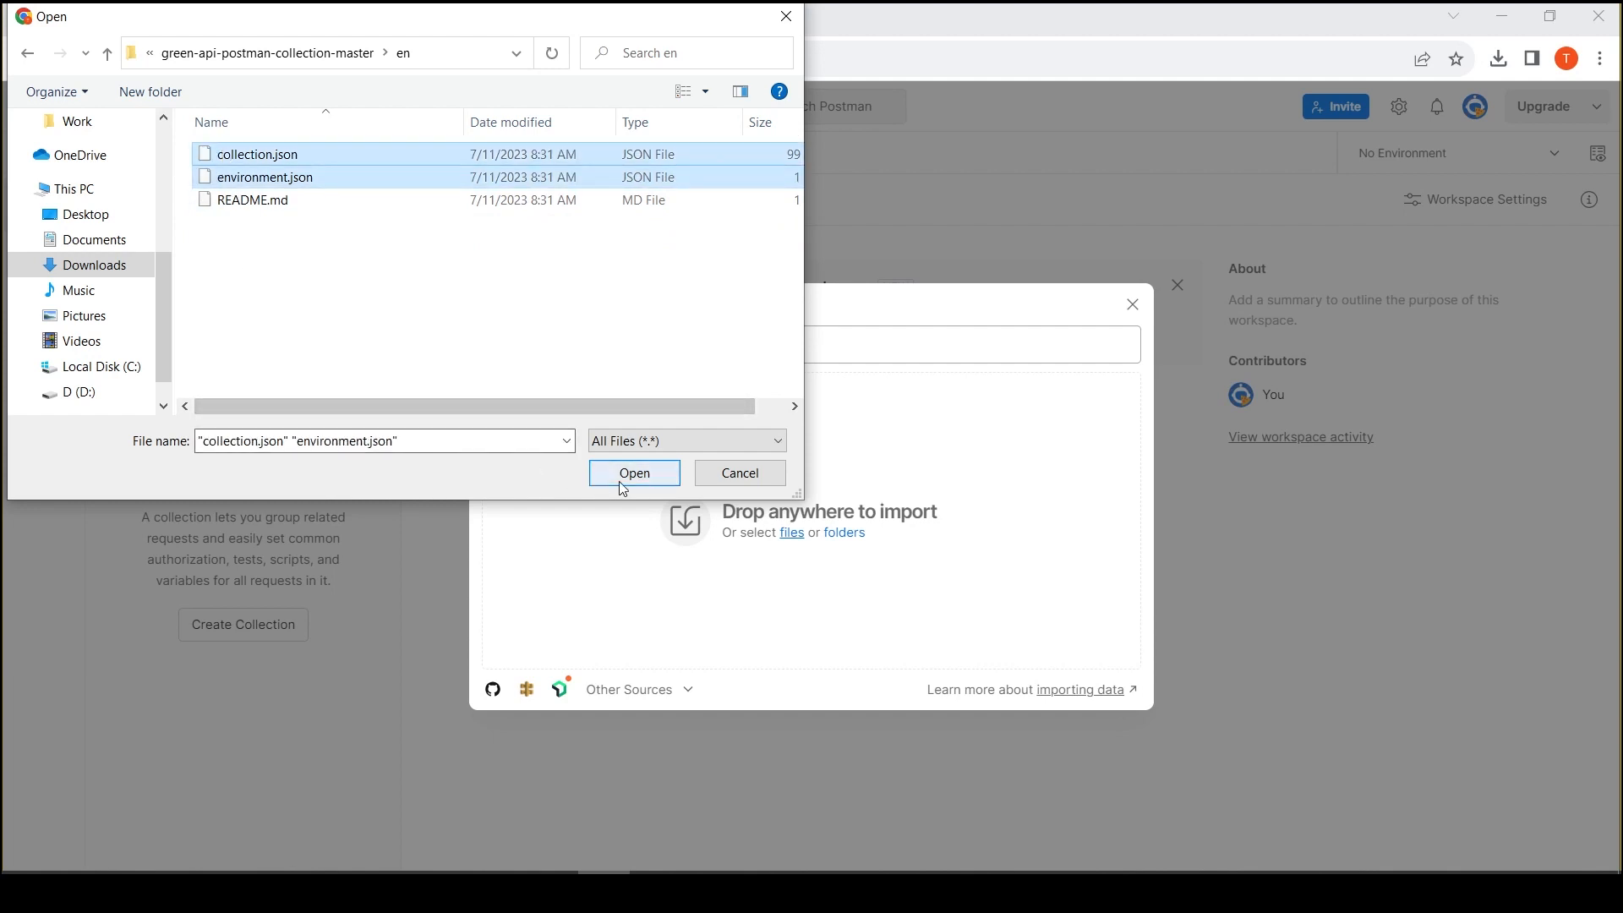
pyautogui.click(634, 474)
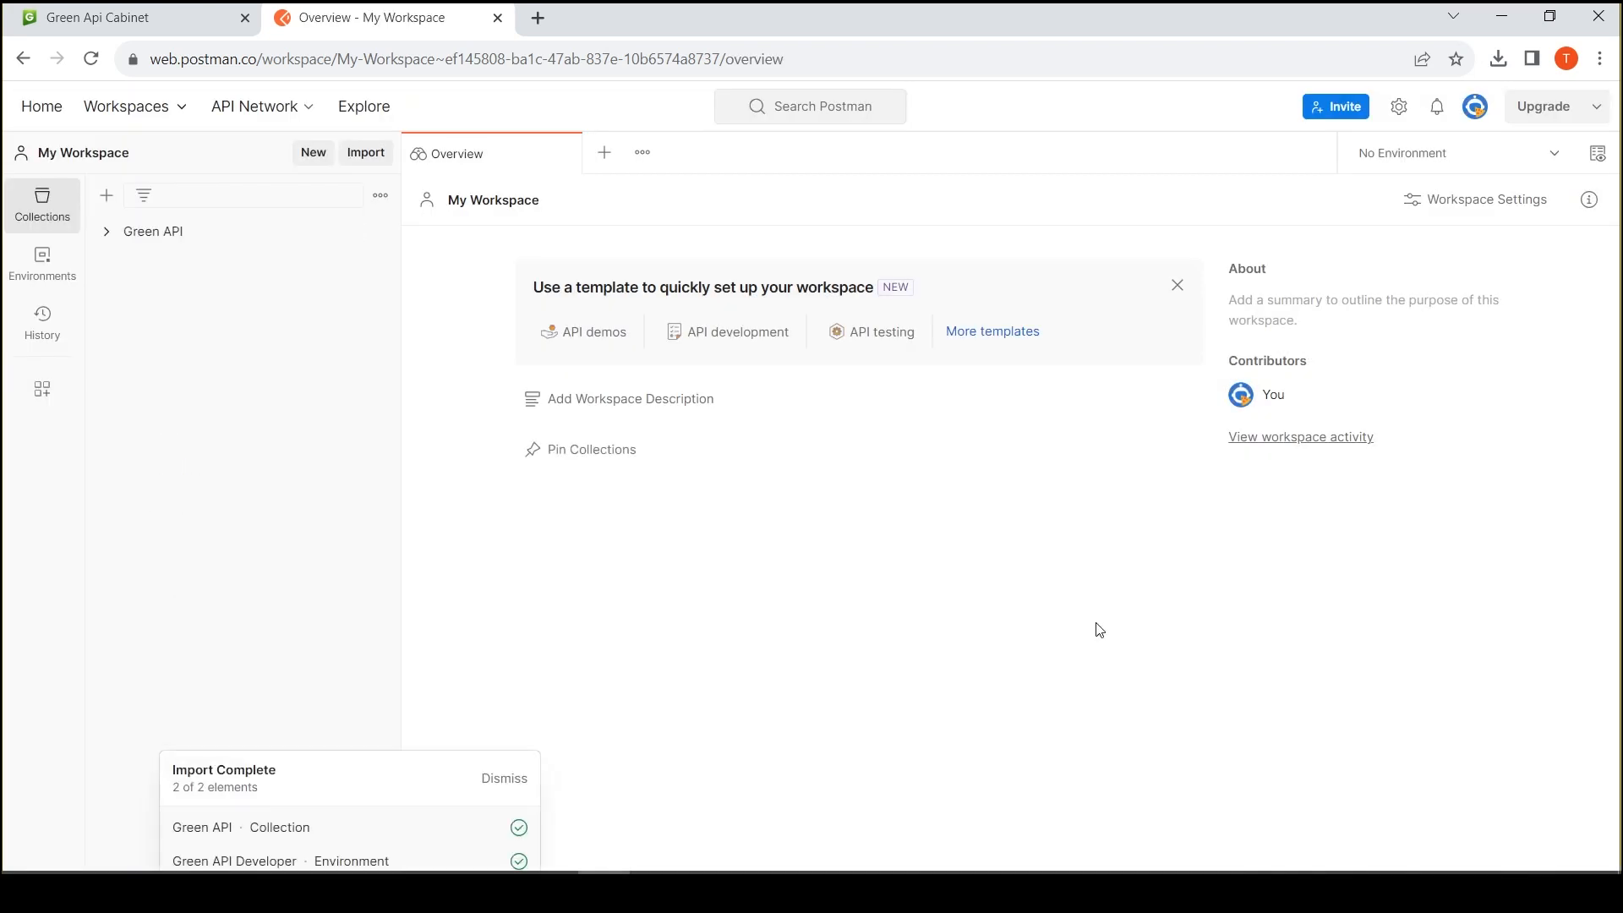
# Step: View the Green API Developer environment with host, idInstance and apiTokenInstance variables
pyautogui.click(40, 262)
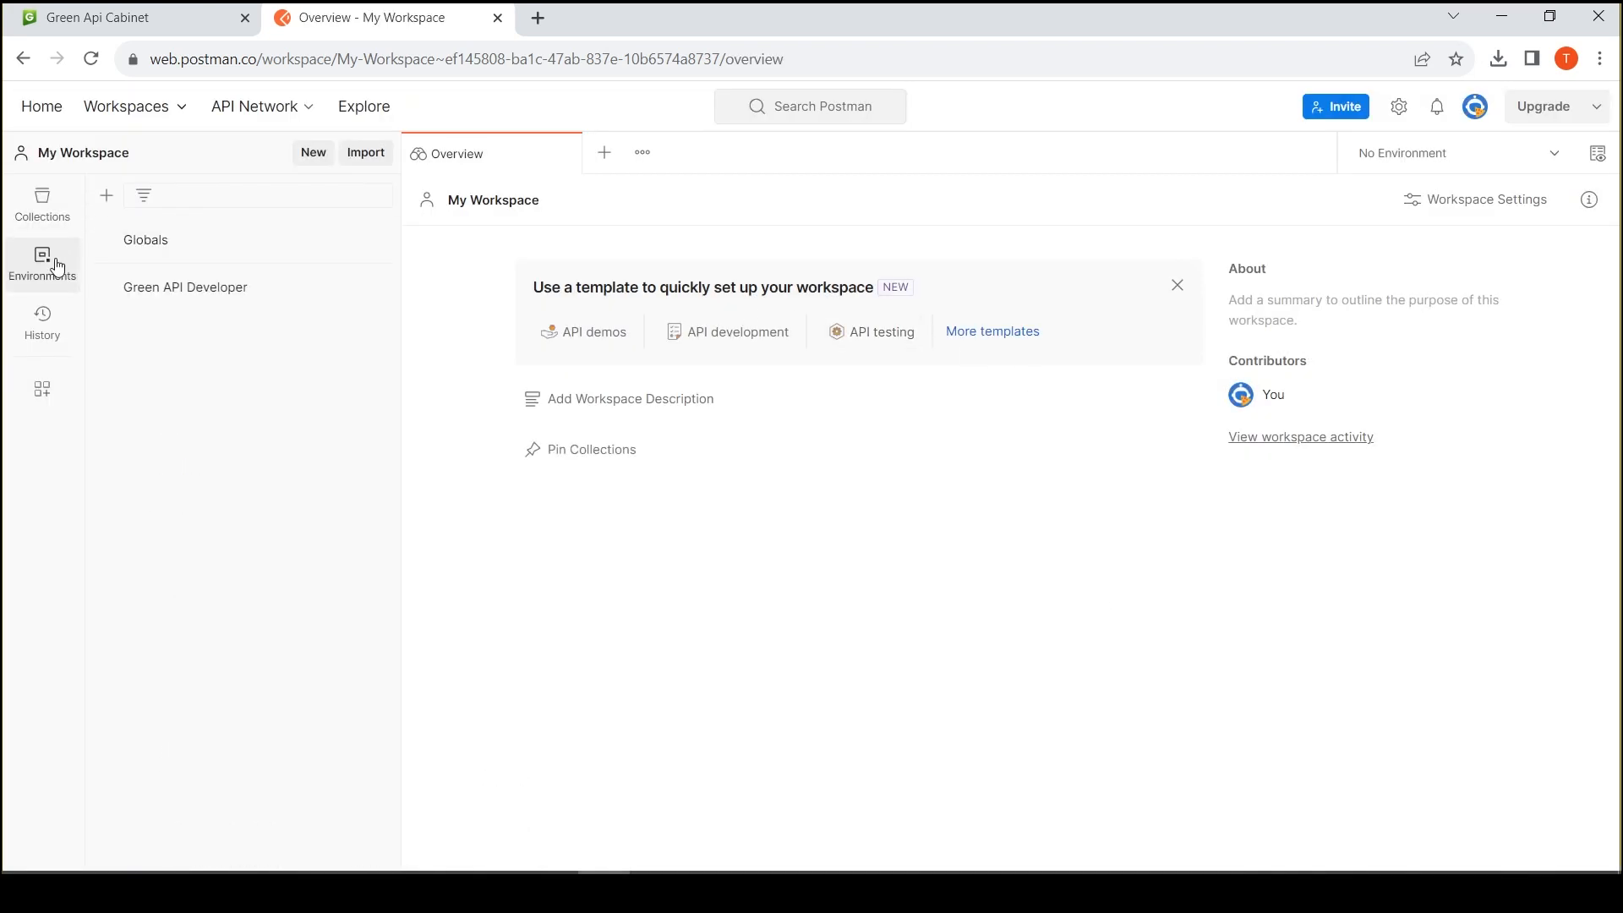
pyautogui.click(186, 287)
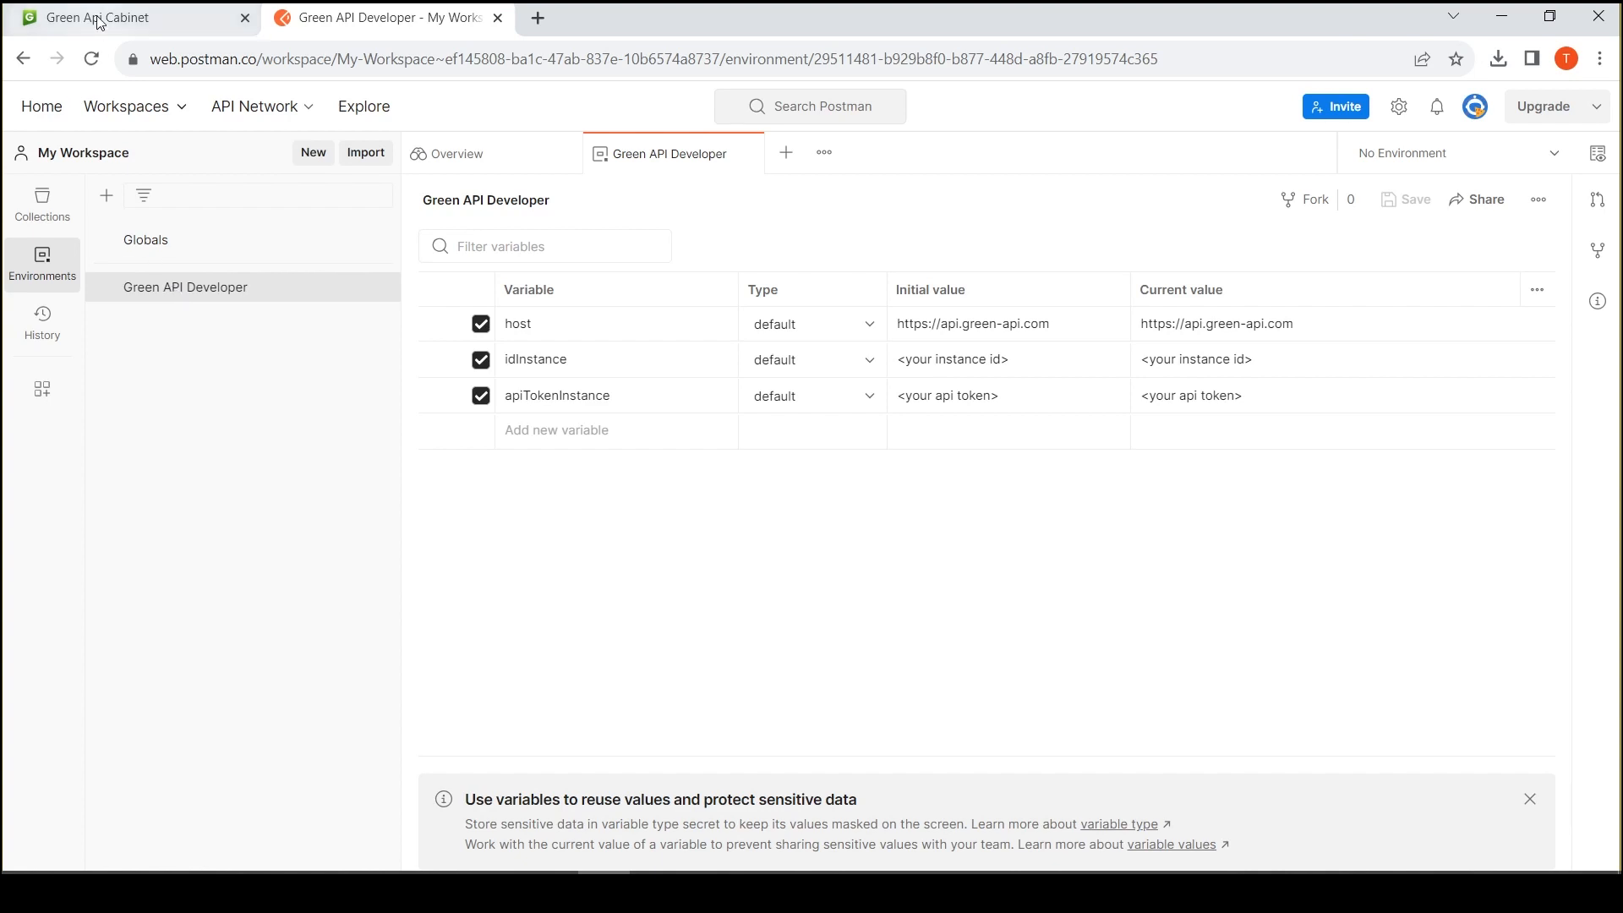
pyautogui.click(98, 17)
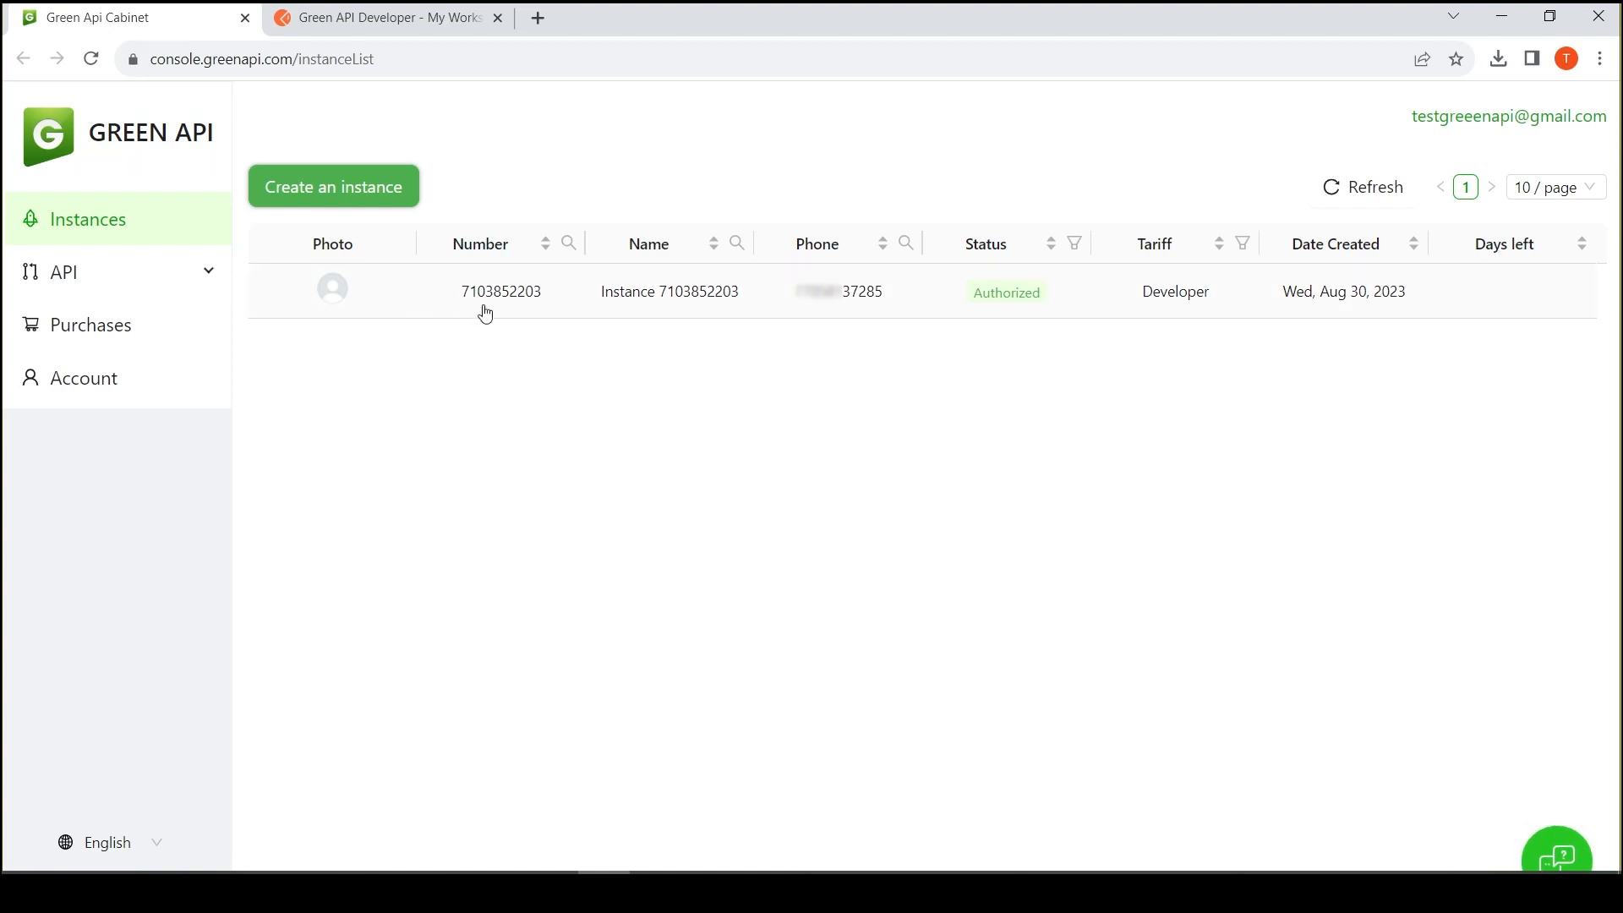
pyautogui.click(501, 290)
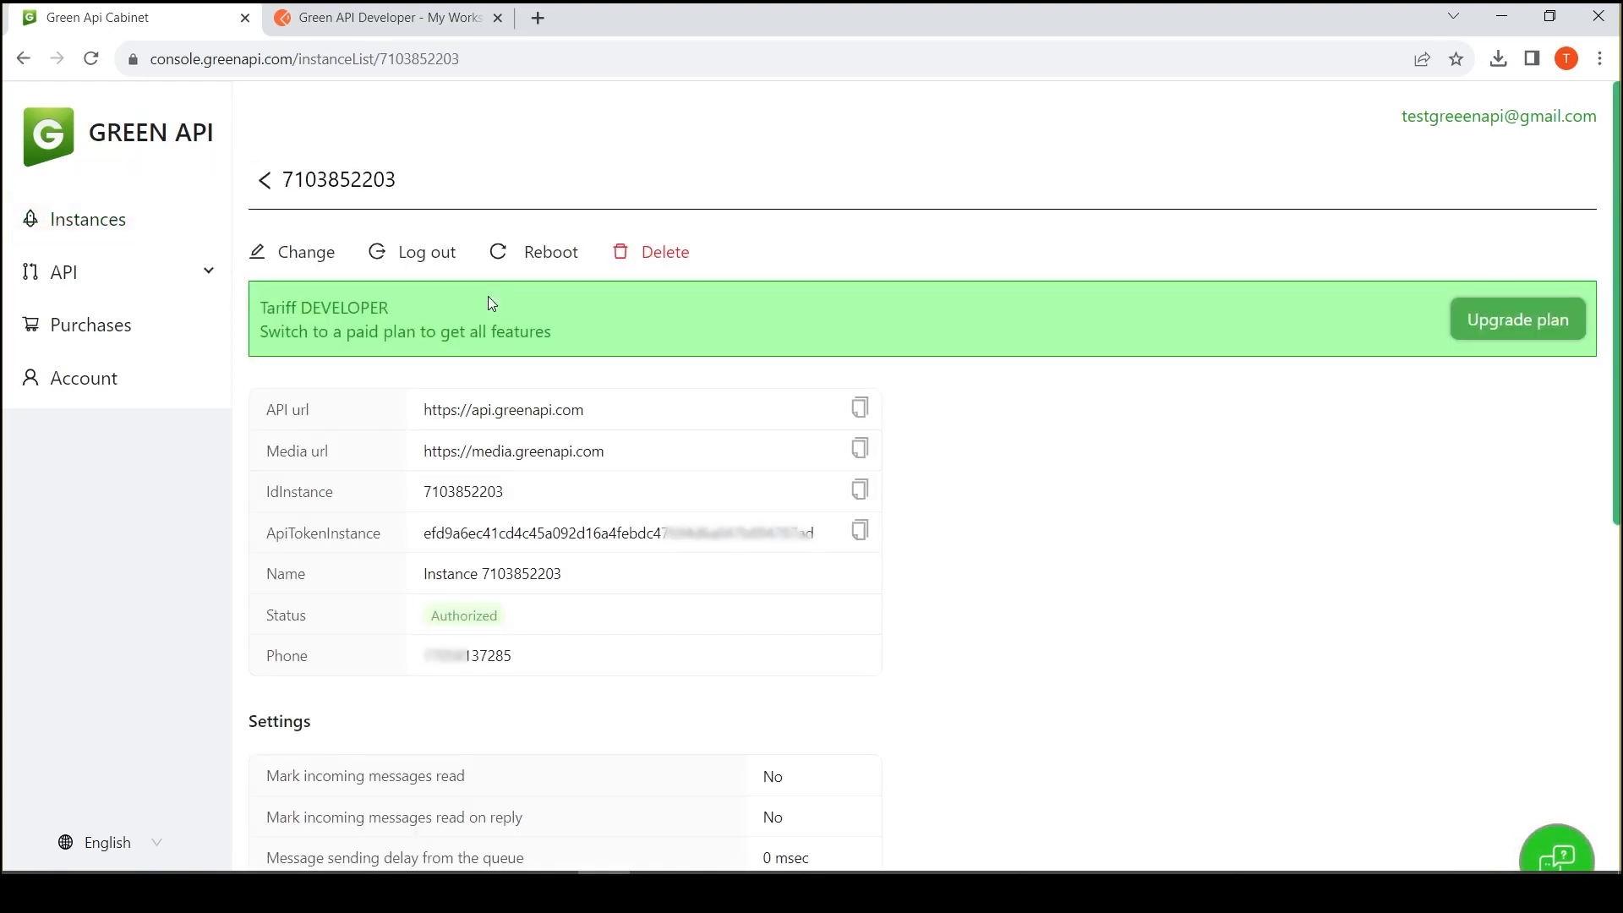
pyautogui.doubleClick(464, 491)
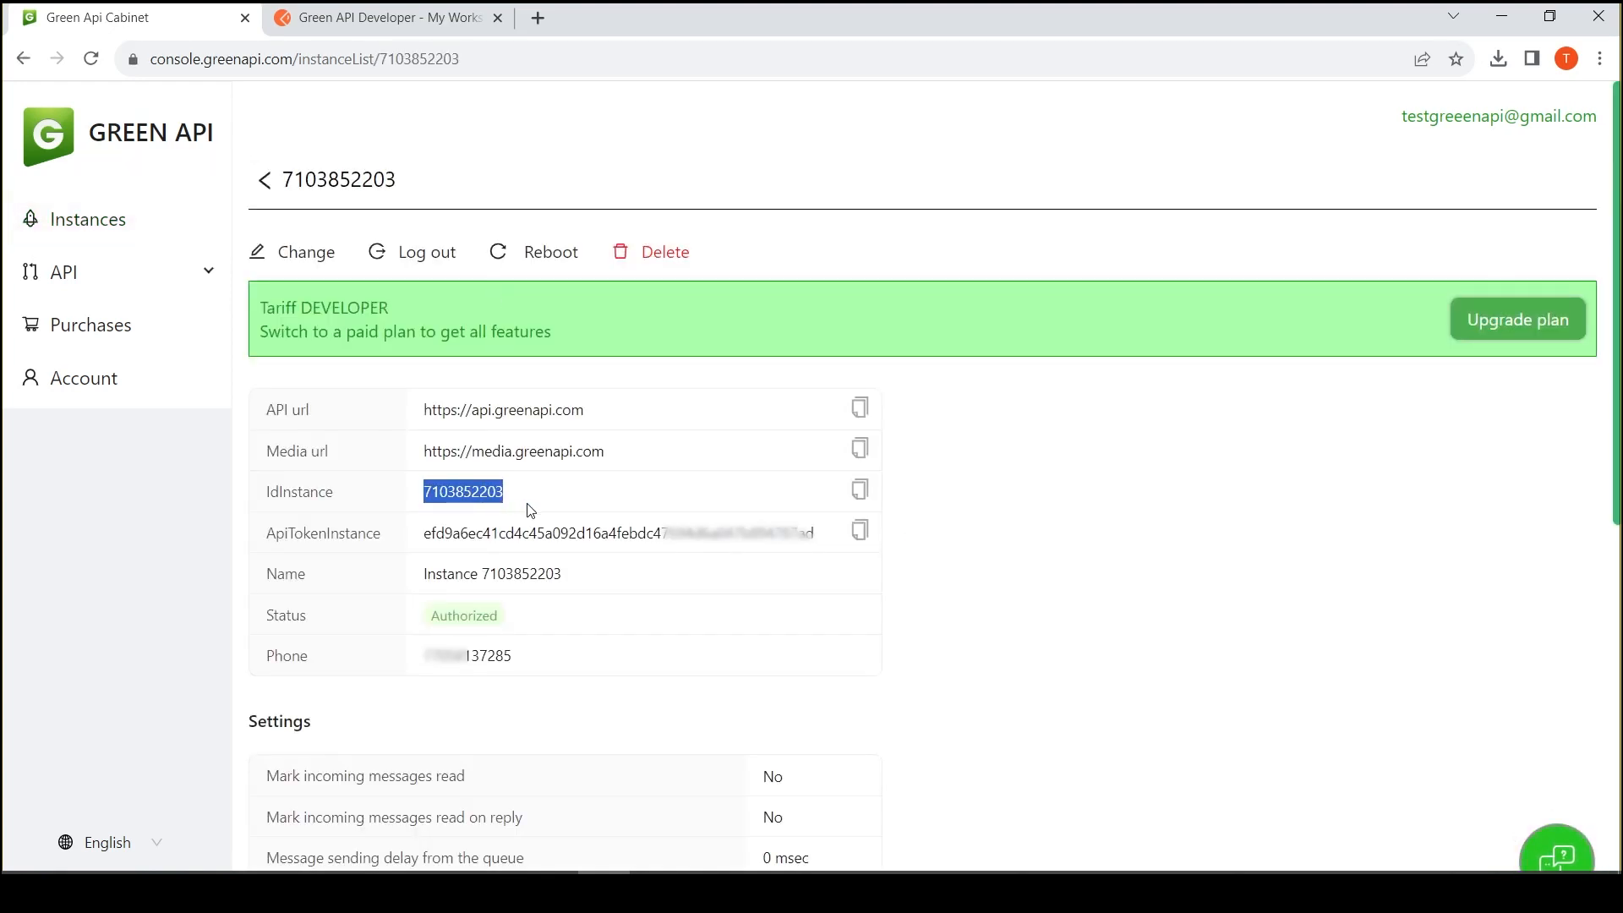
pyautogui.click(384, 17)
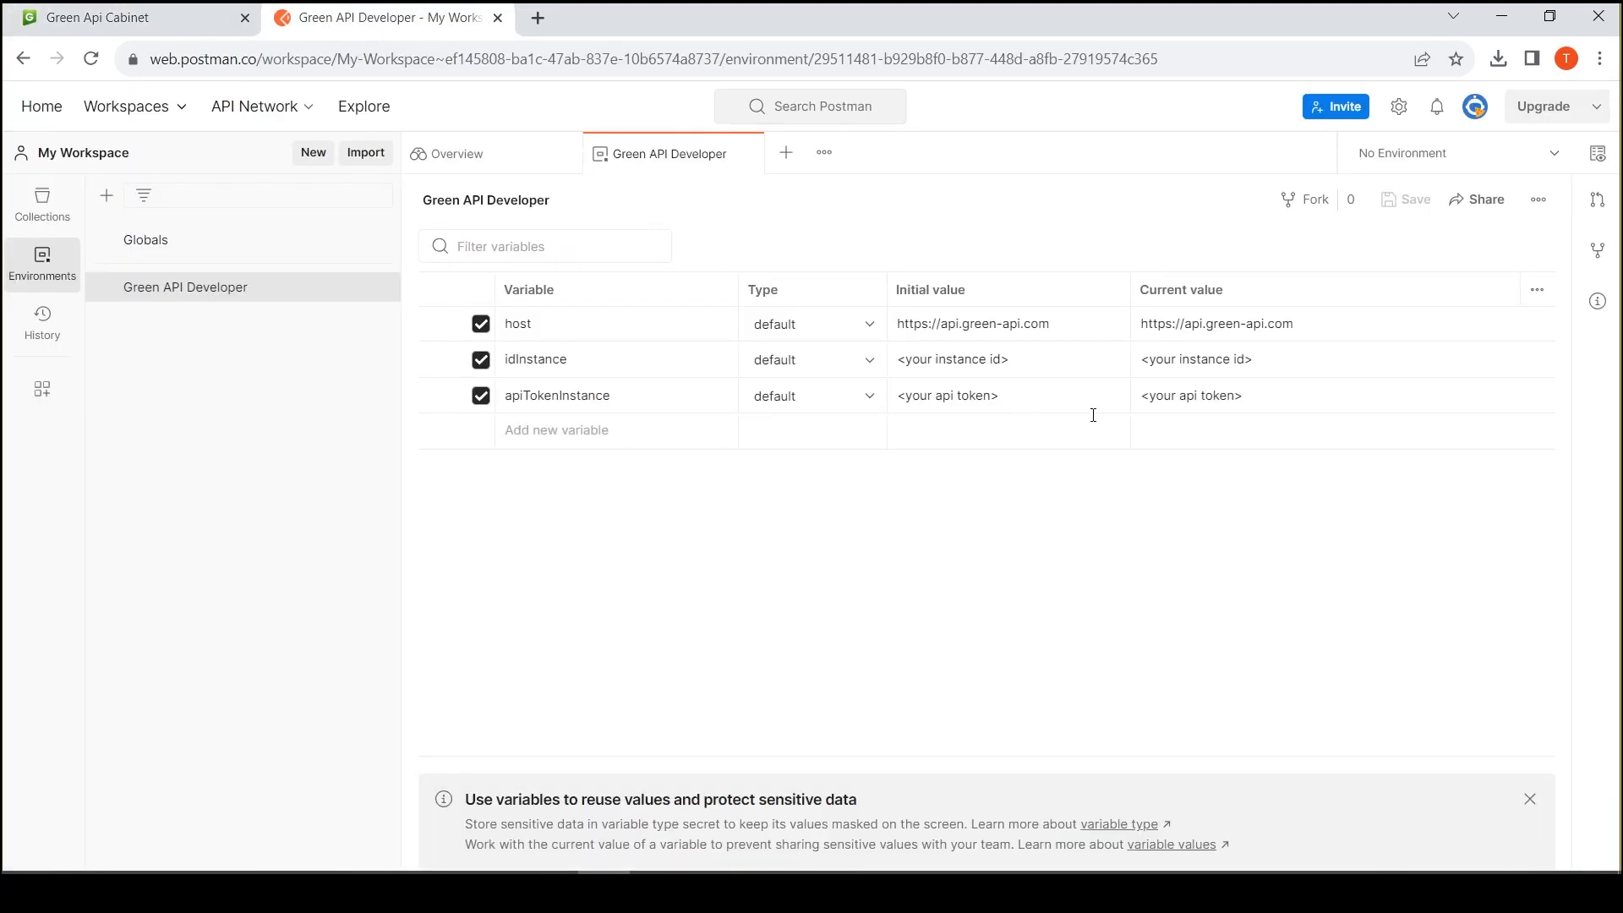
pyautogui.click(1243, 359)
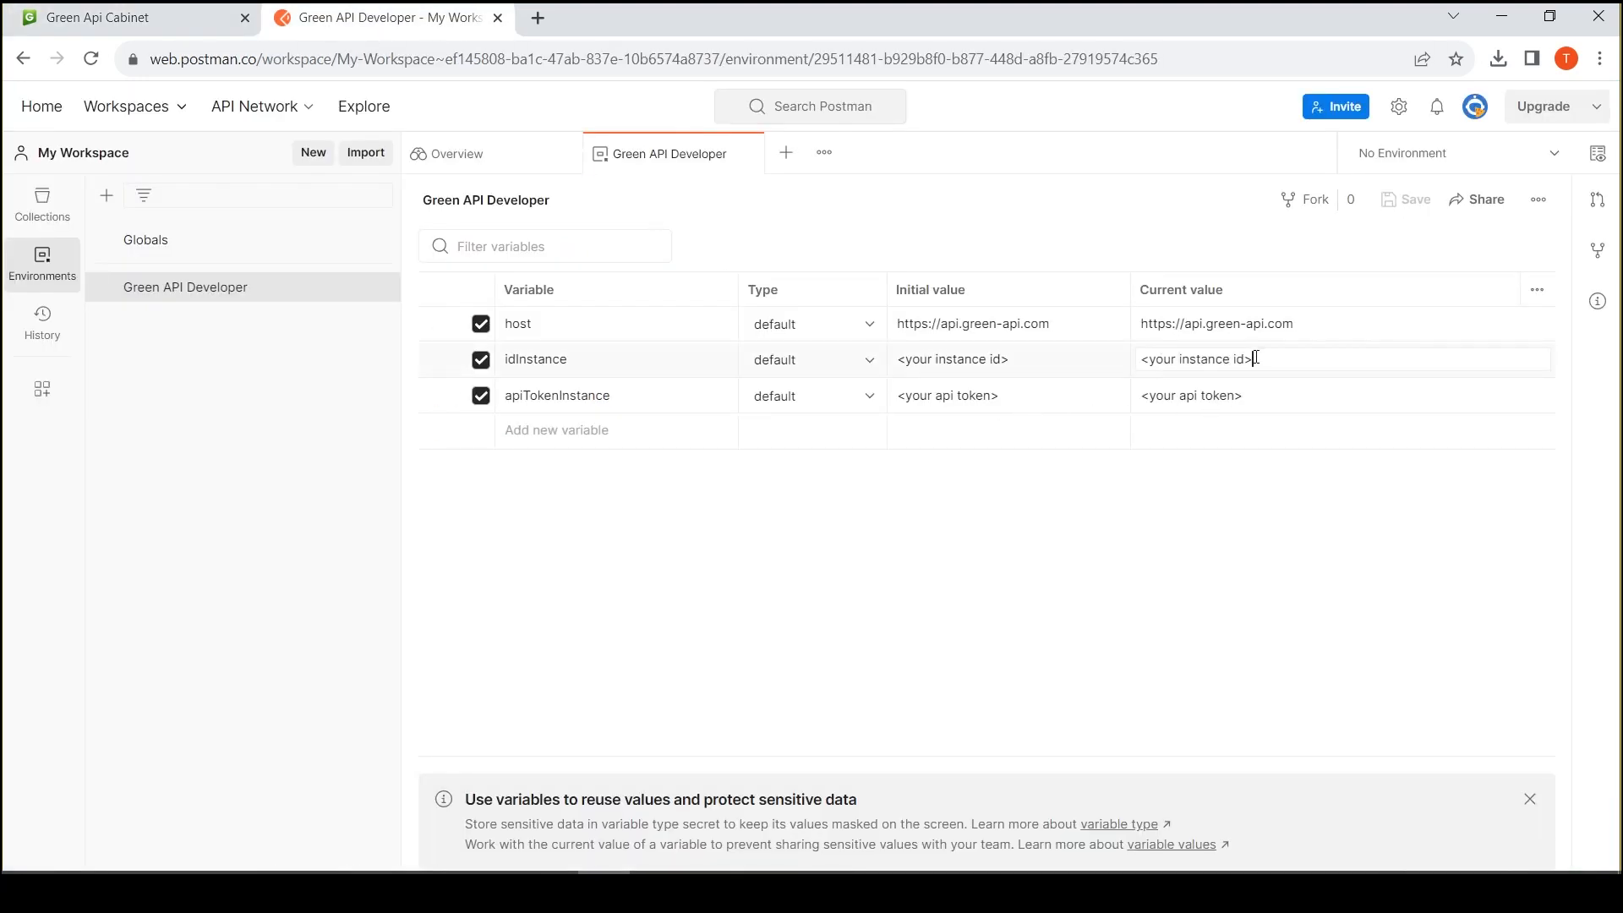
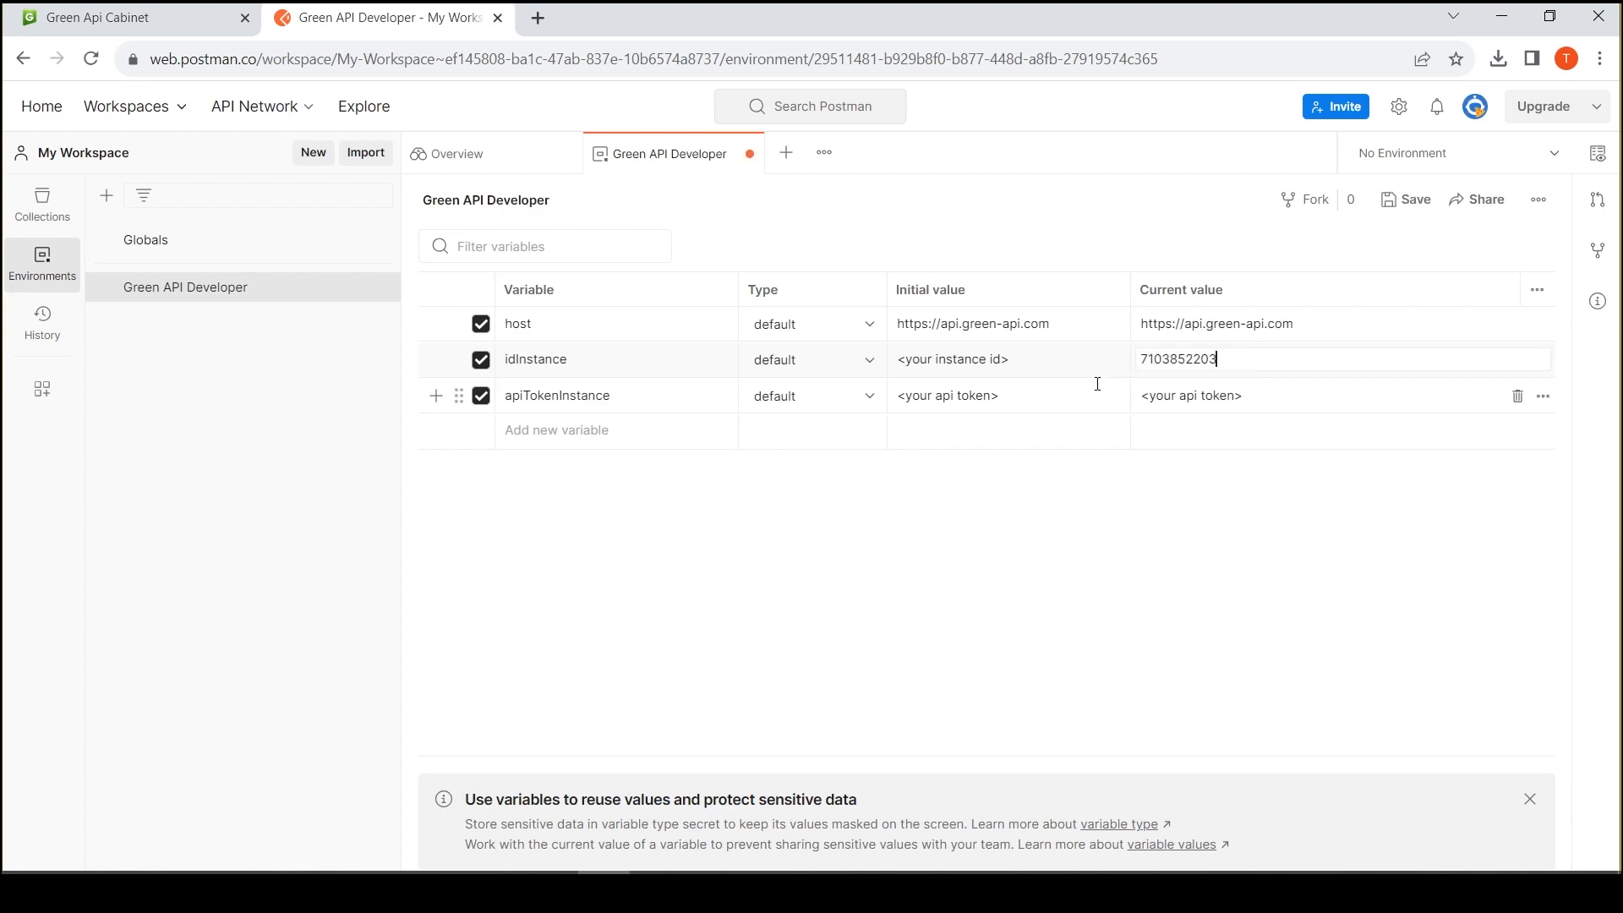
pyautogui.click(132, 17)
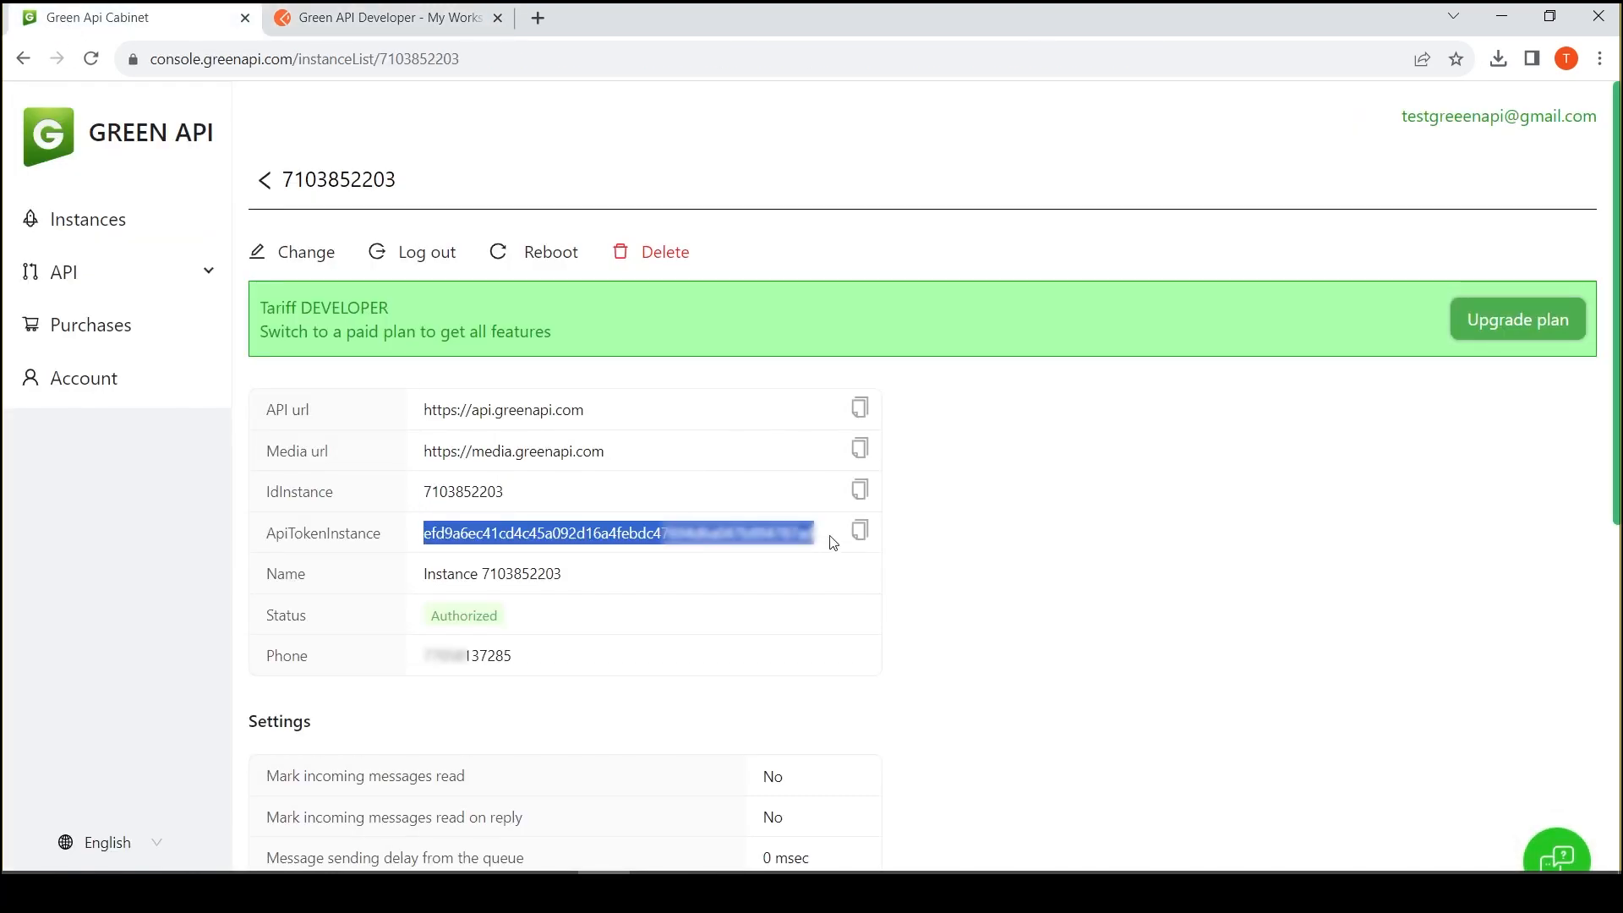
pyautogui.click(384, 17)
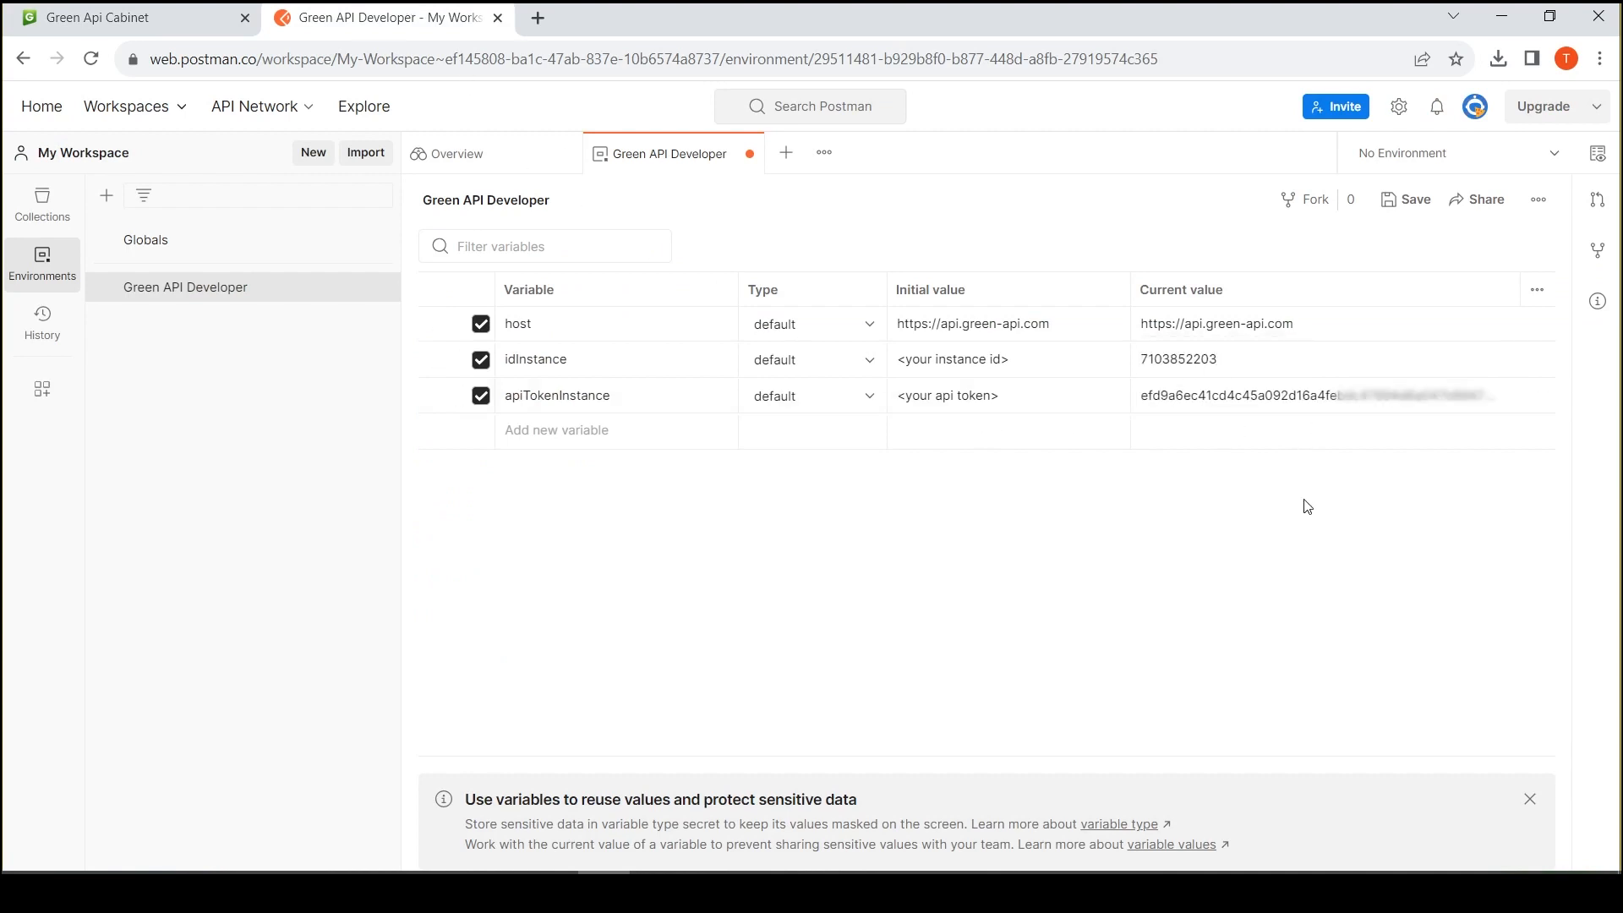
pyautogui.click(1408, 199)
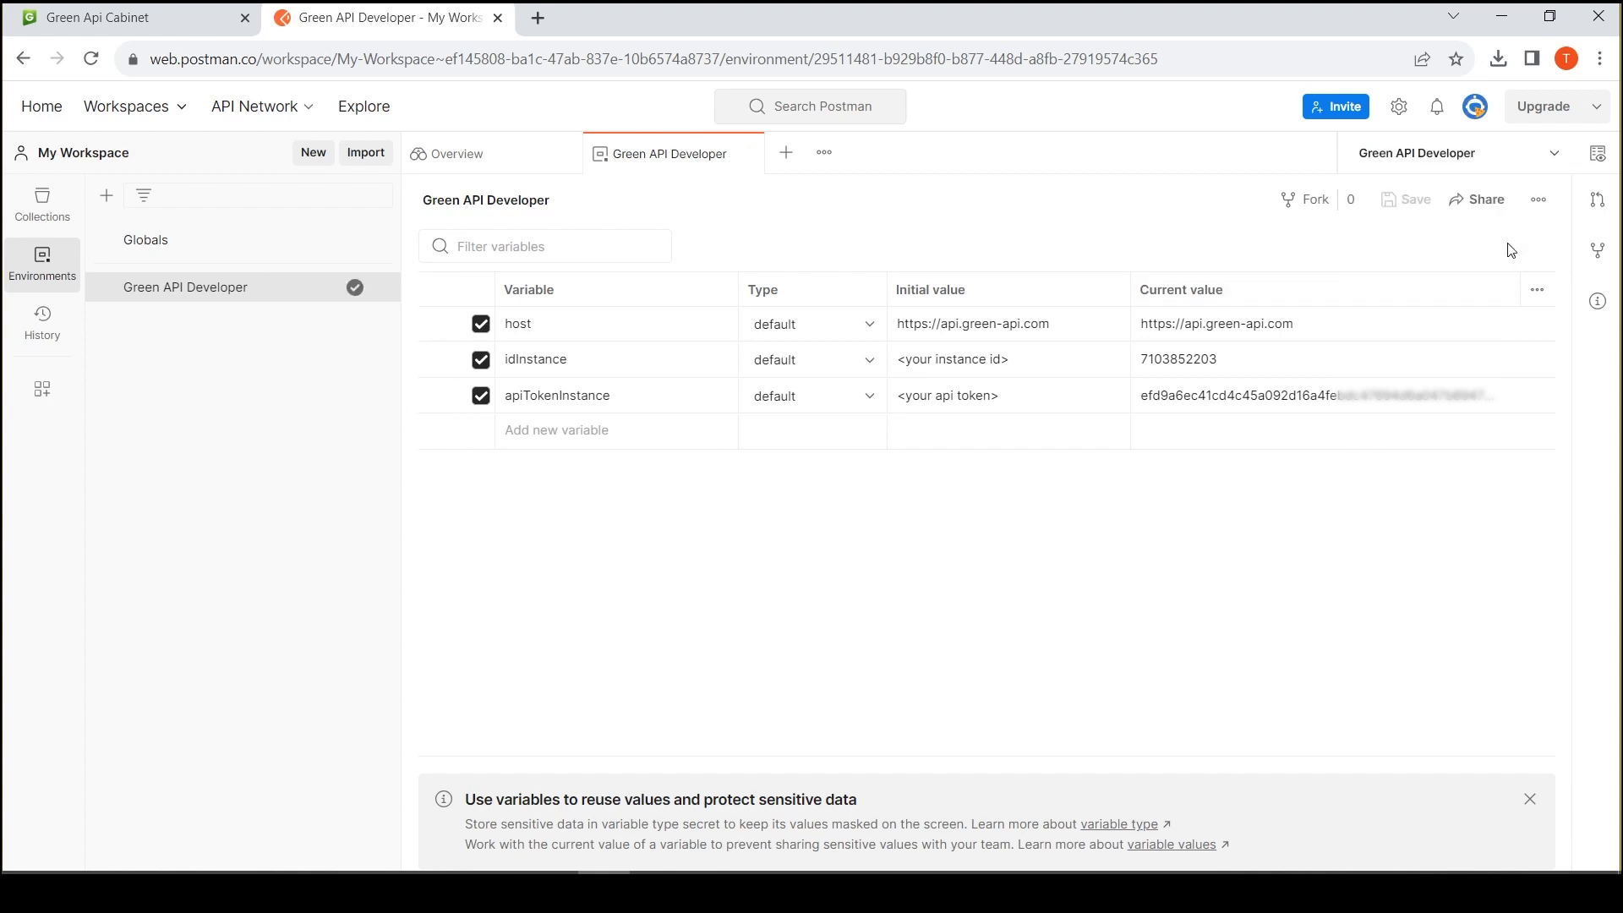
pyautogui.moveTo(42, 201)
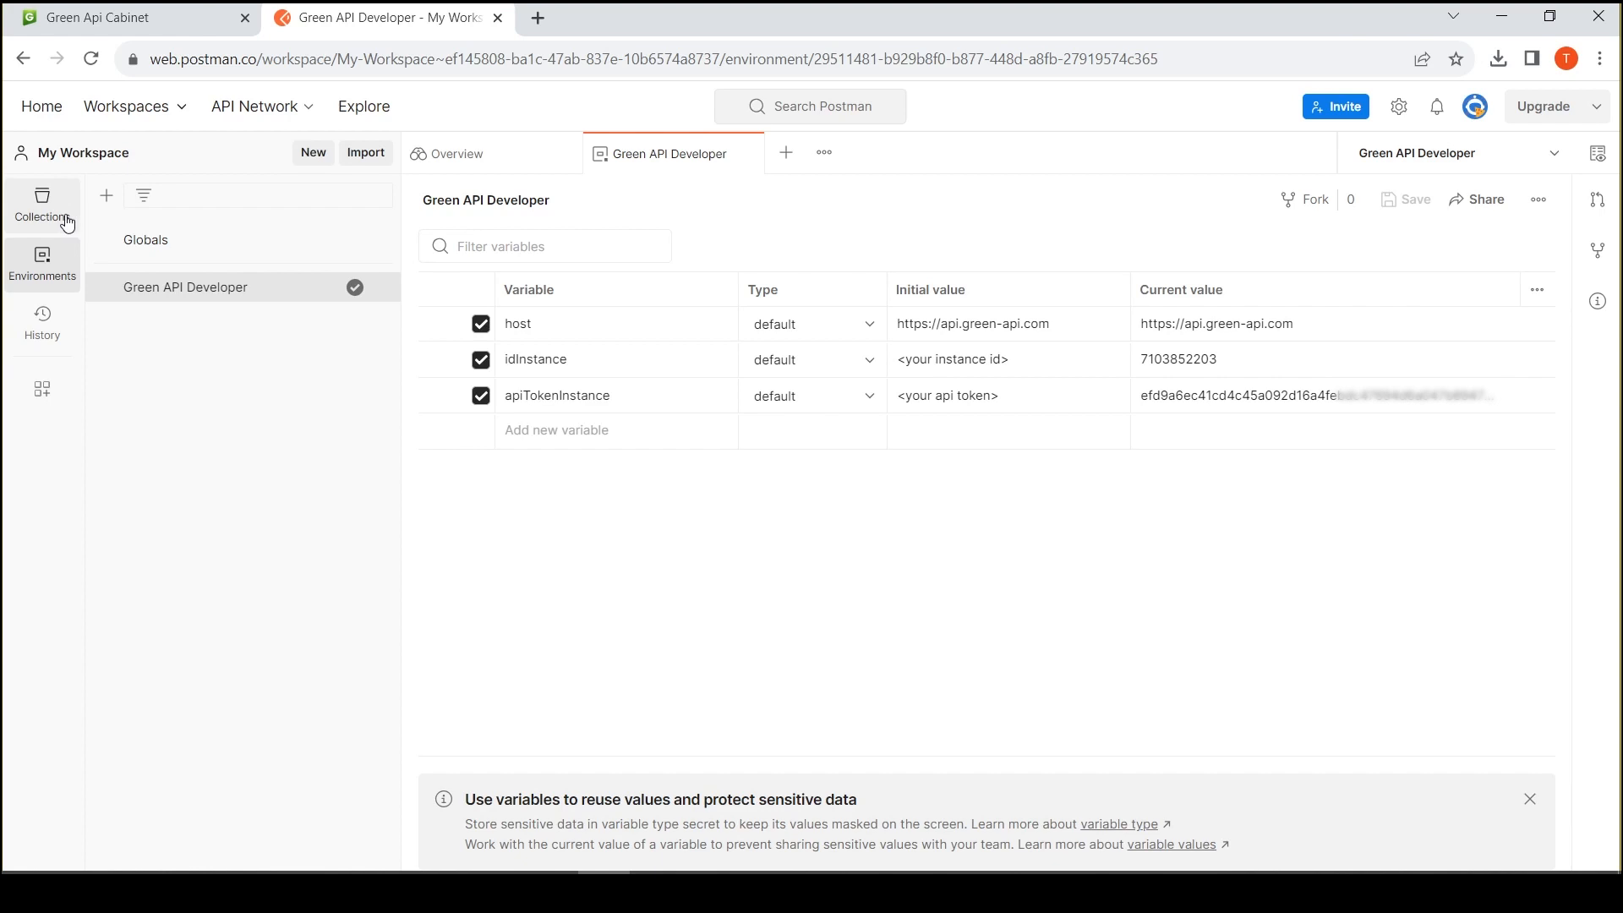
pyautogui.click(41, 201)
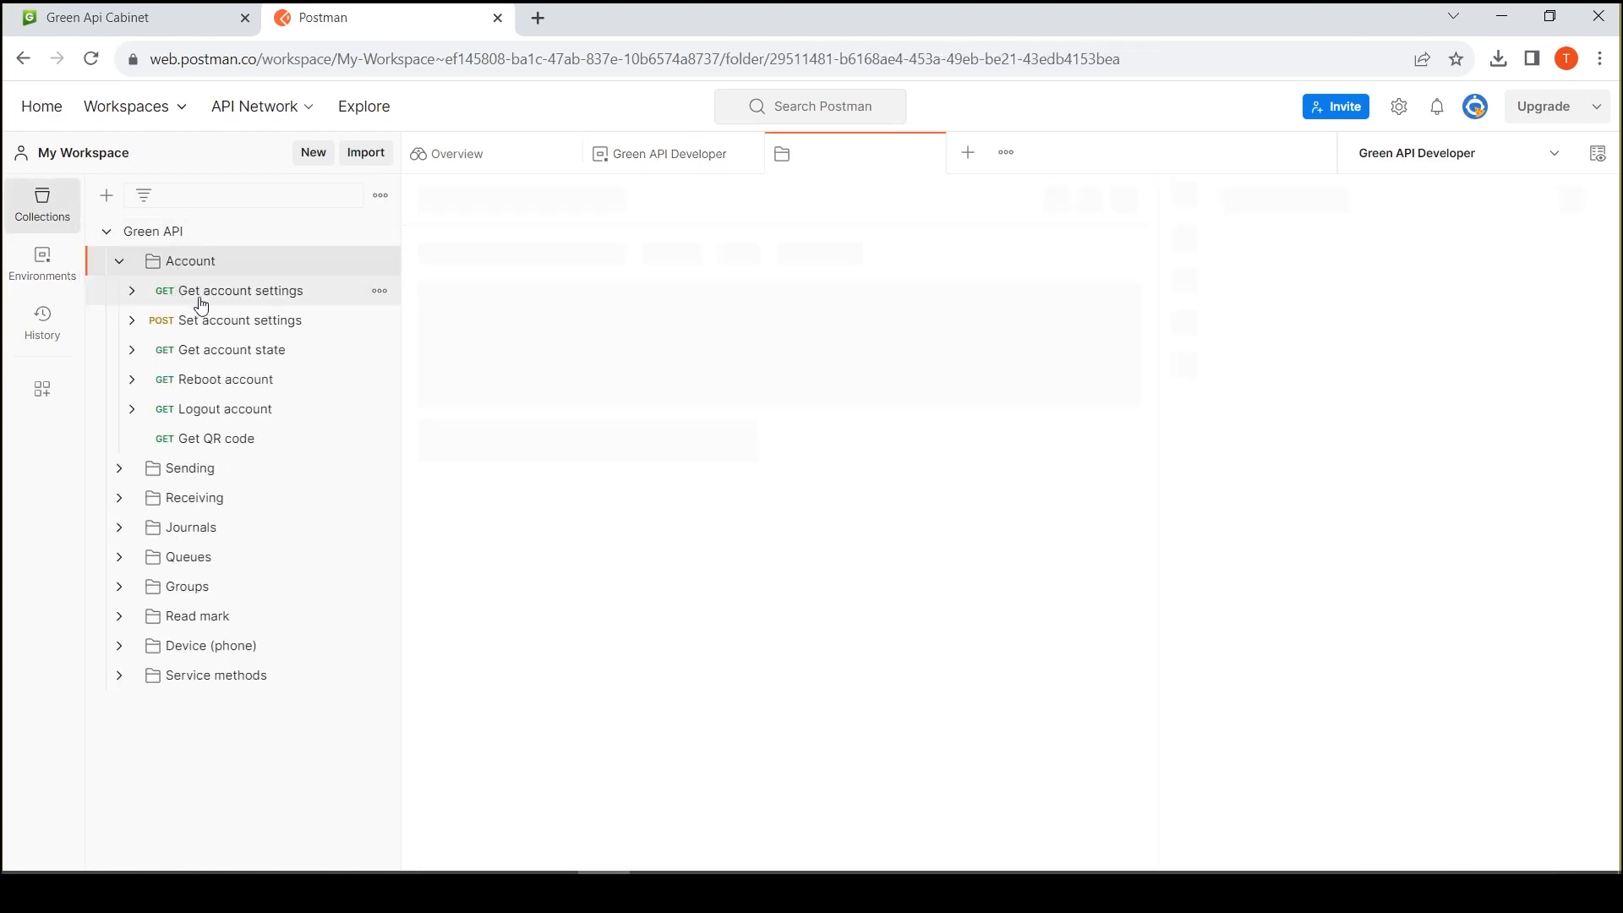
# Step: Send the Get account settings request and receive 200 OK with the settings JSON
pyautogui.click(231, 289)
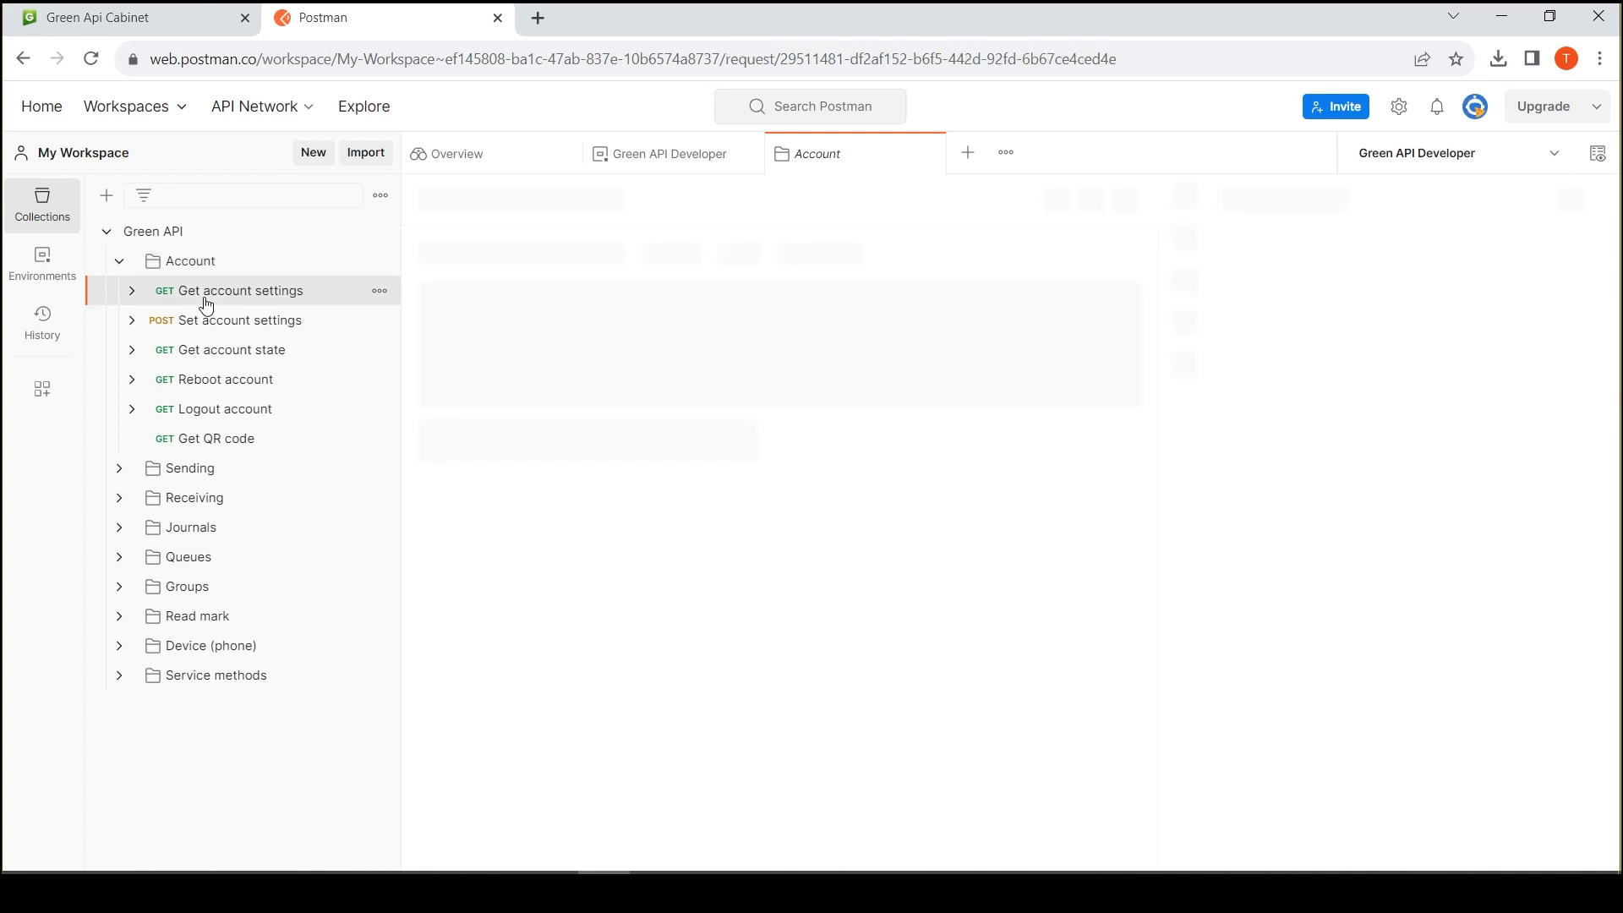
pyautogui.click(233, 291)
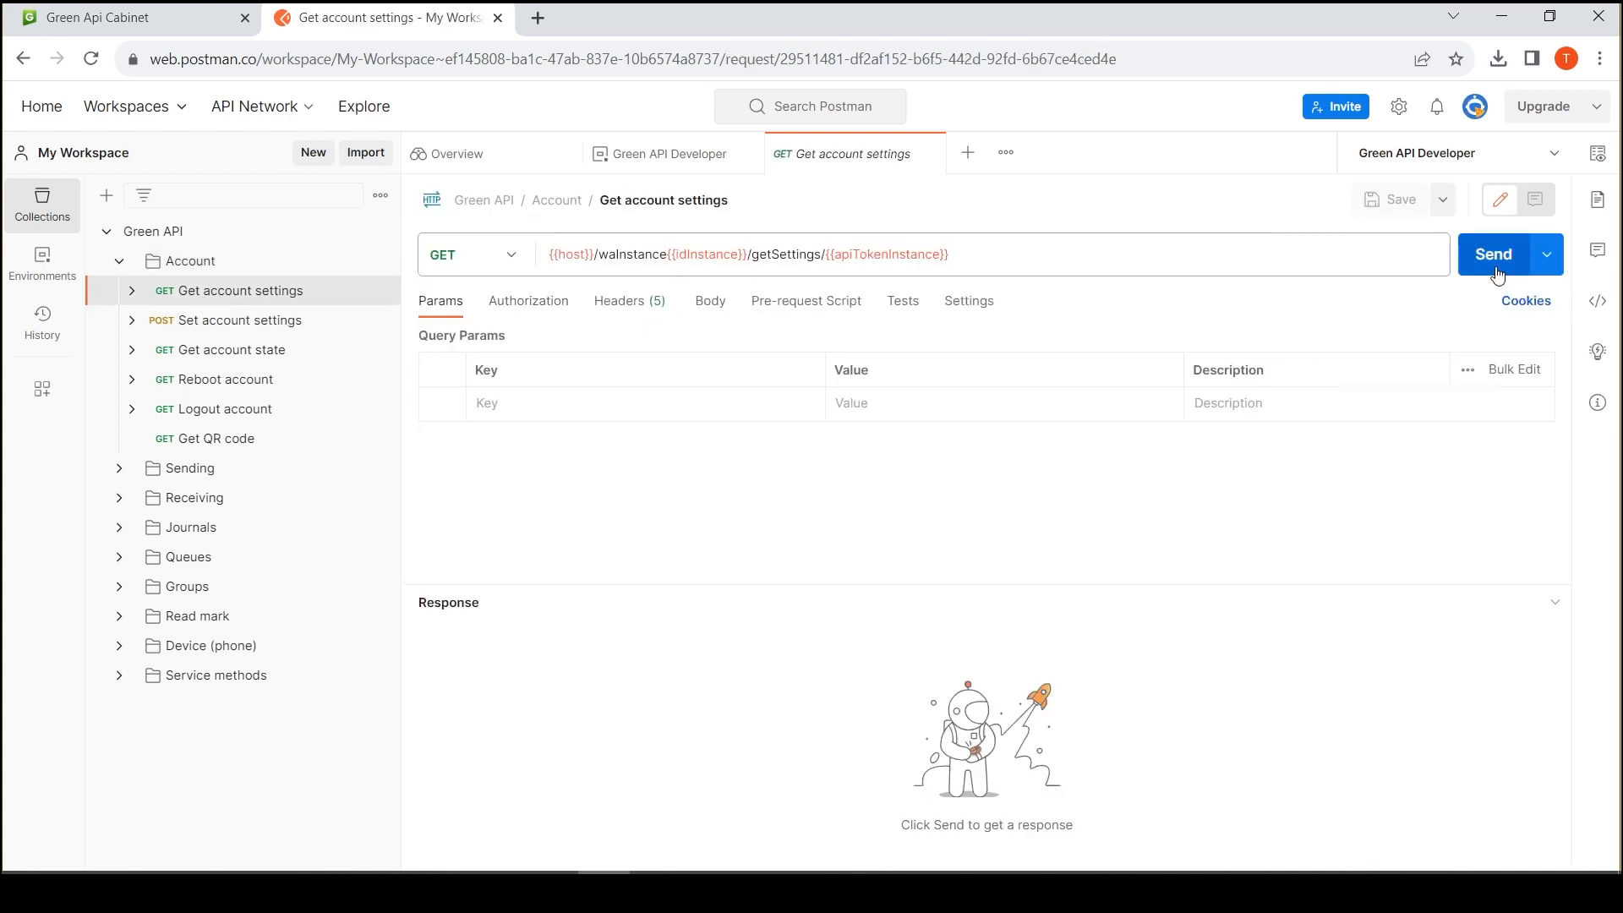
pyautogui.click(1492, 254)
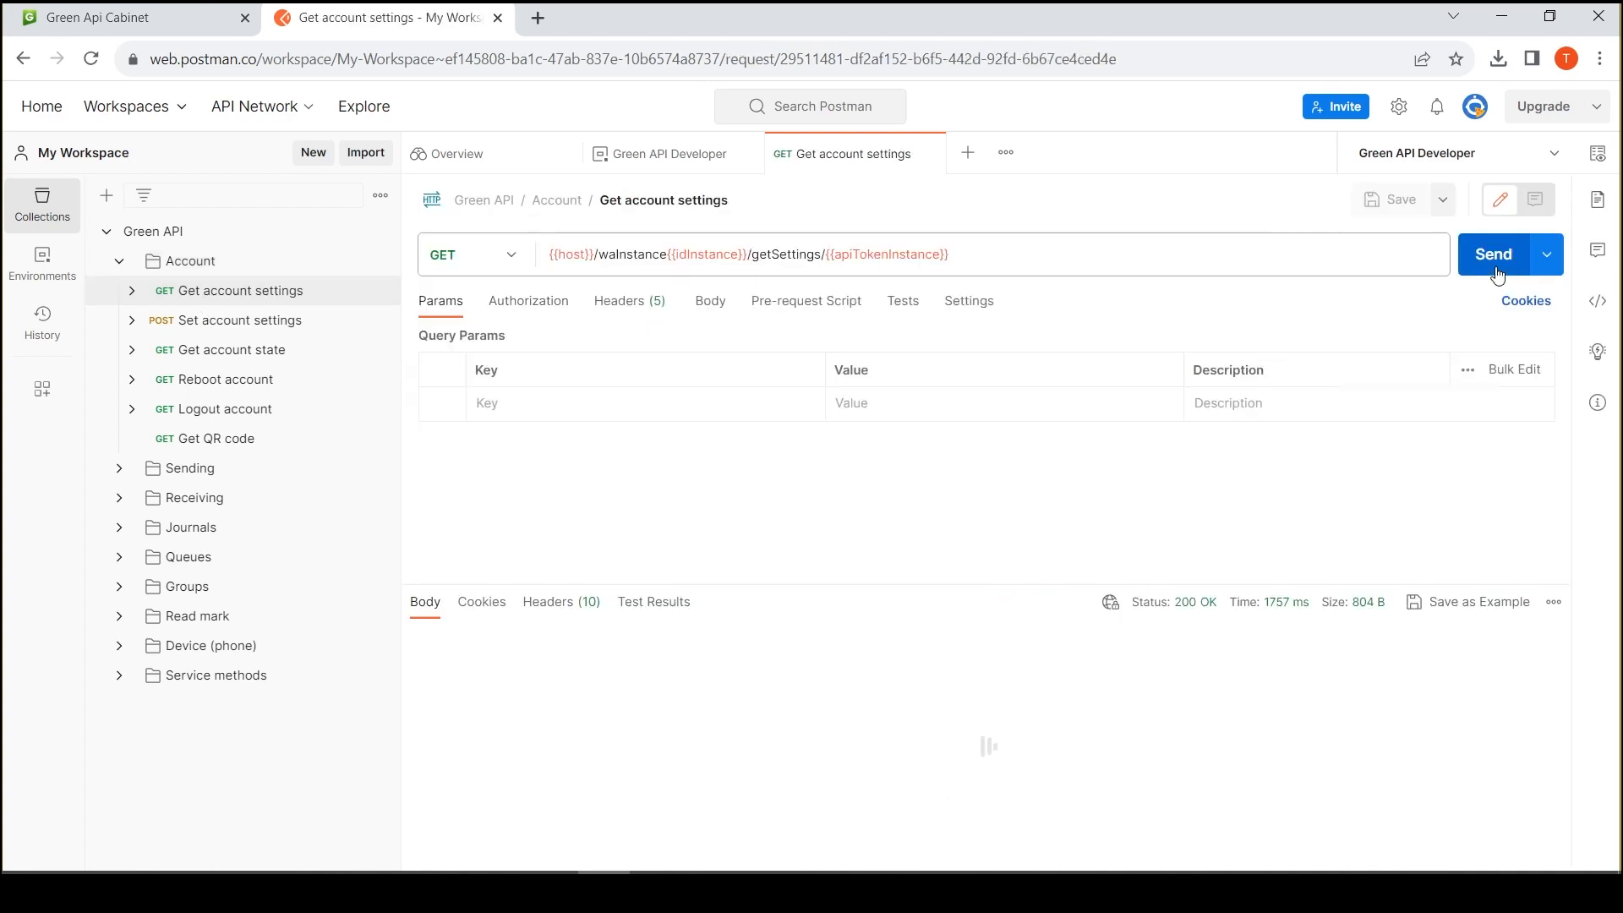
pyautogui.click(1493, 253)
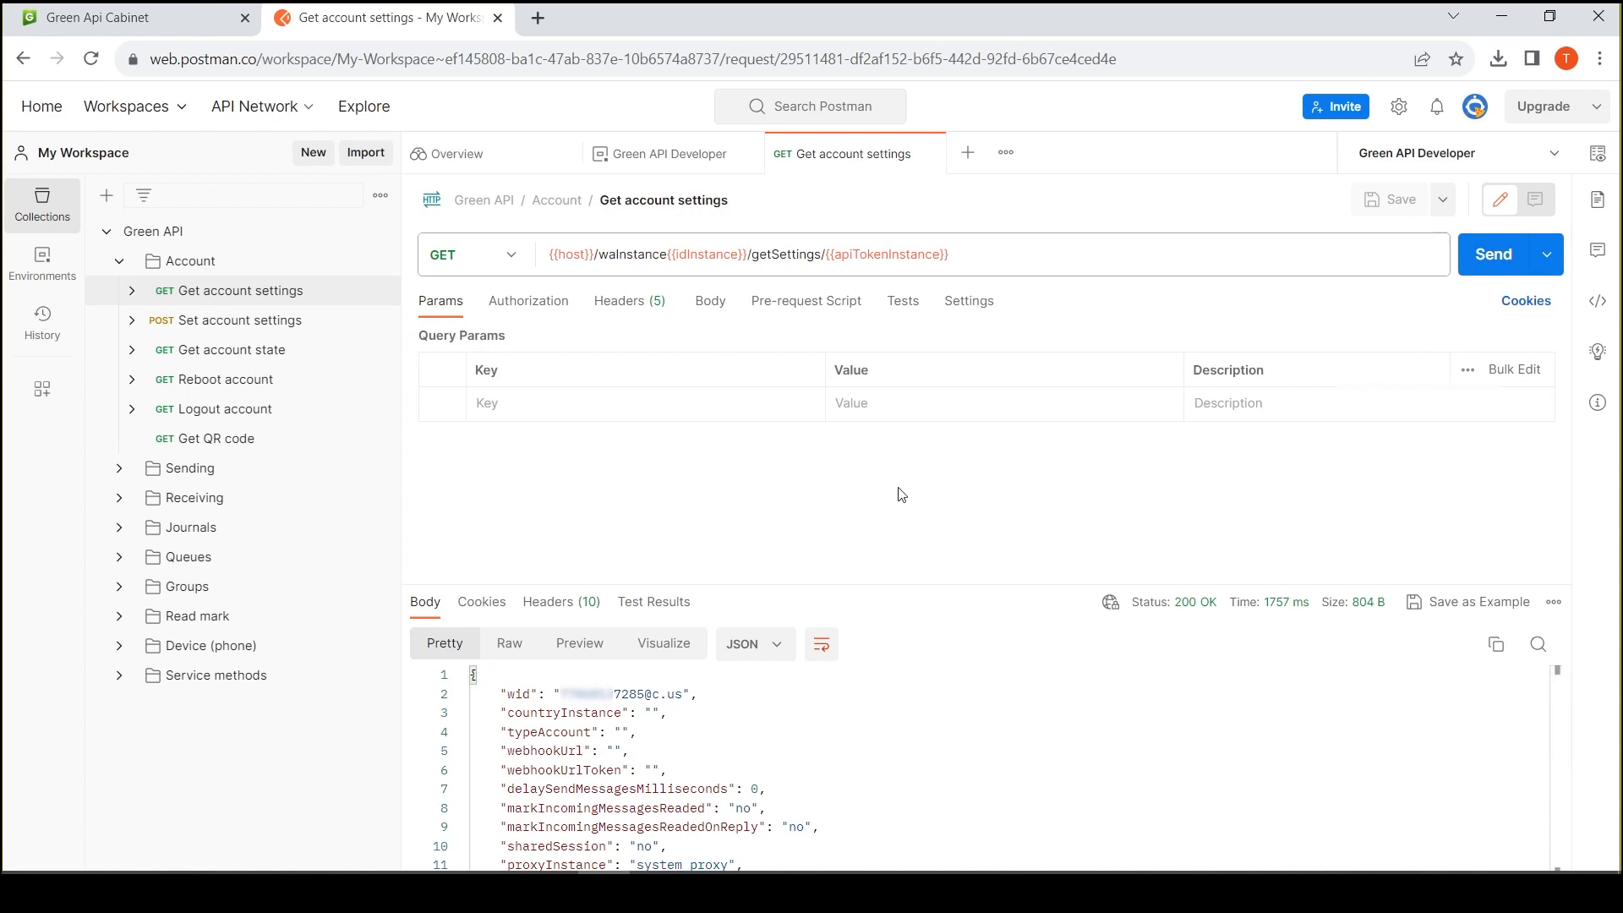
pyautogui.moveTo(898, 495)
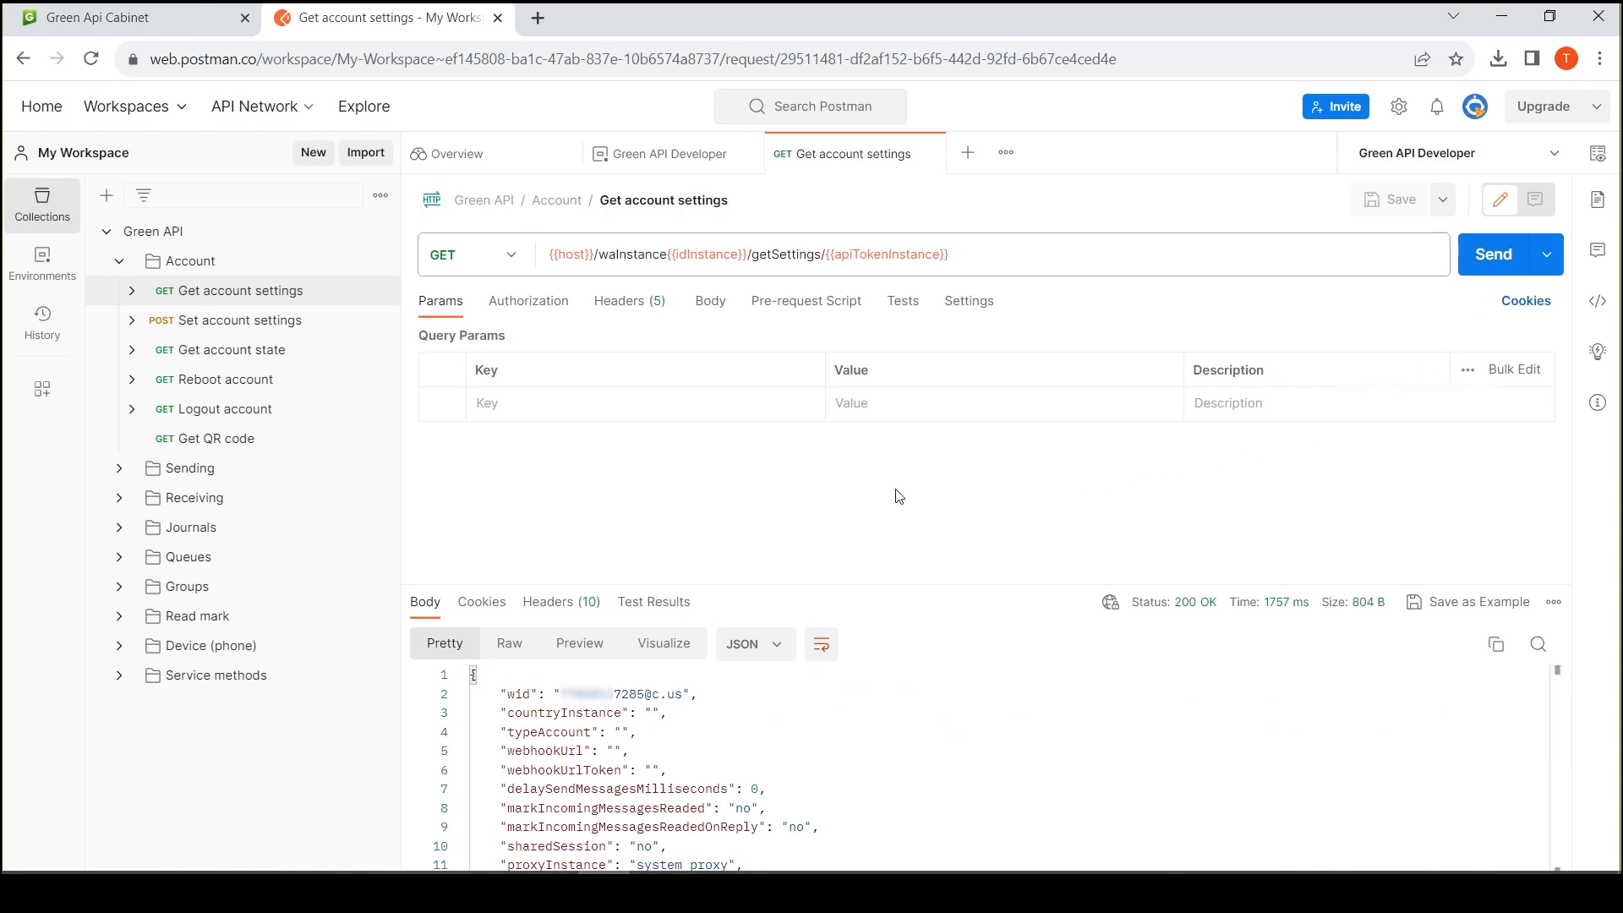
pyautogui.moveTo(868, 512)
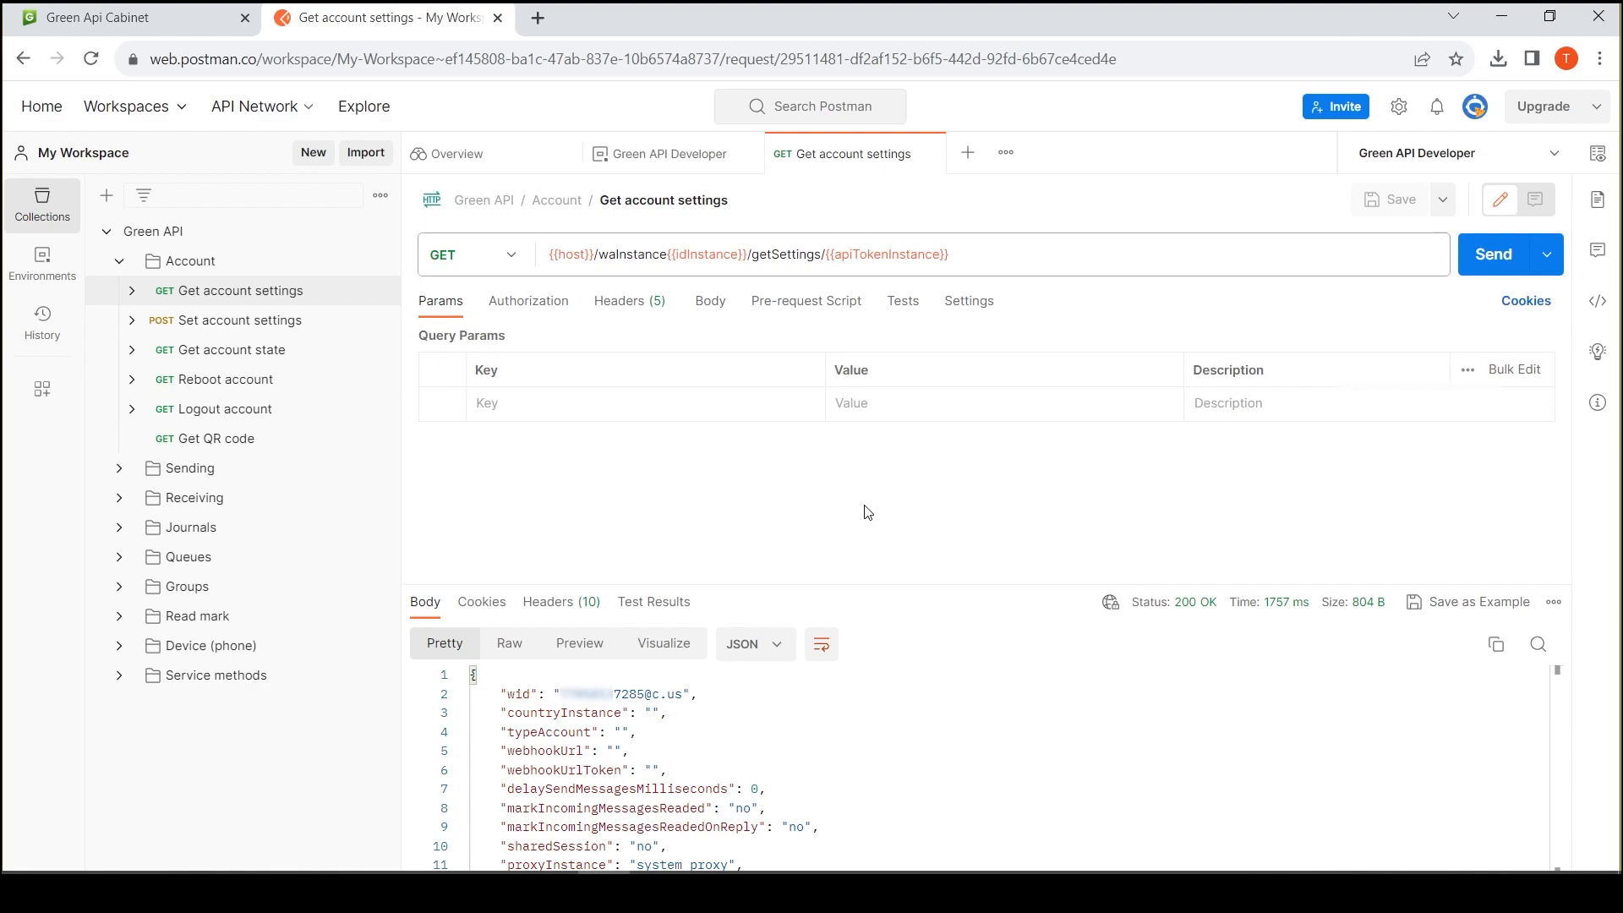